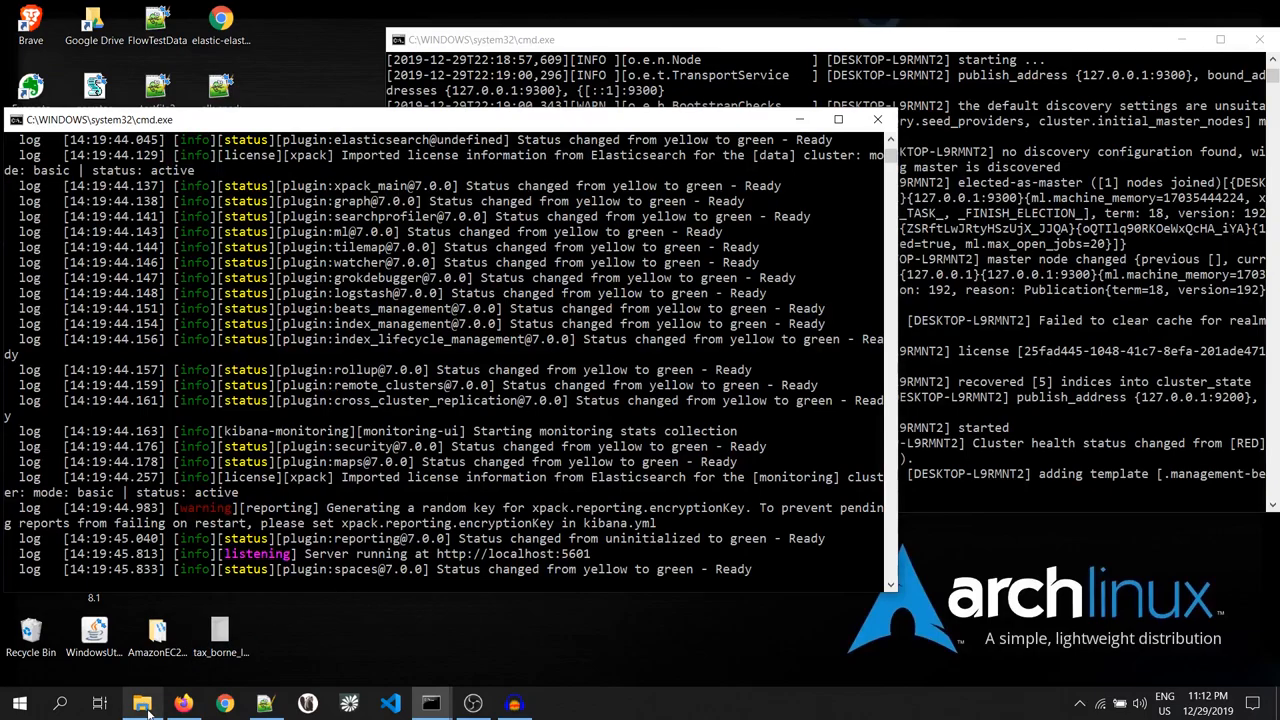
- Show the D:\Elastic folder in File Explorer with logstash_geolocation.conf selected
left_click(142, 703)
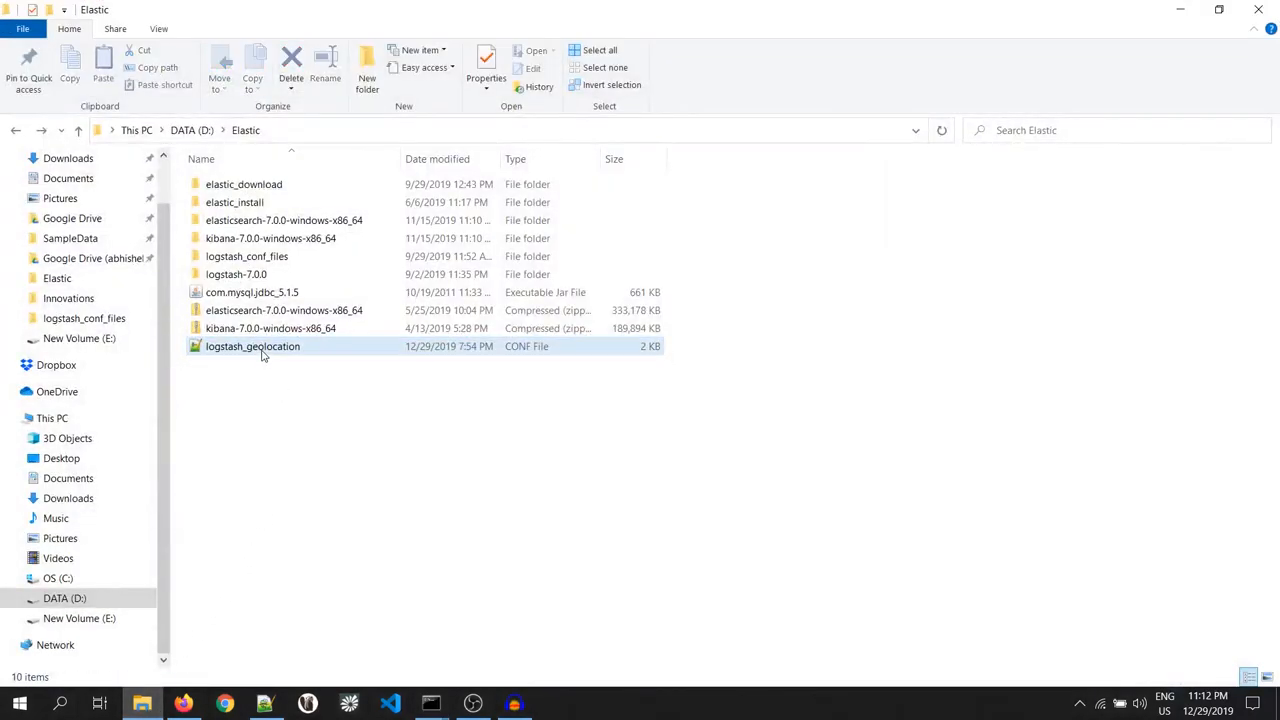
left_click(252, 346)
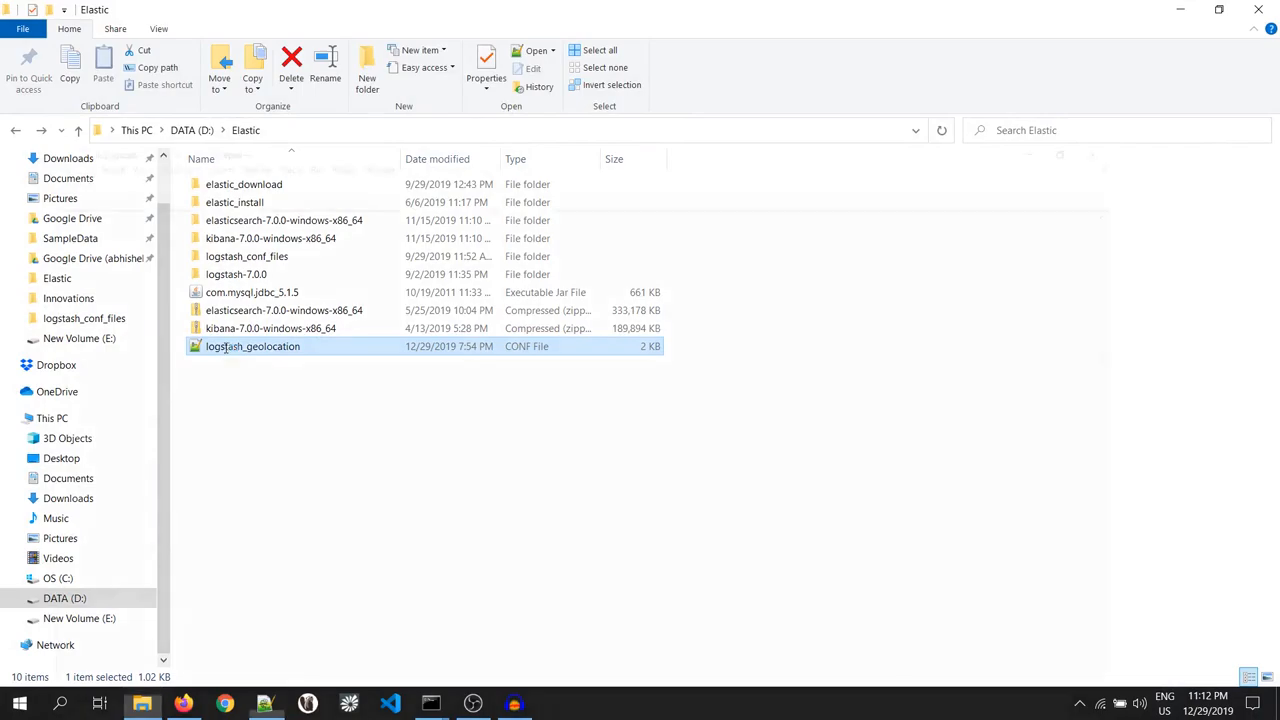
- Open logstash_geolocation.conf in Notepad++ and set the csv filter separator to a comma
double_click(253, 346)
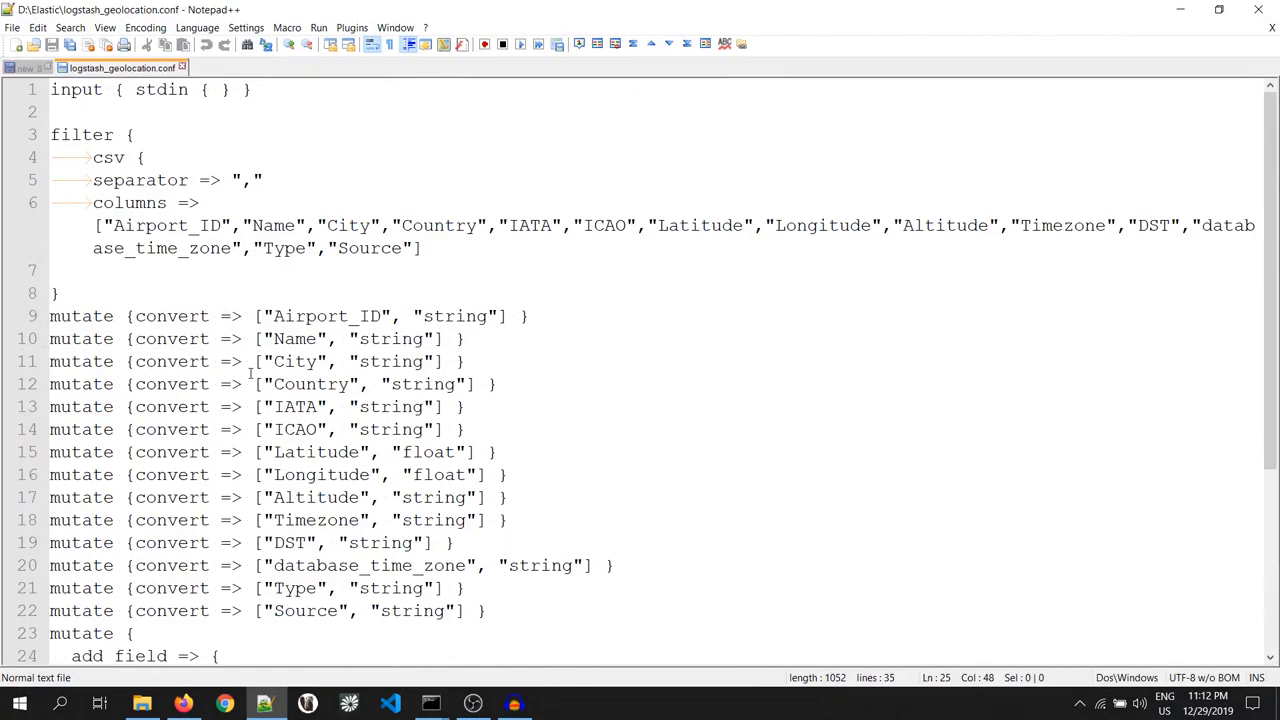
left_click(90, 134)
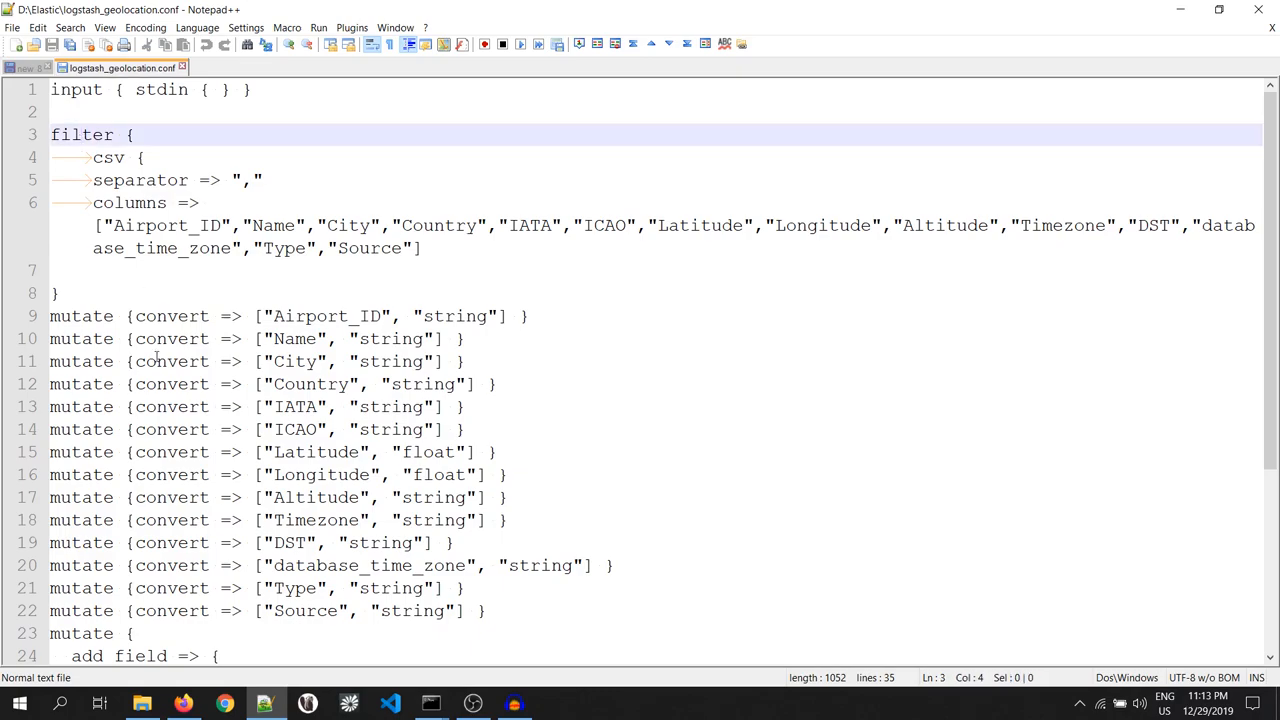
left_click(213, 157)
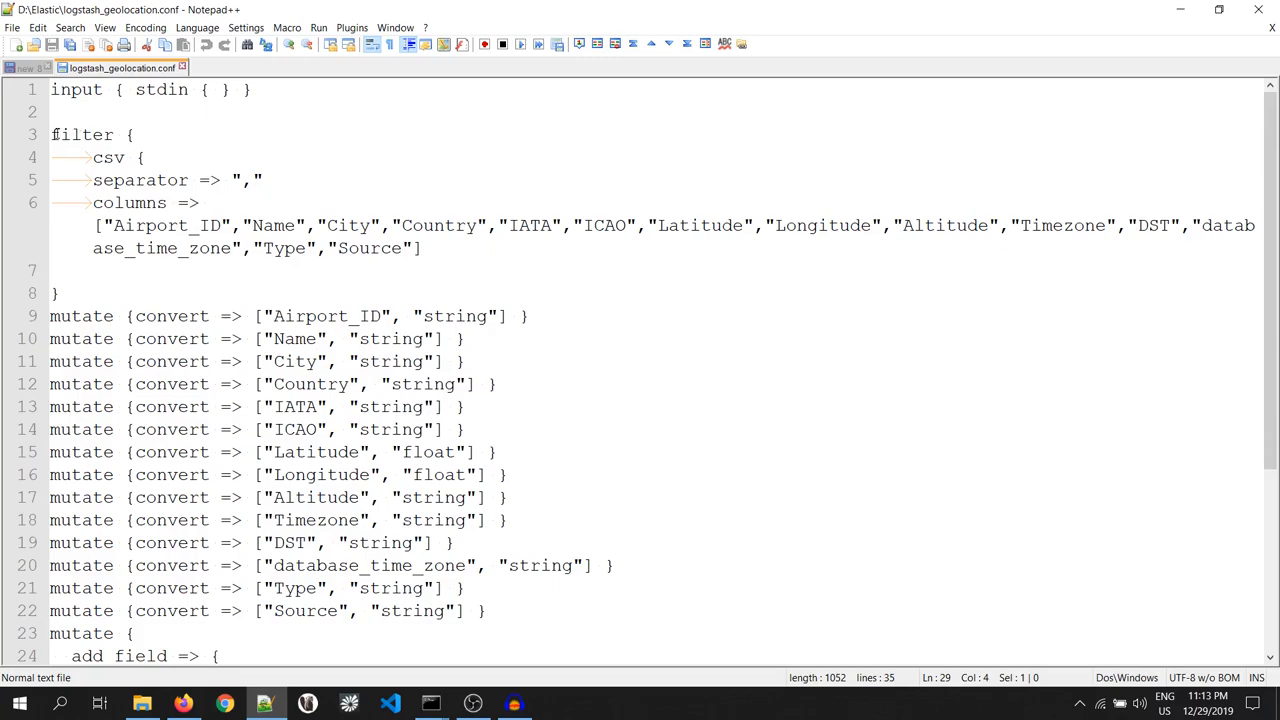
double_click(82, 135)
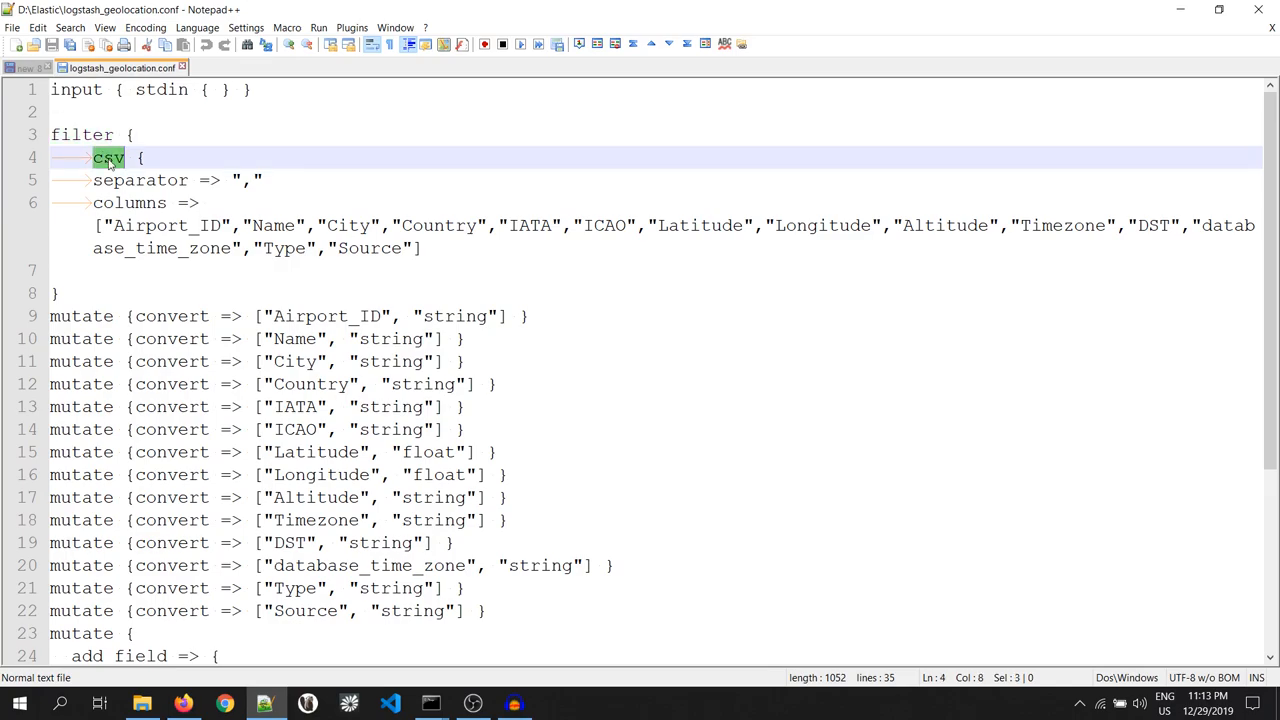
double_click(141, 180)
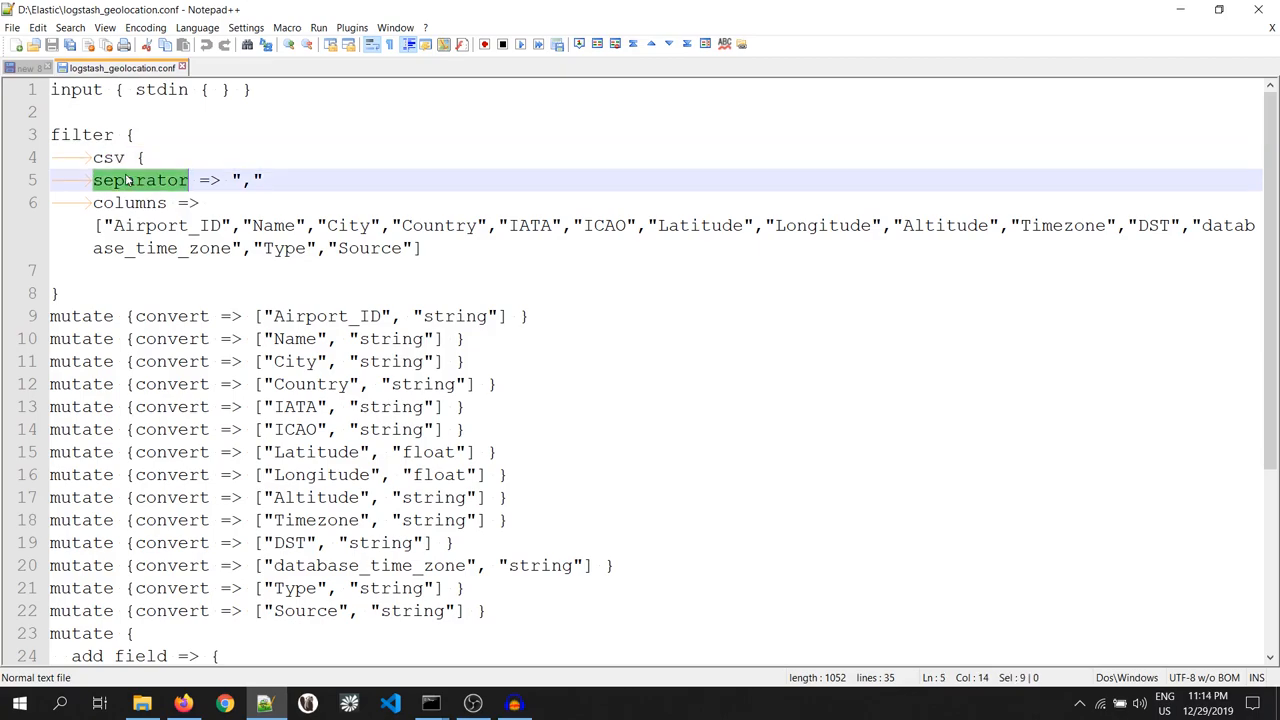
left_click(246, 180)
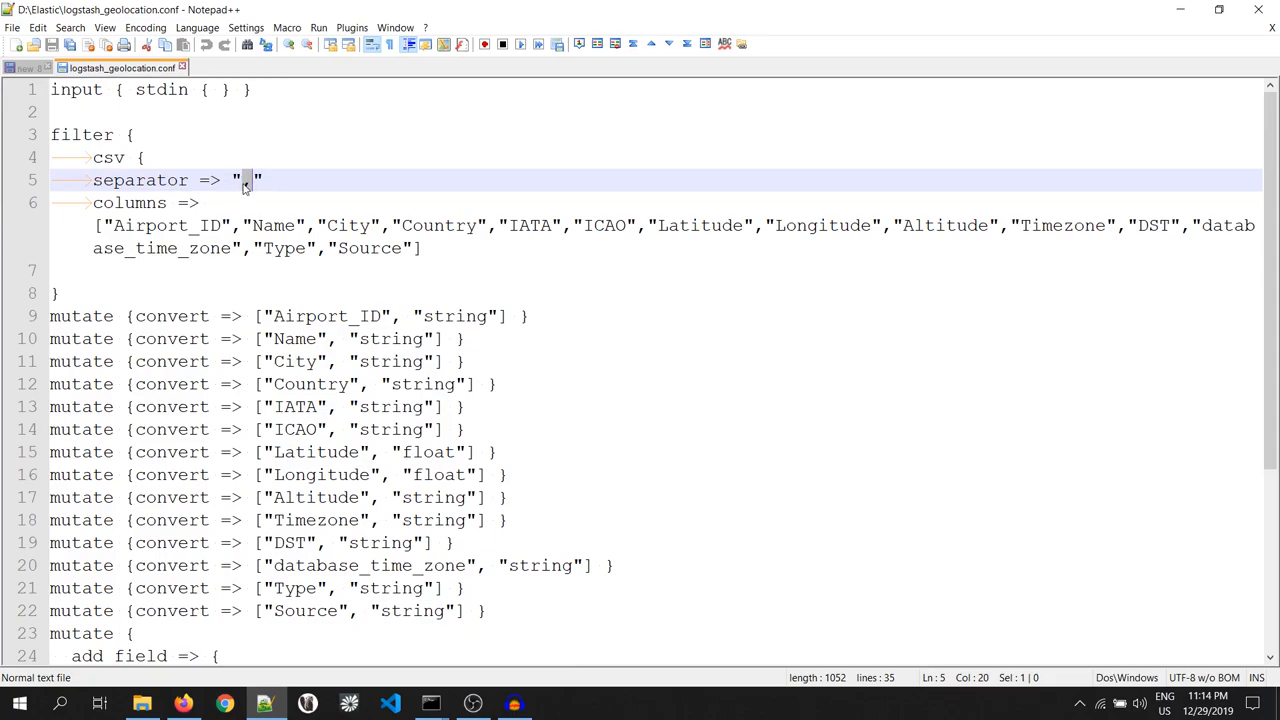
type(",")
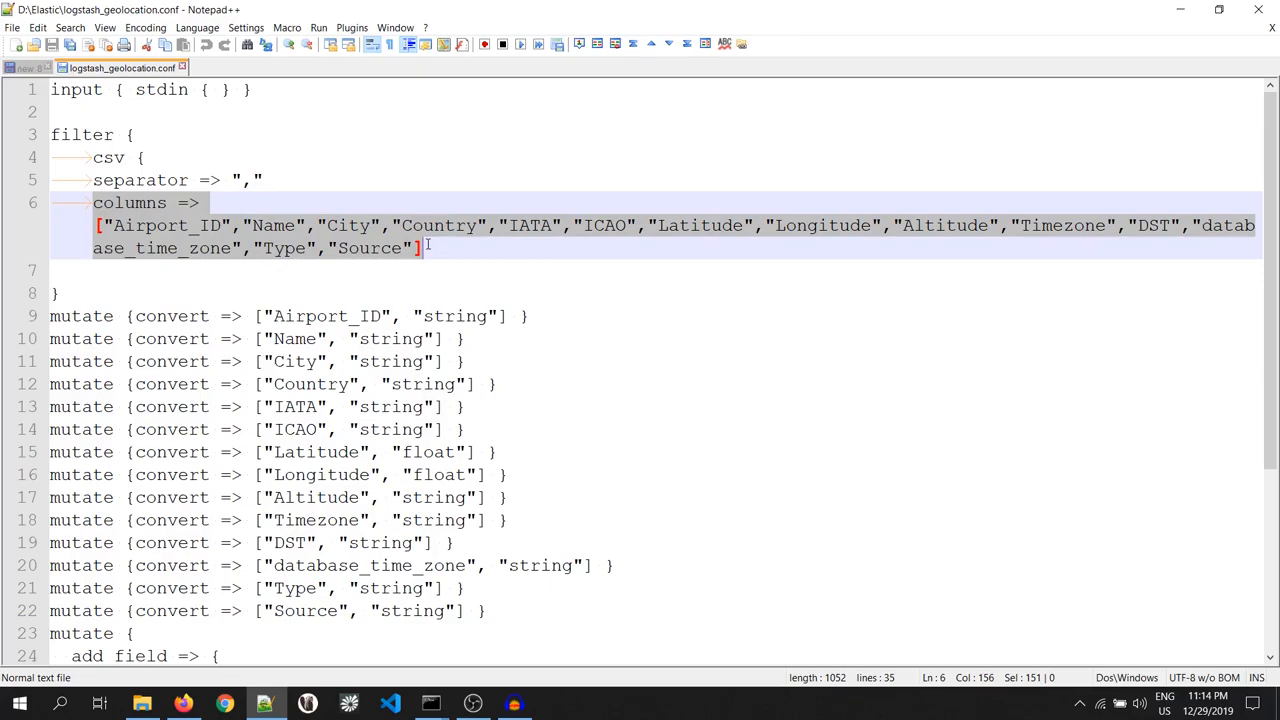
mouse_move(410, 243)
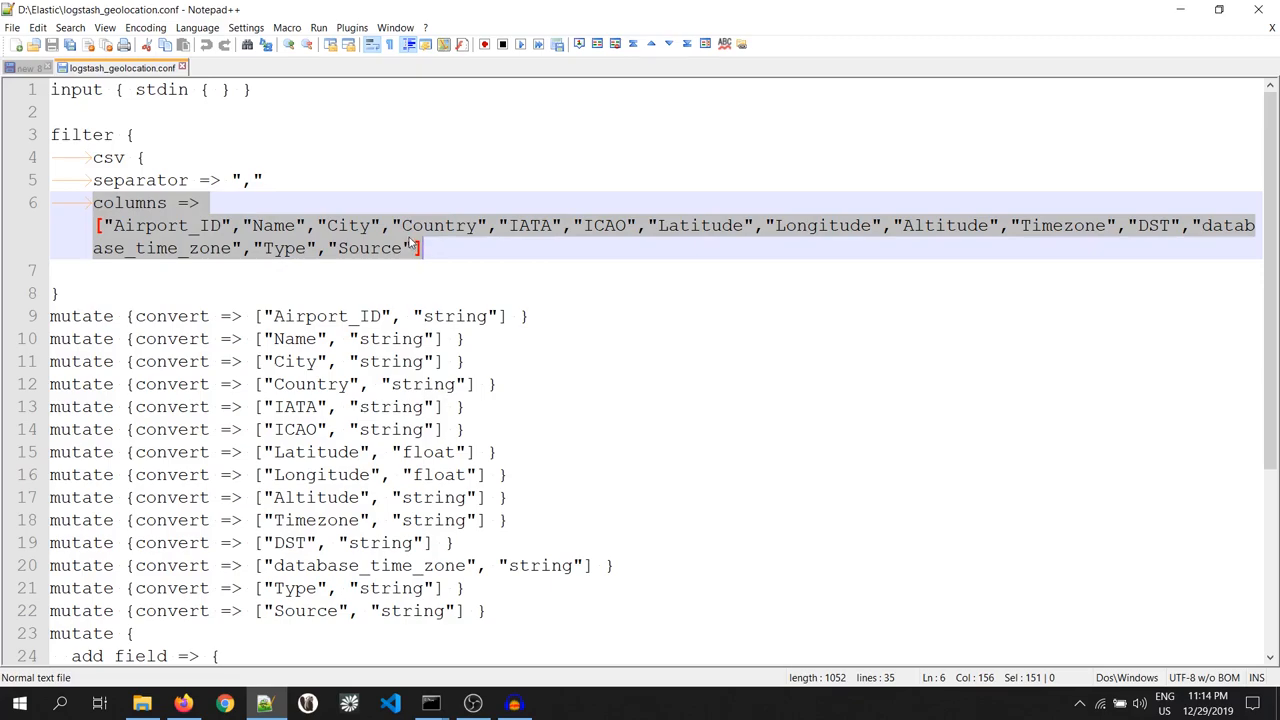
scroll("down", 3)
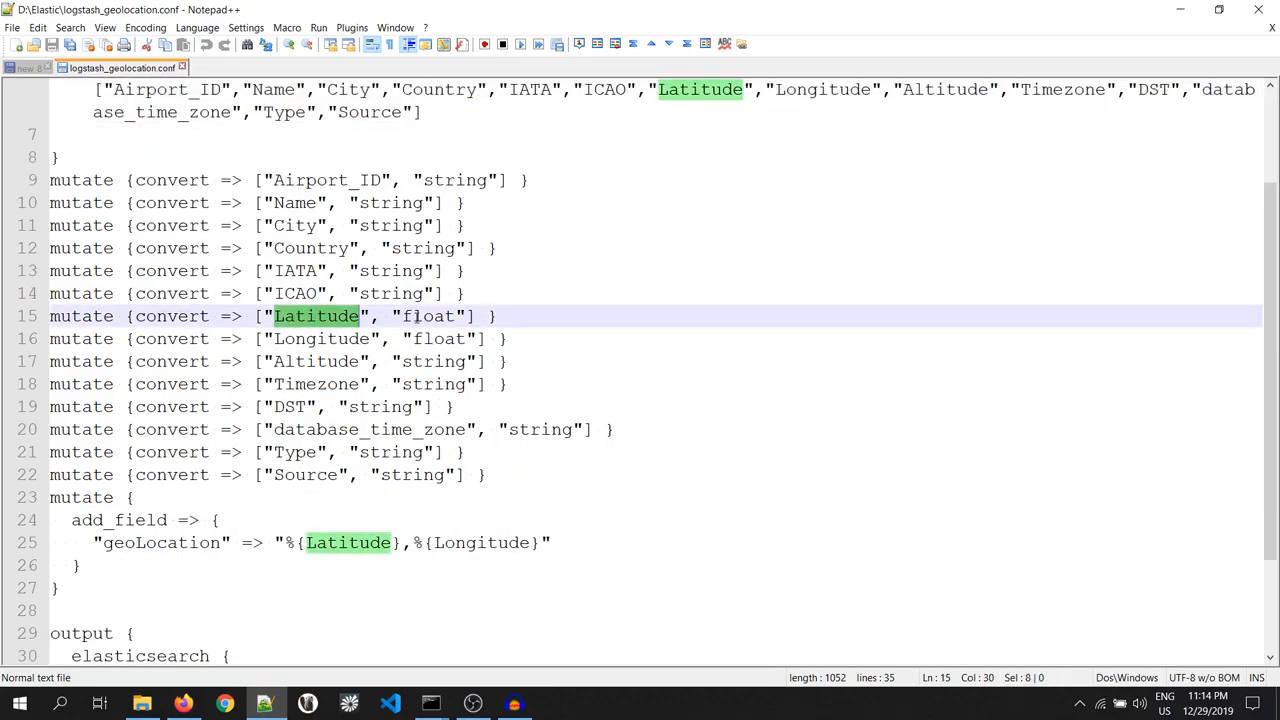
double_click(427, 316)
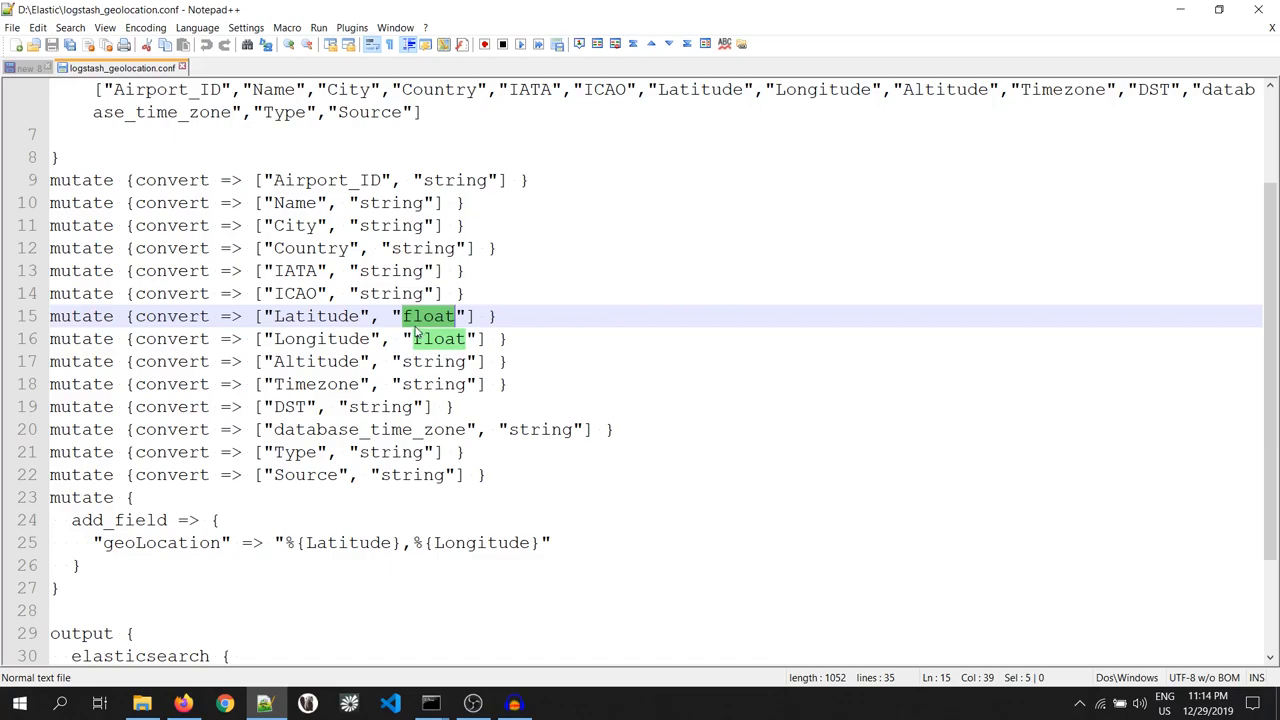
mouse_move(369, 349)
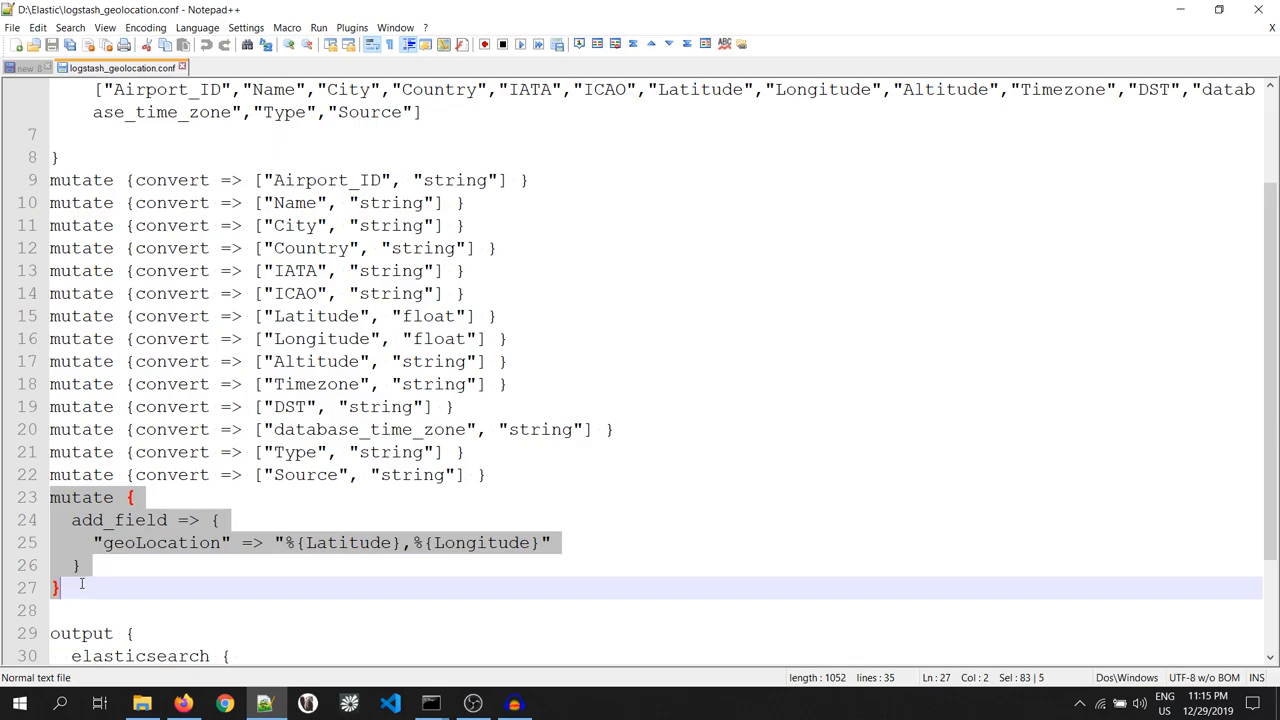
double_click(161, 542)
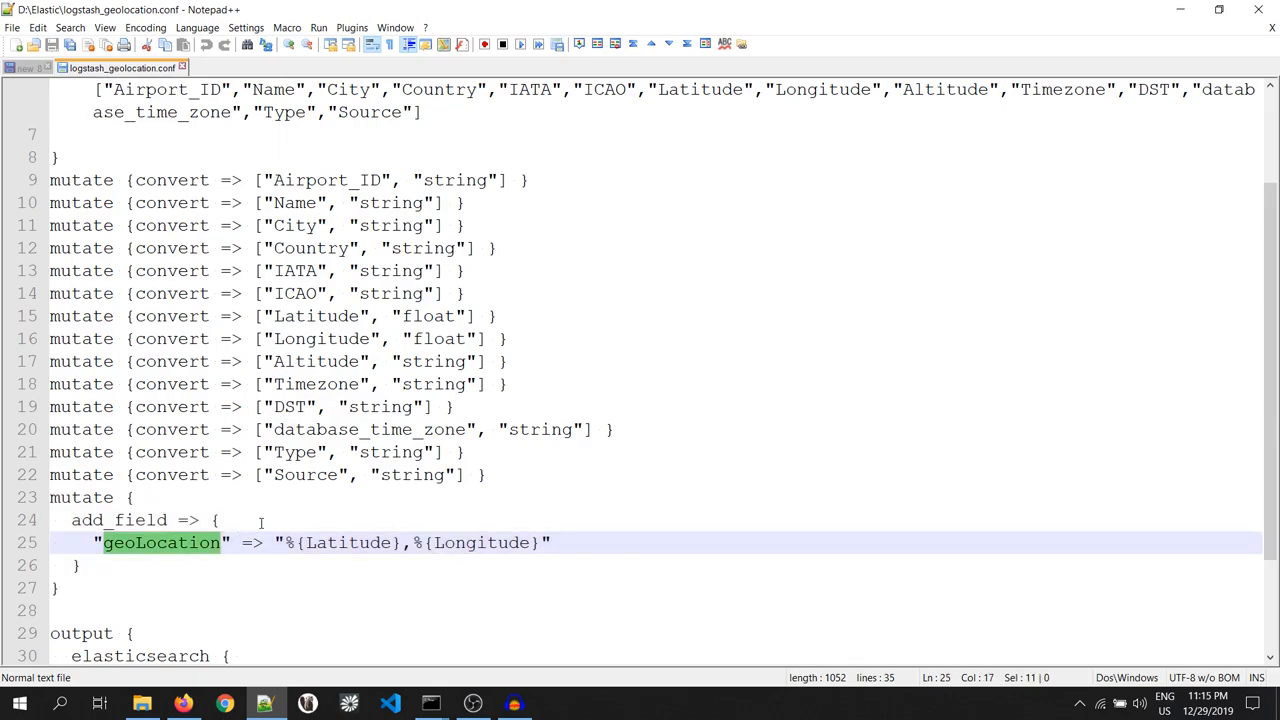
left_click(456, 542)
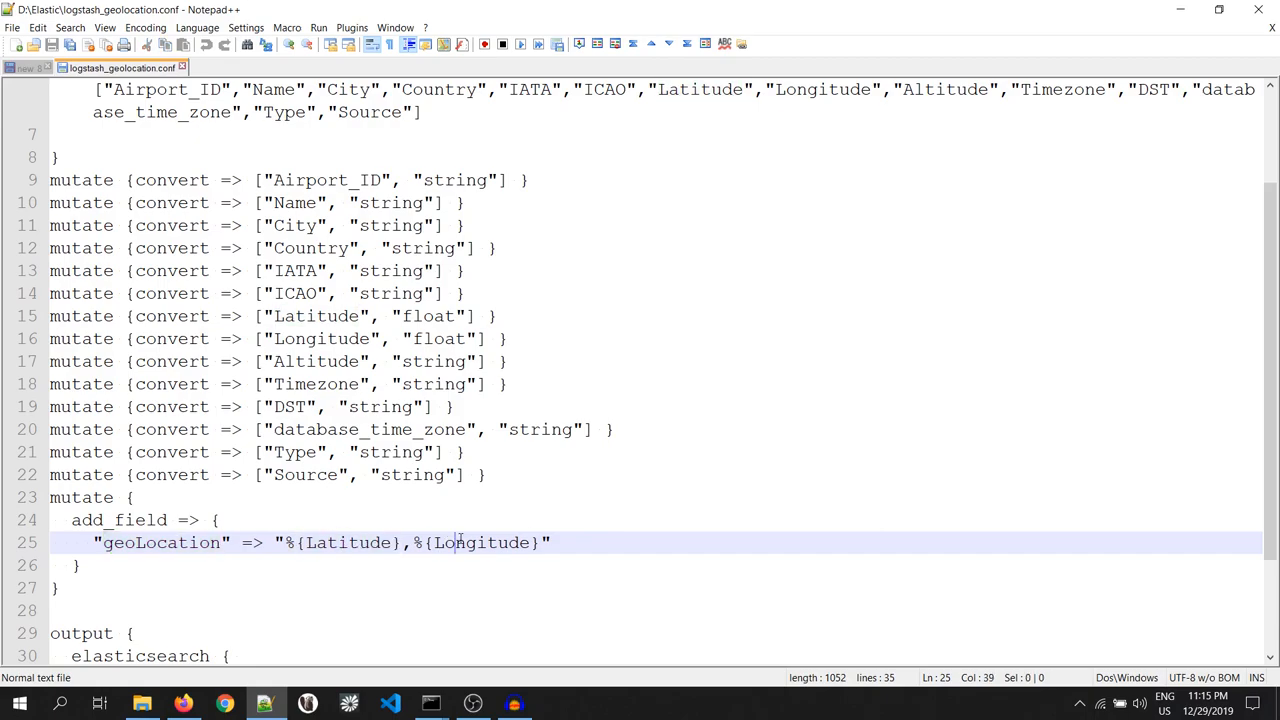
double_click(482, 542)
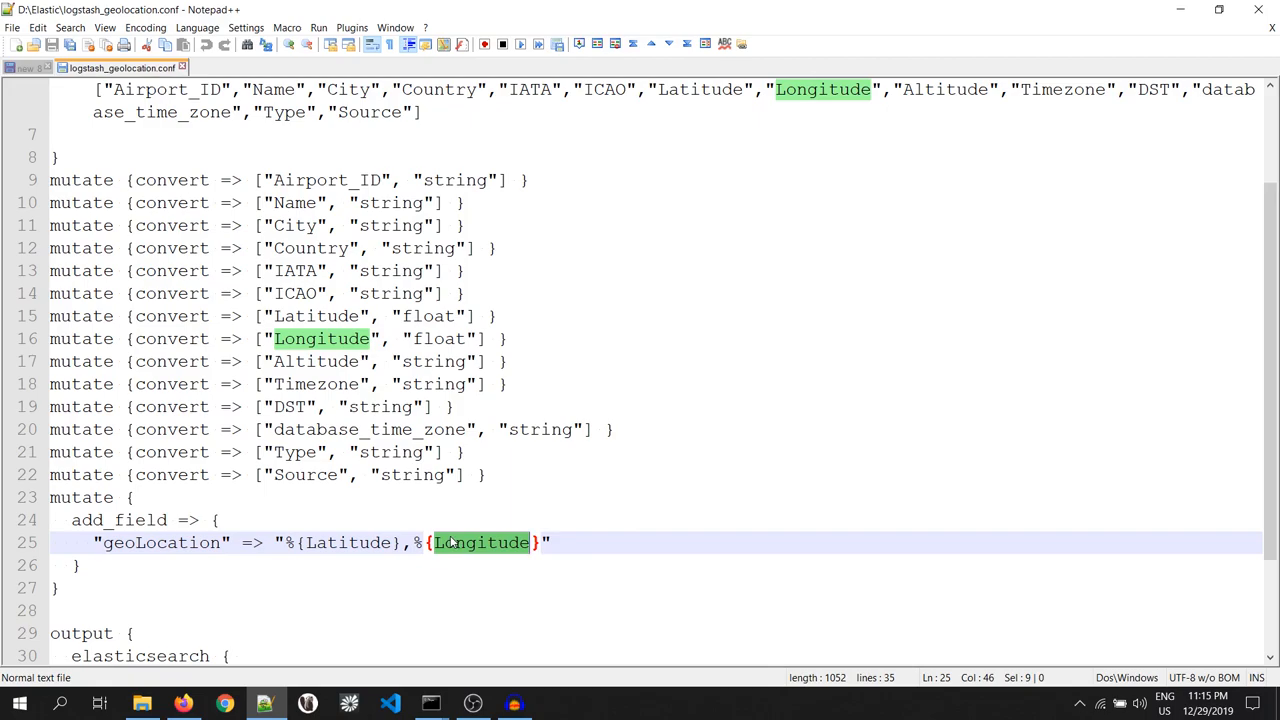
double_click(161, 542)
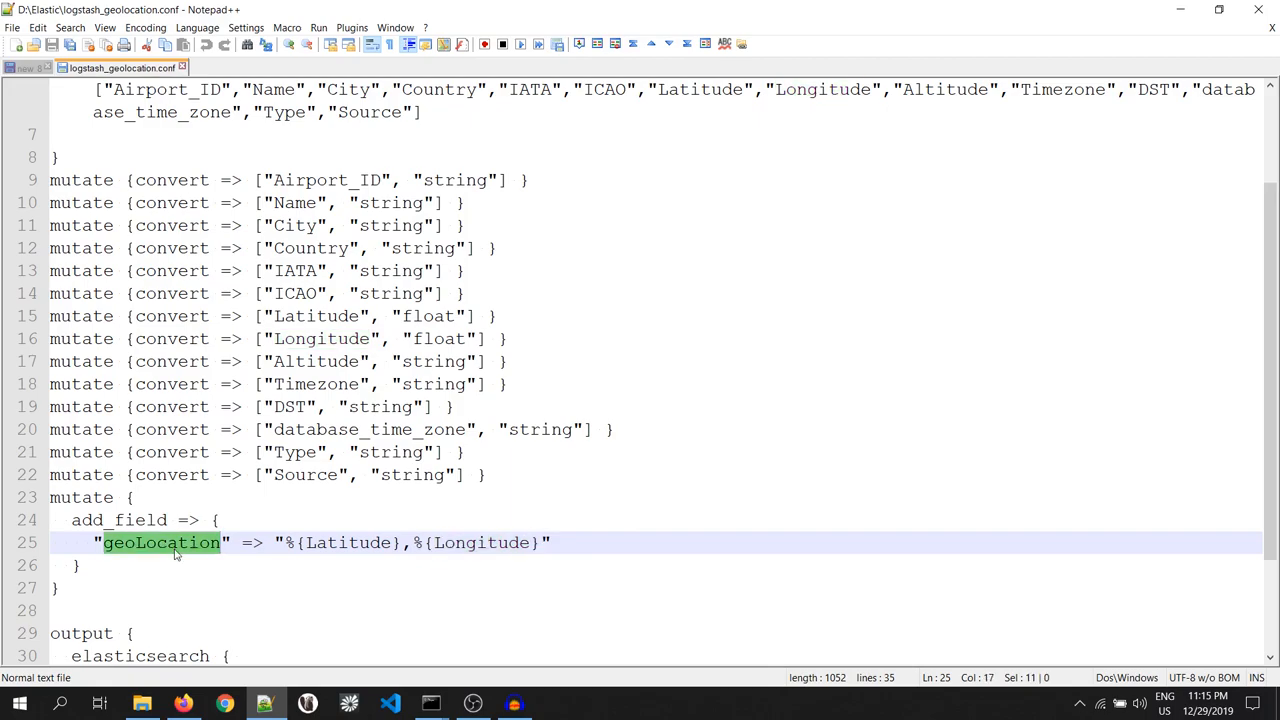
scroll("down", 3)
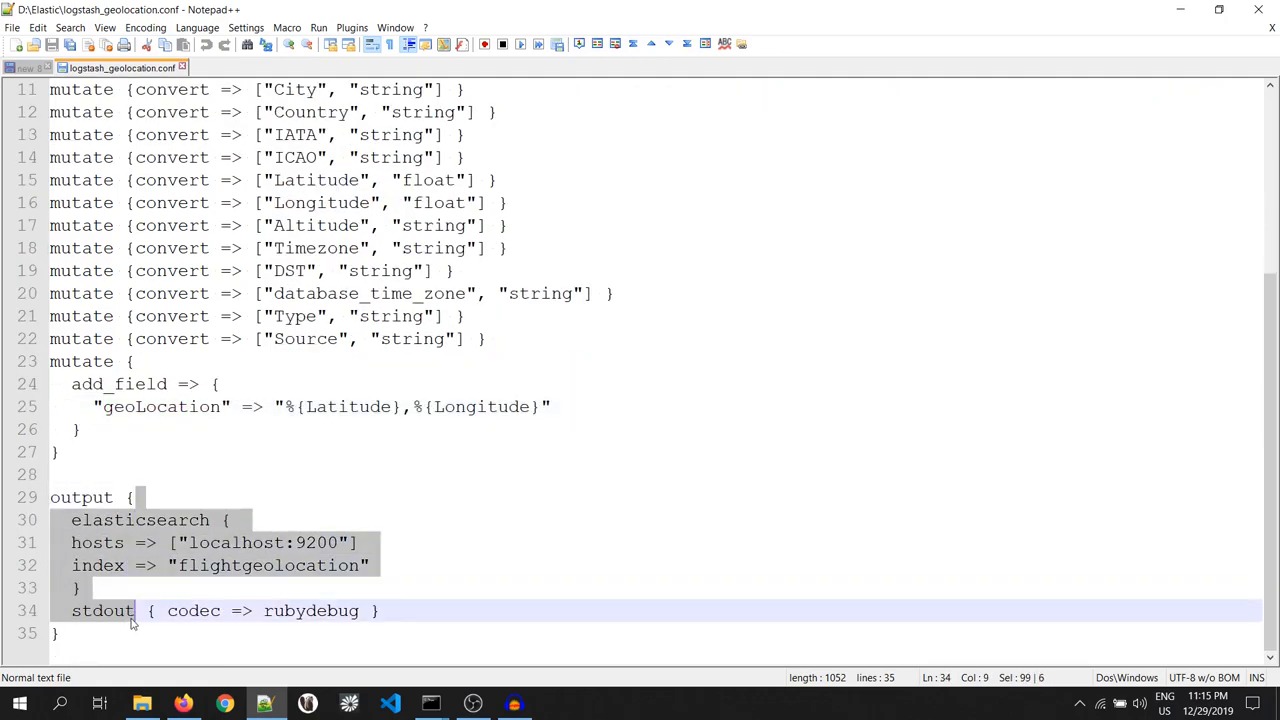
double_click(81, 497)
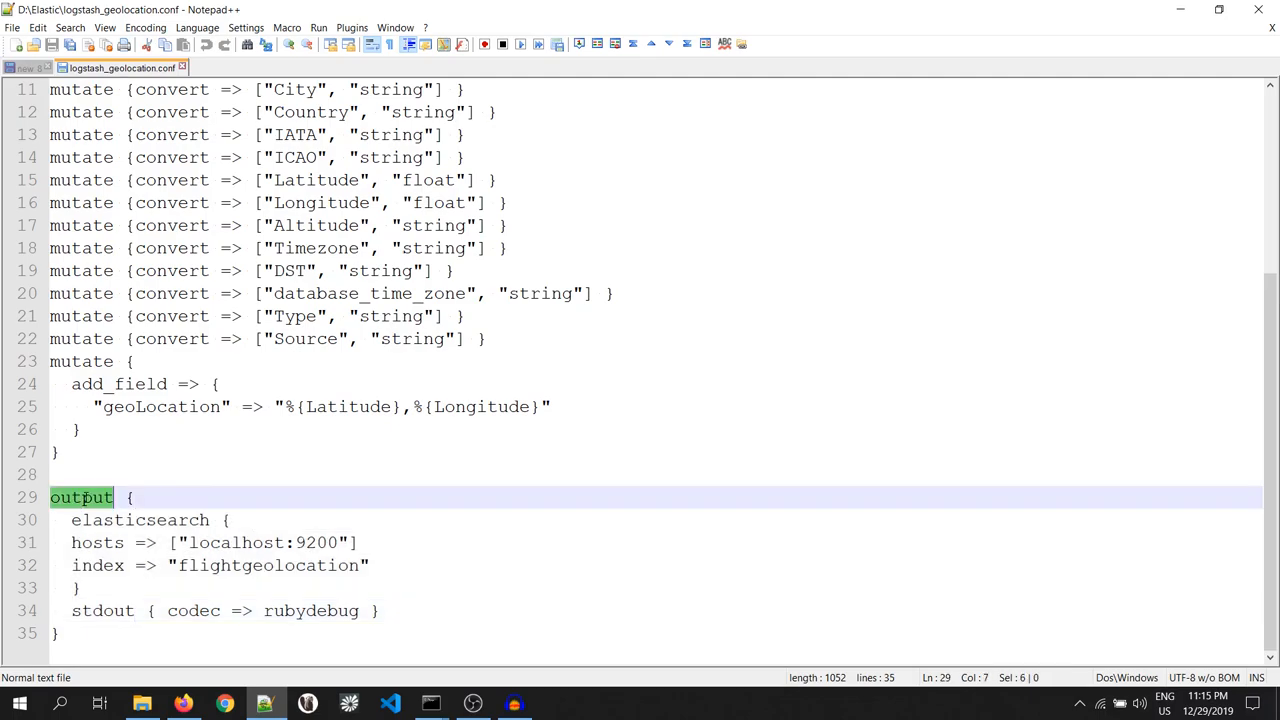
double_click(140, 520)
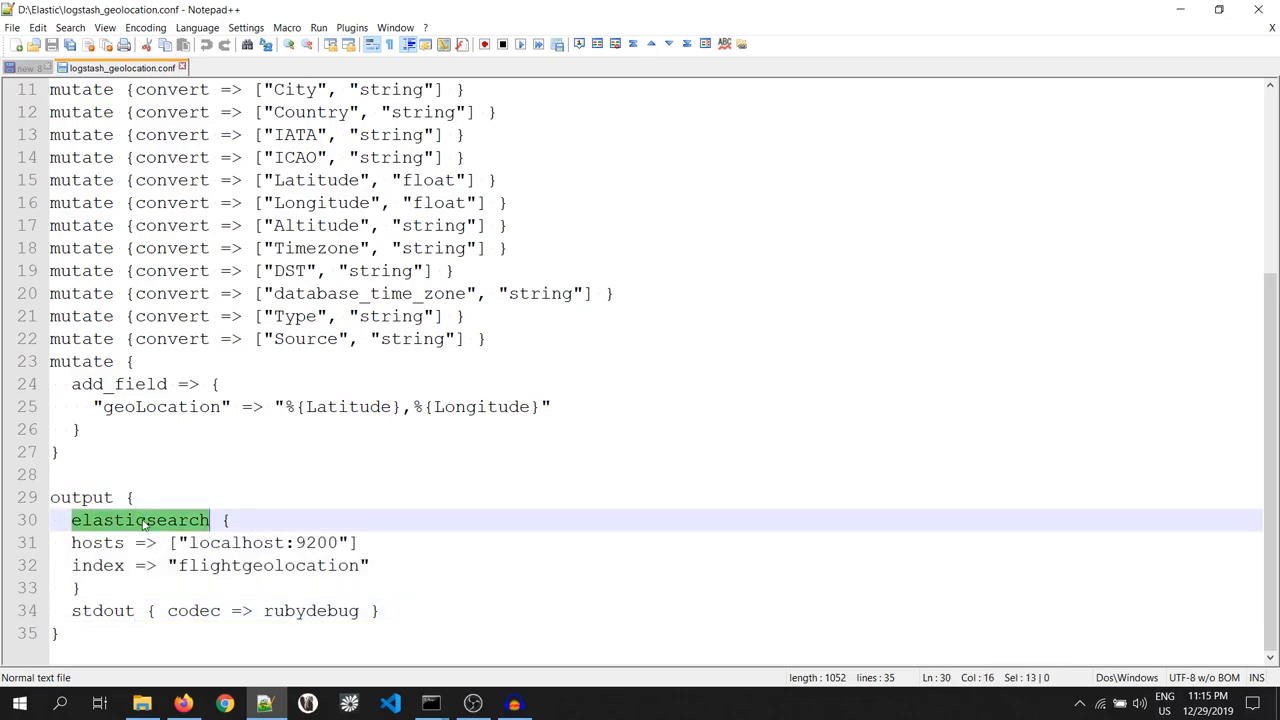
left_click(230, 542)
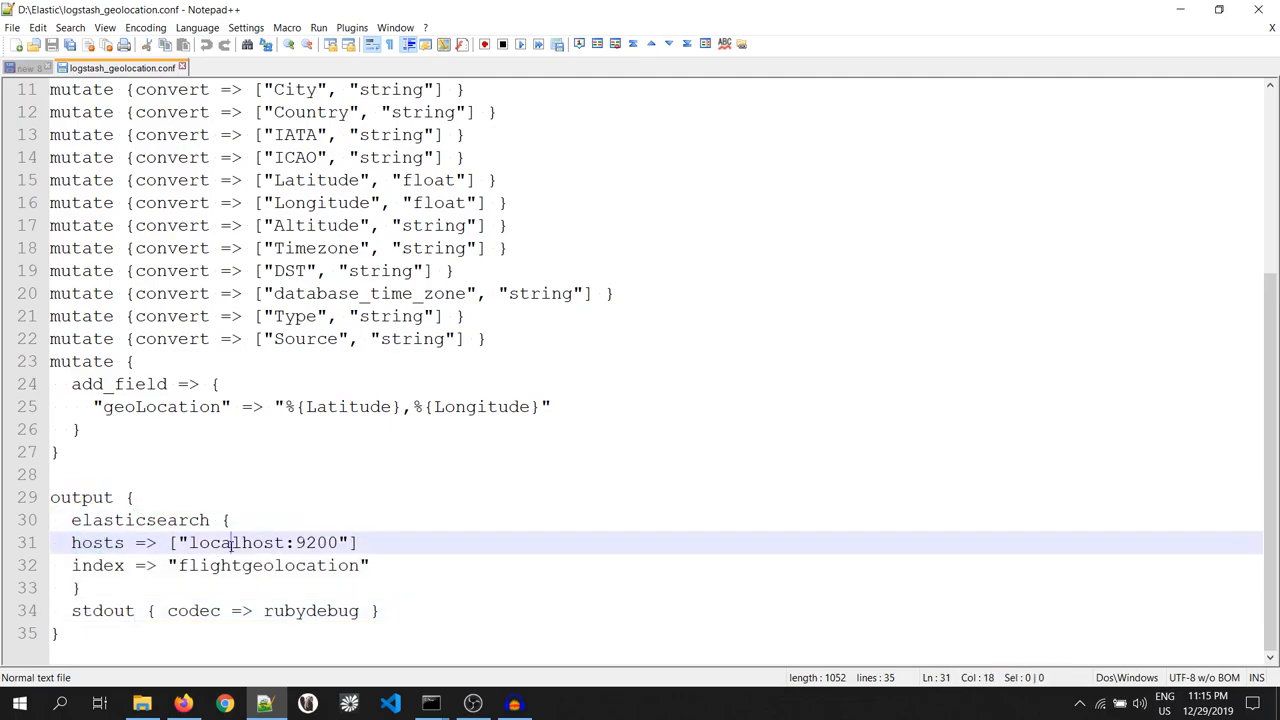
double_click(316, 542)
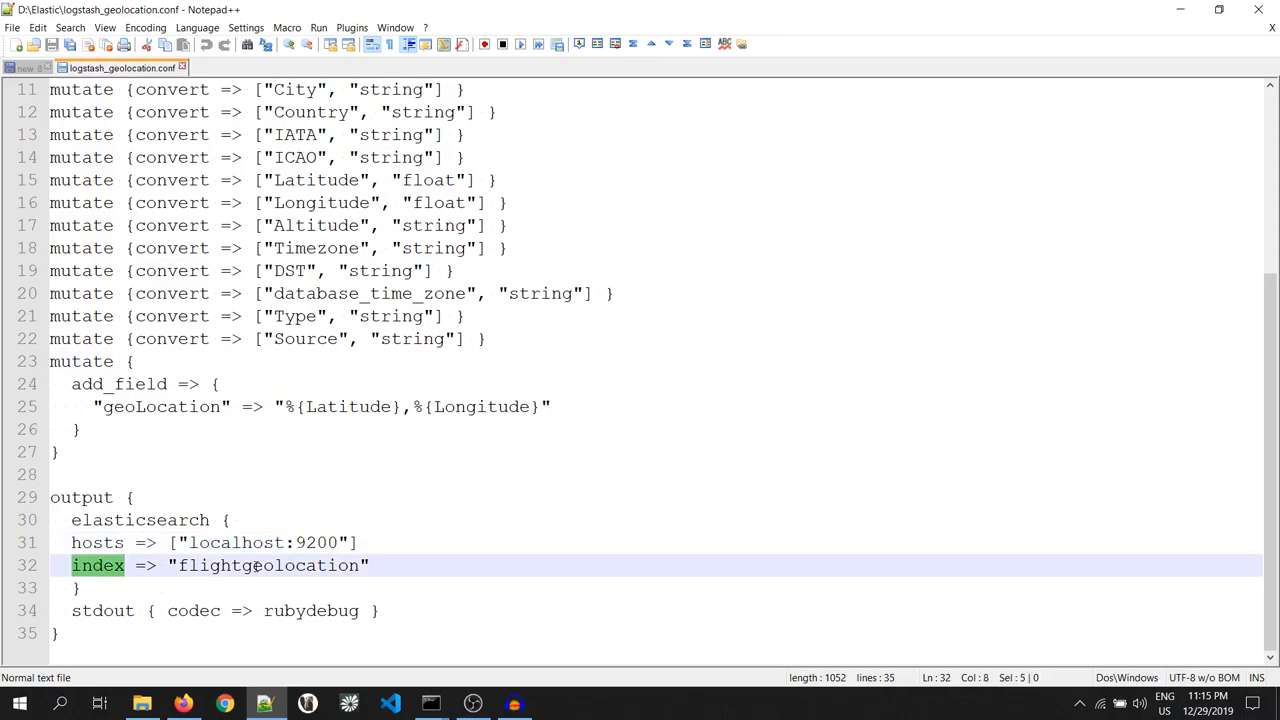
double_click(268, 565)
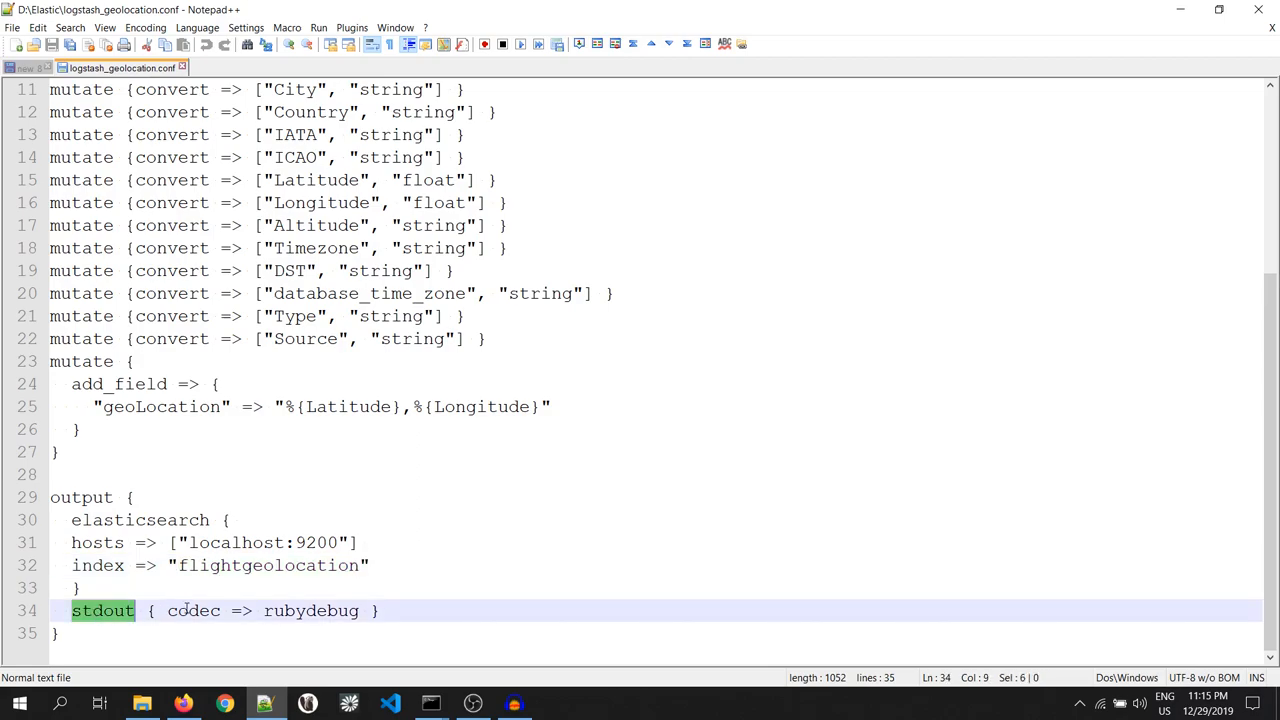
double_click(310, 611)
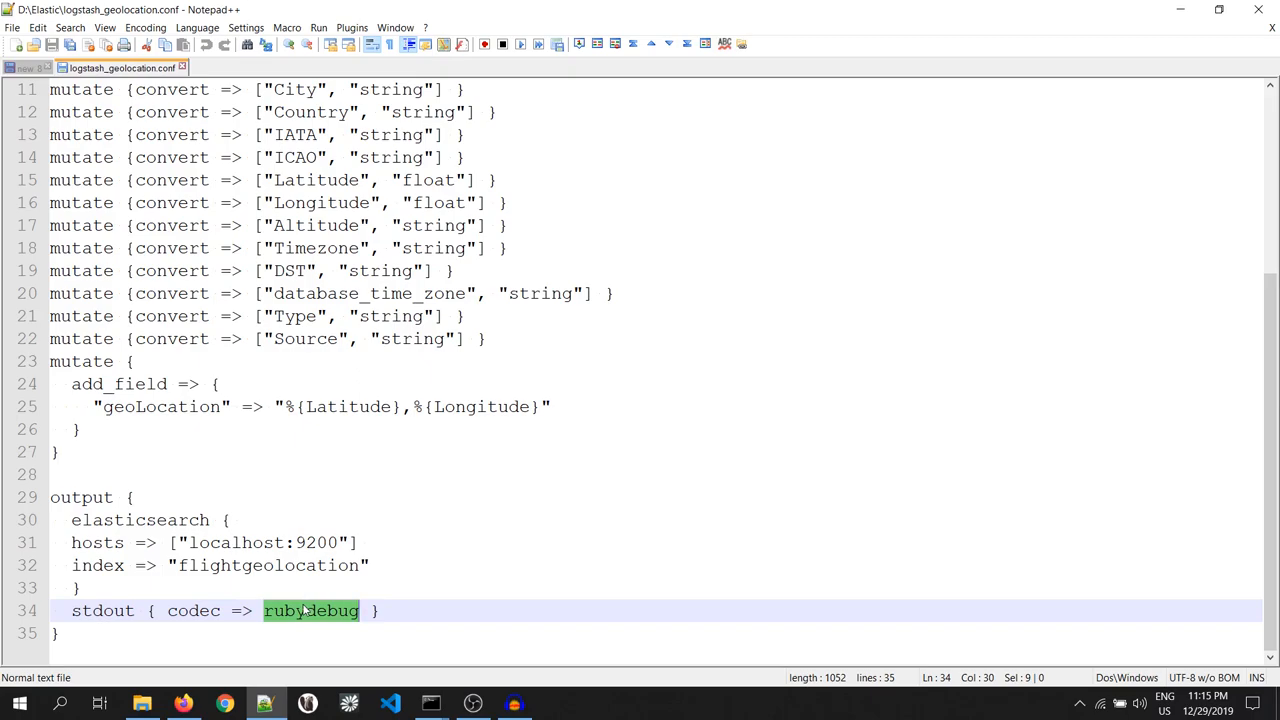
left_click(183, 703)
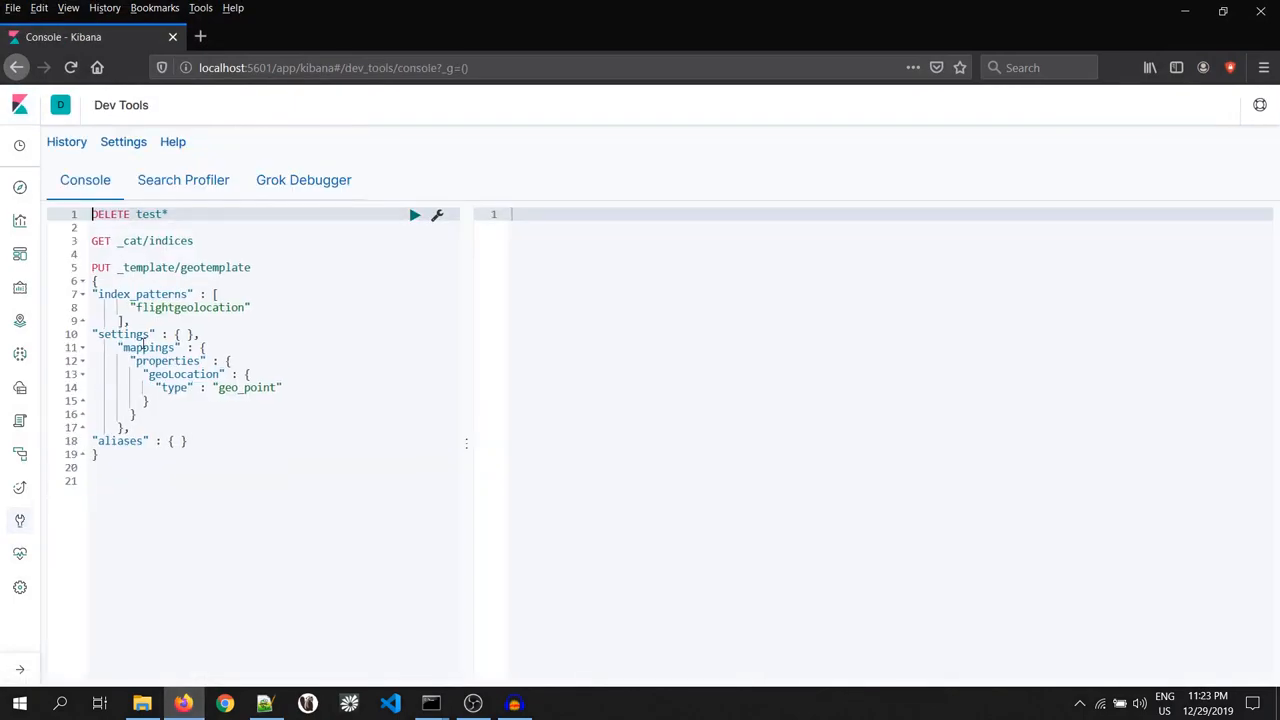
- Review the geotemplate request's flightgeolocation index pattern and geo_point type for geoLocation
left_click(150, 267)
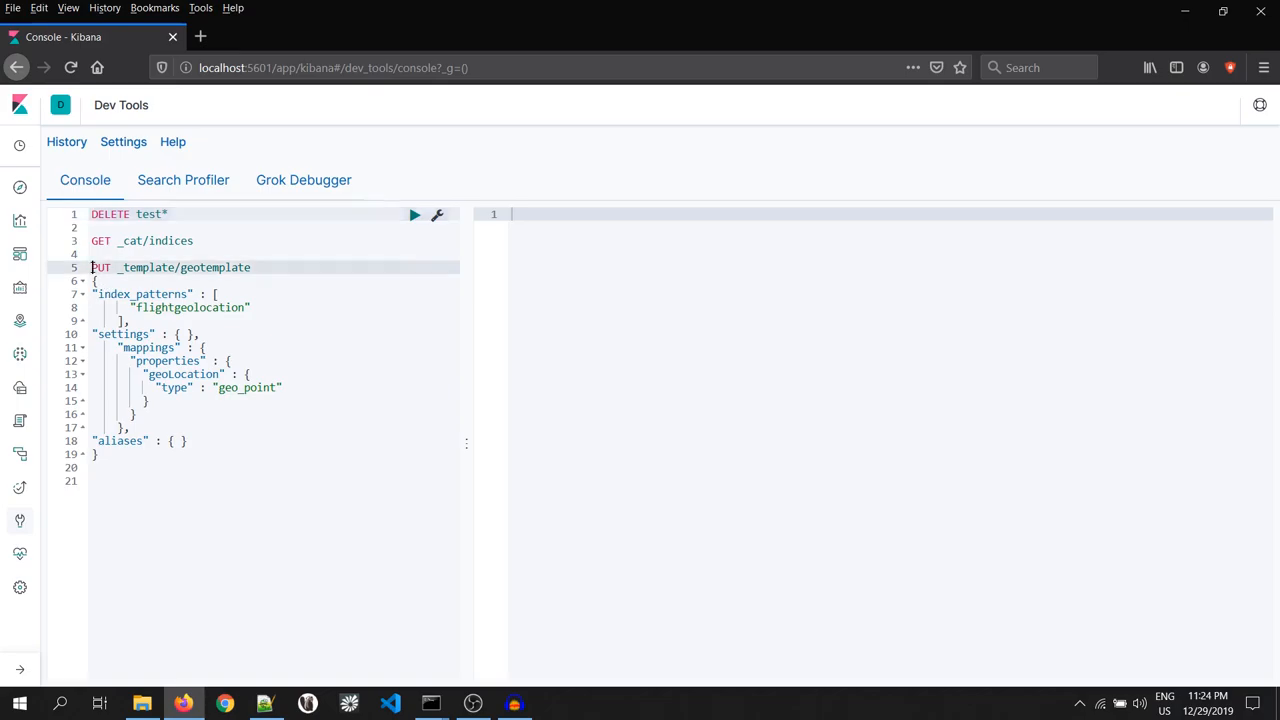
left_click(180, 334)
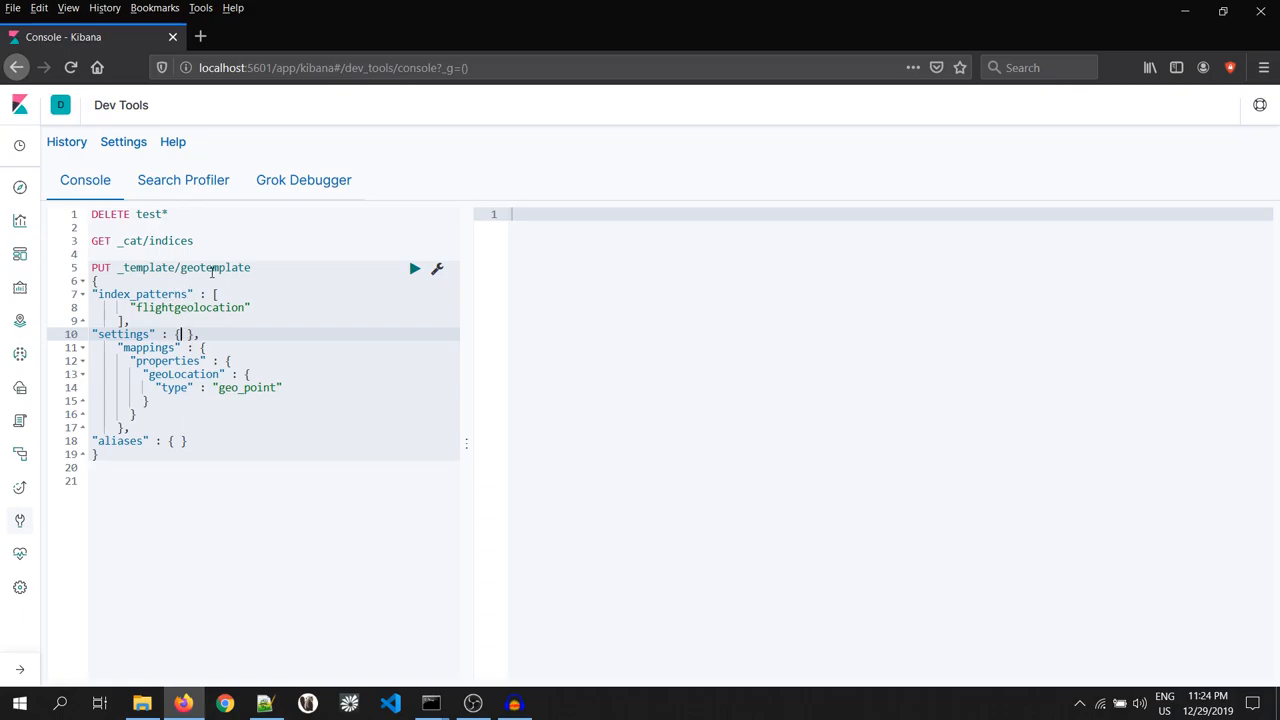
left_click(183, 267)
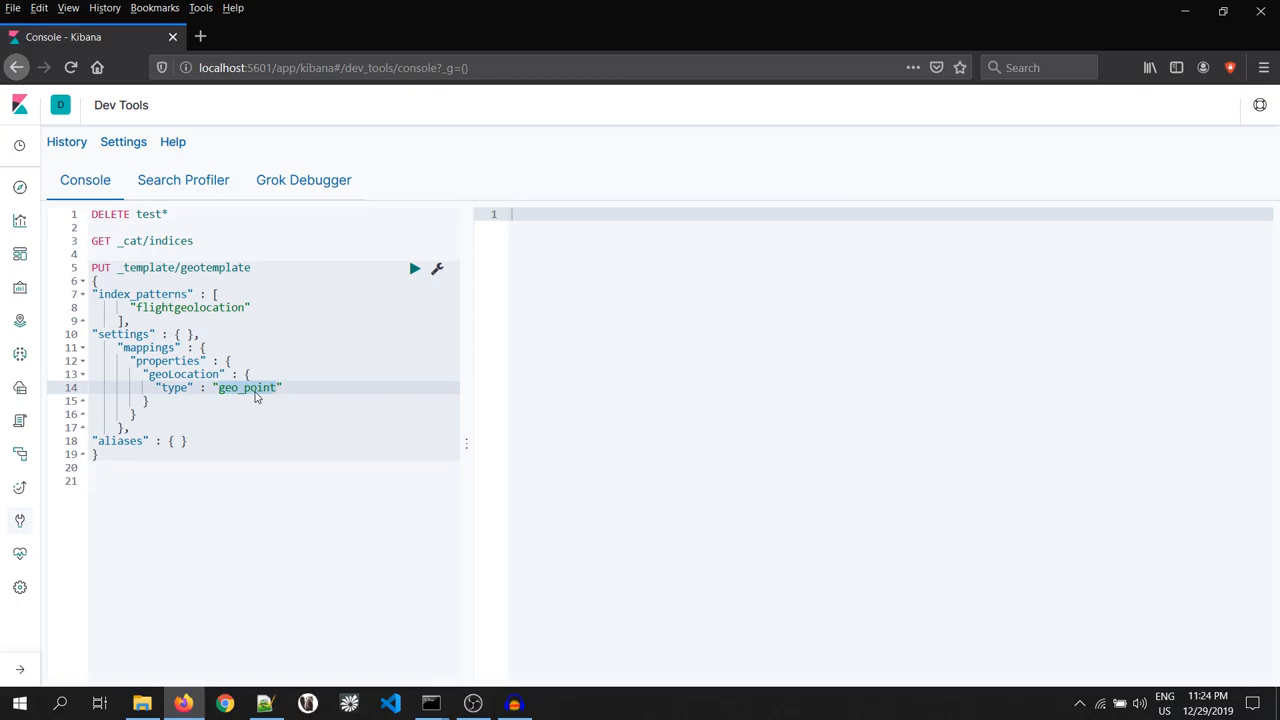
mouse_move(414, 268)
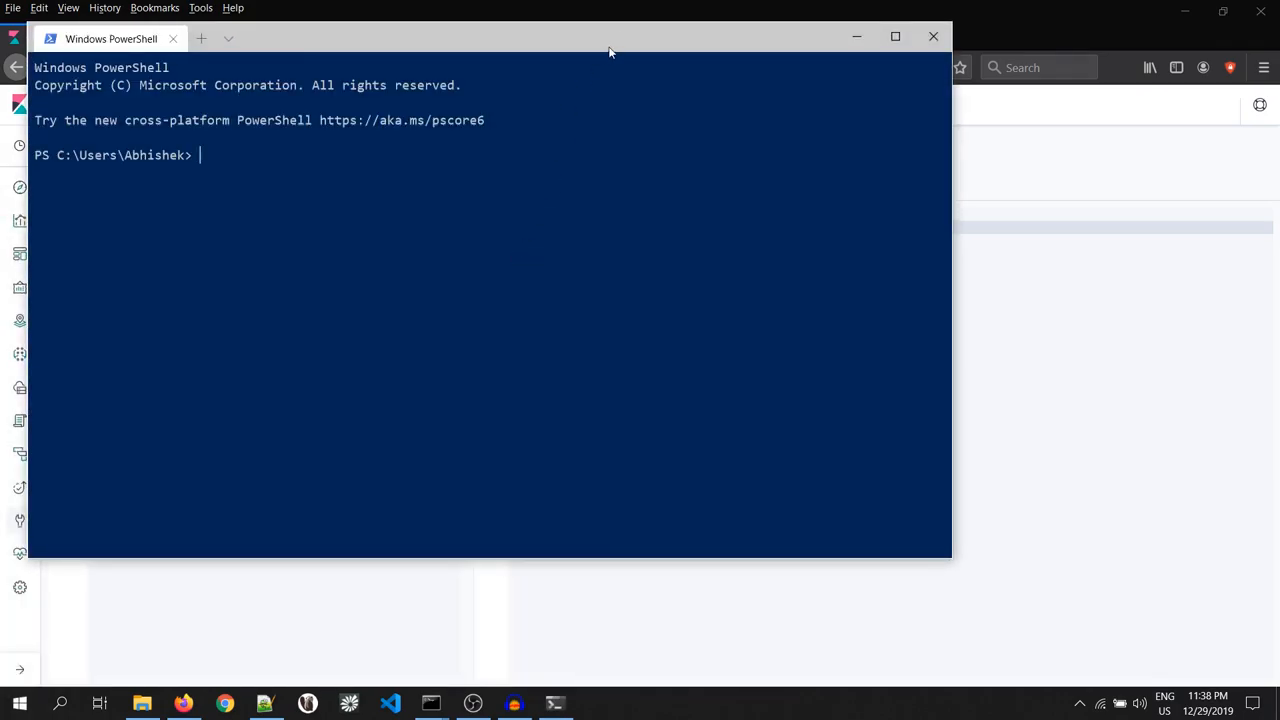
- Maximize PowerShell and change directory to D:\Elastic
left_click(895, 37)
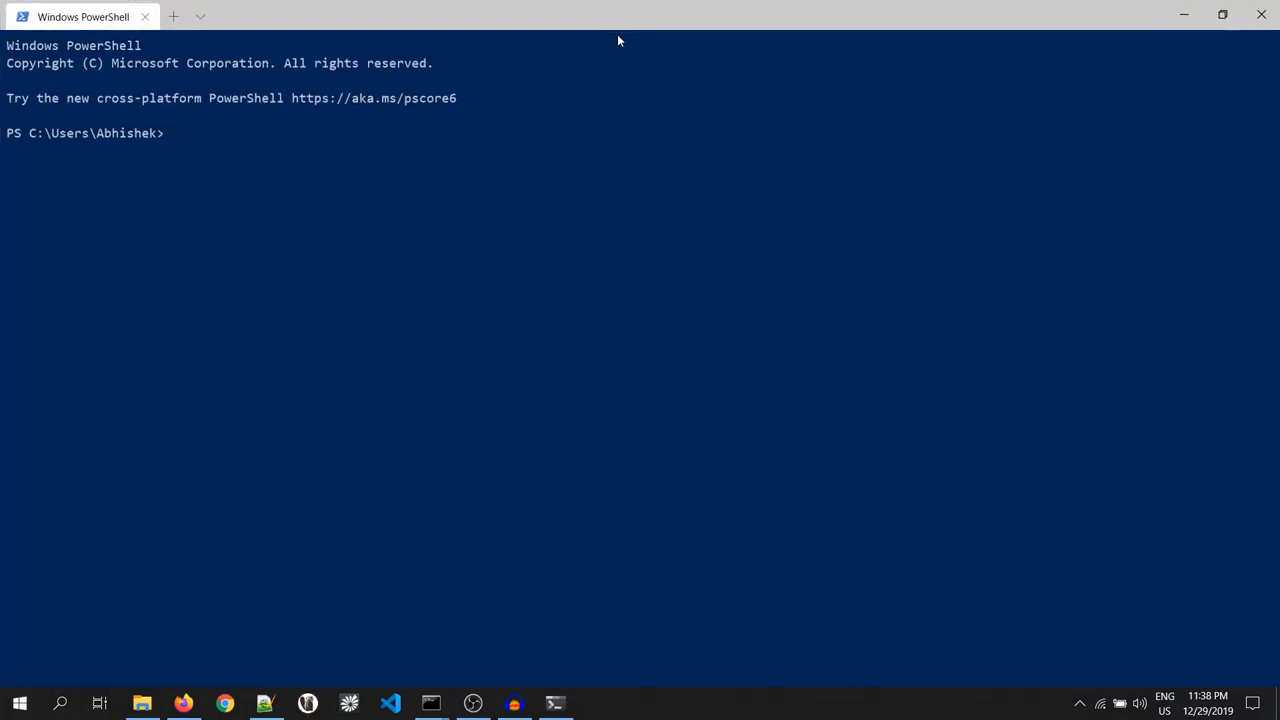
type("cd D:")
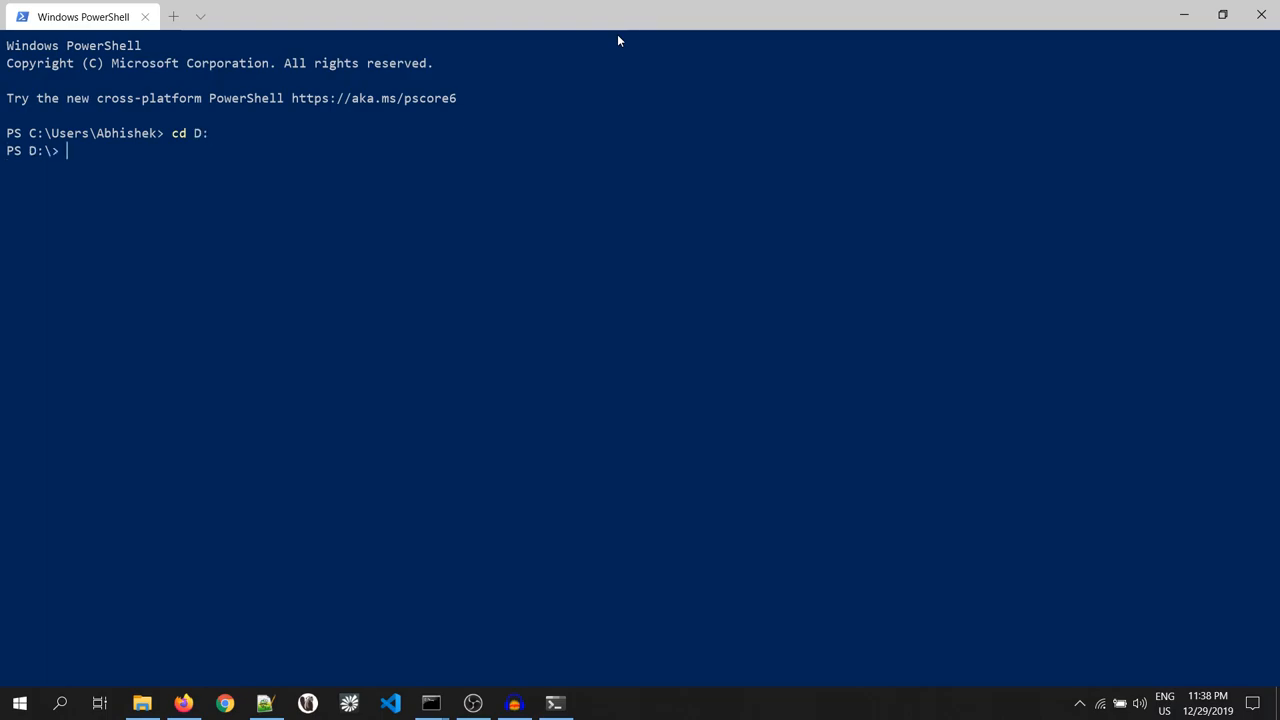
type("cd Elast")
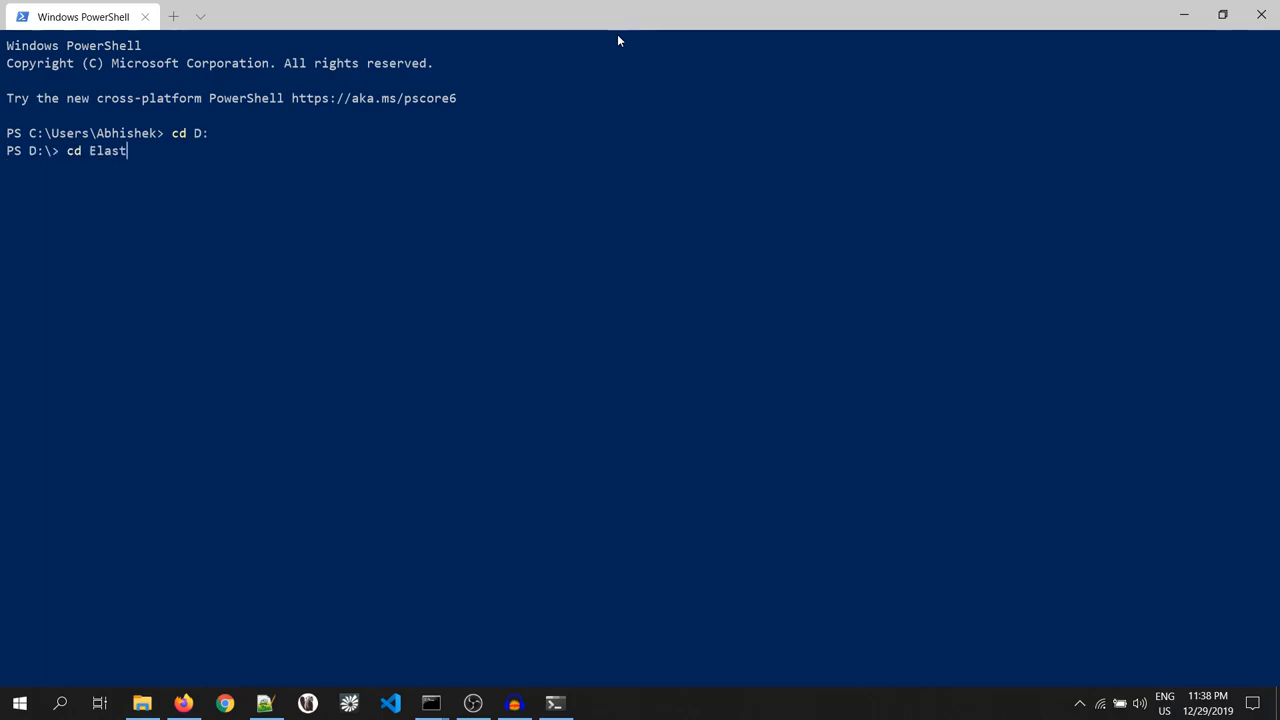
key("Return")
type("ls")
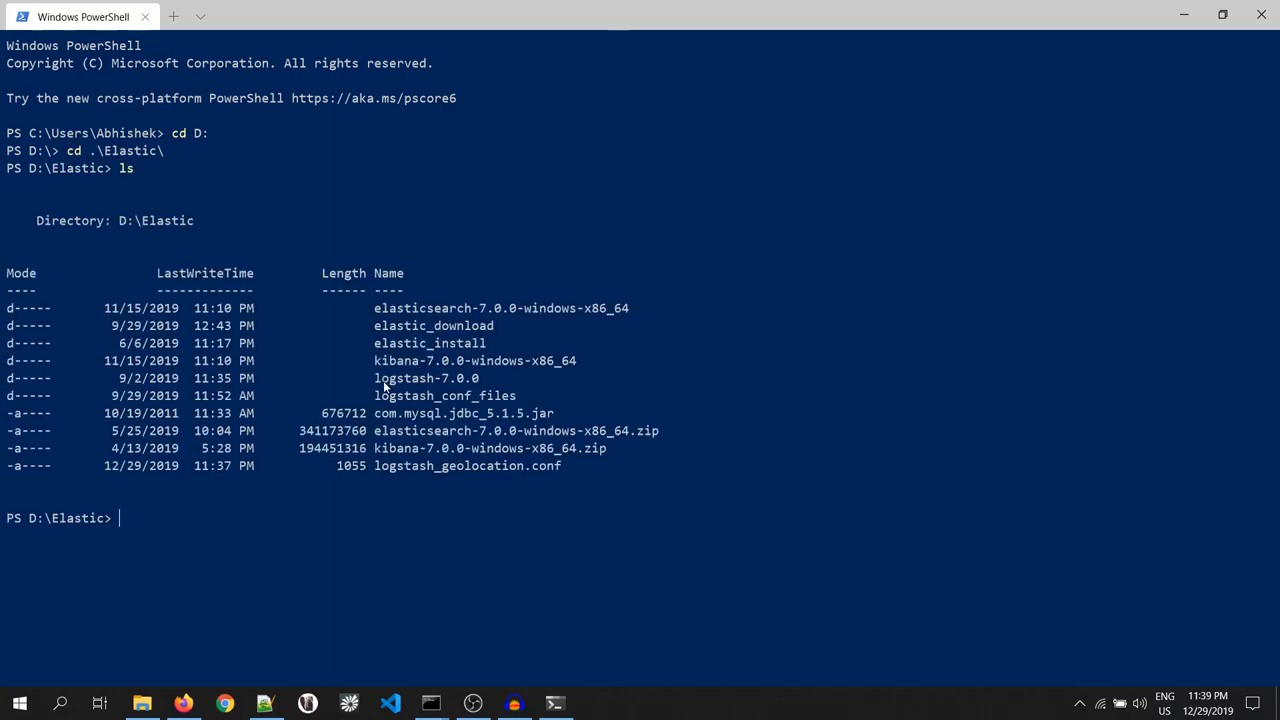
mouse_move(378, 466)
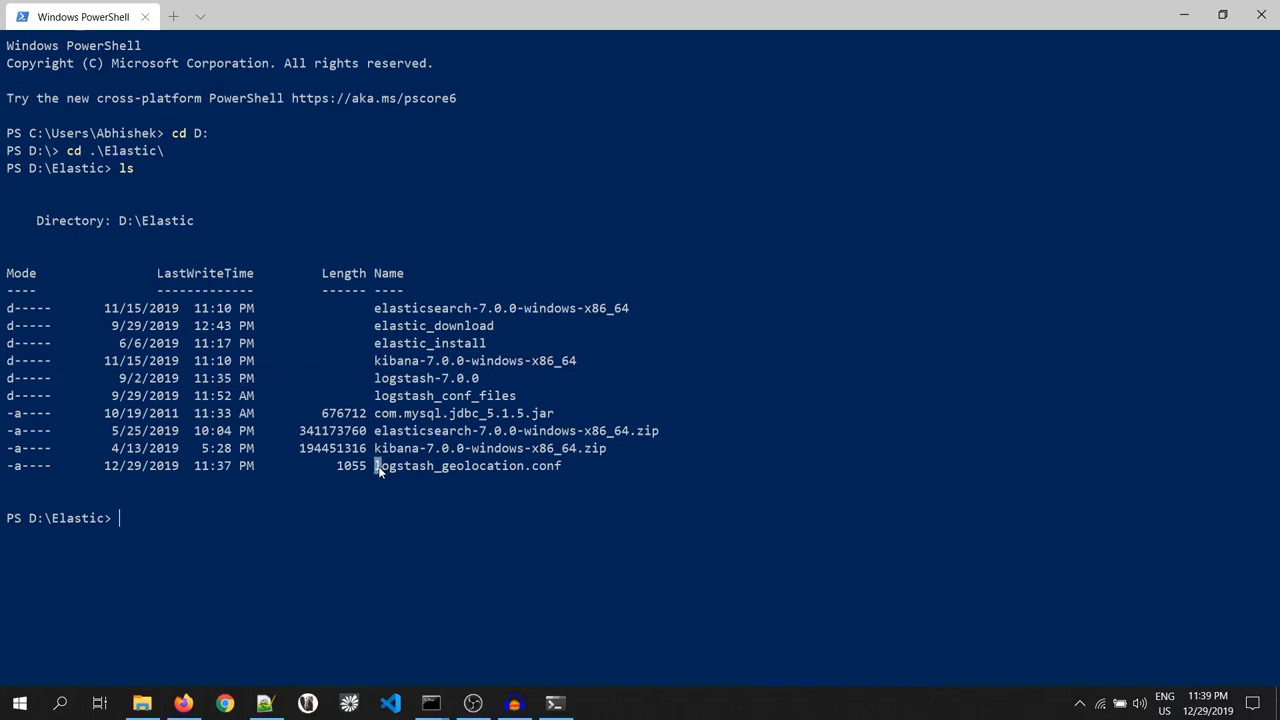
mouse_move(408, 395)
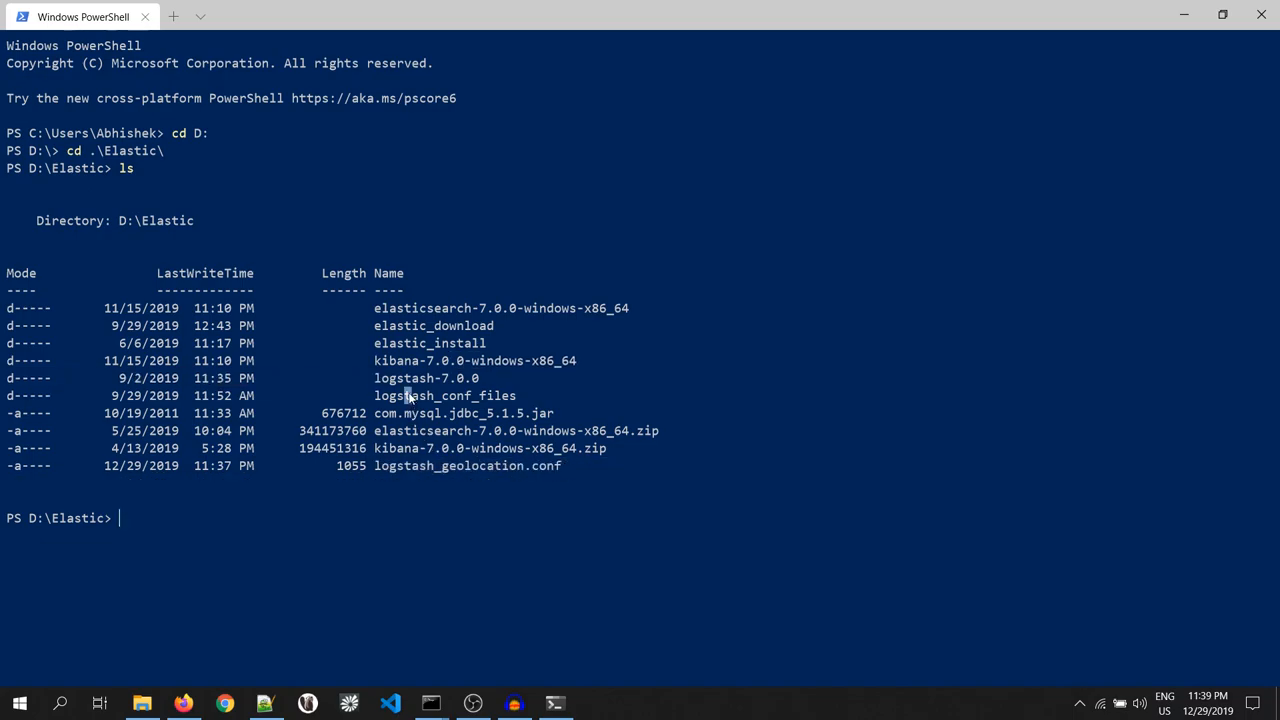
- Run .\logstash-7.0.0\bin\logstash -f .\logstash_geolocation.conf to start the pipeline
type("logstas")
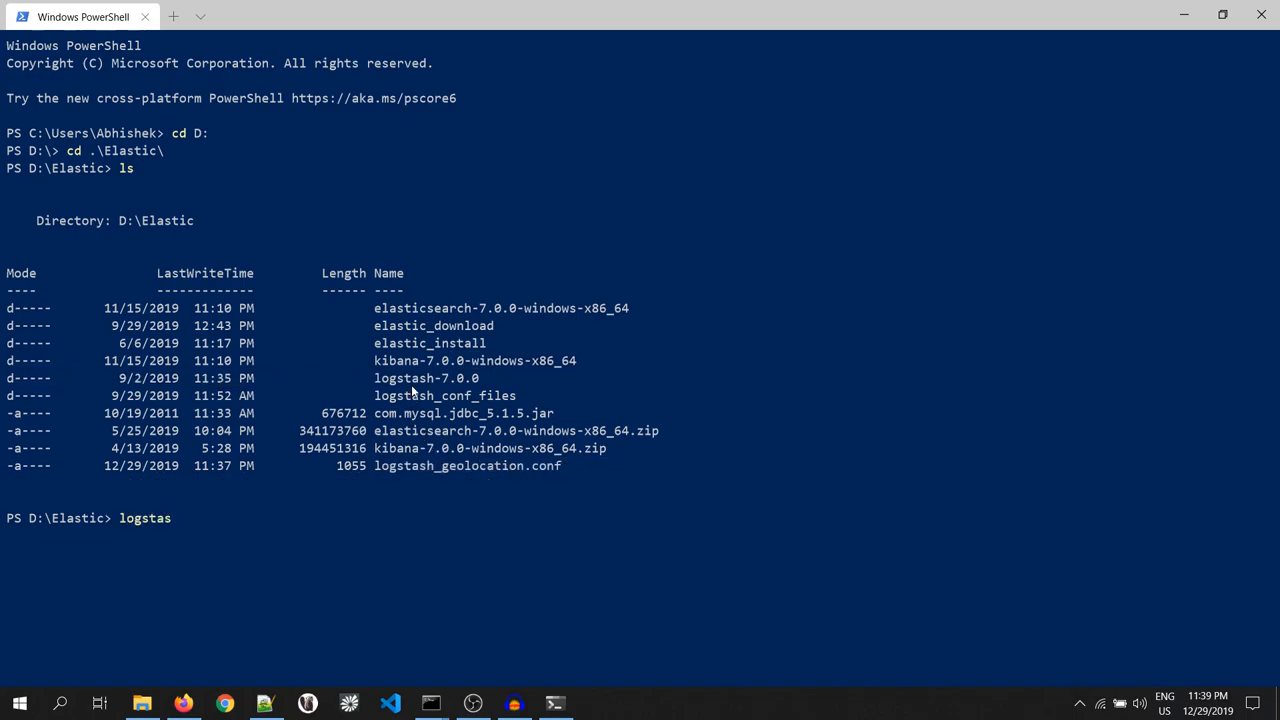
type(".\\logstash-7.0.0\\b")
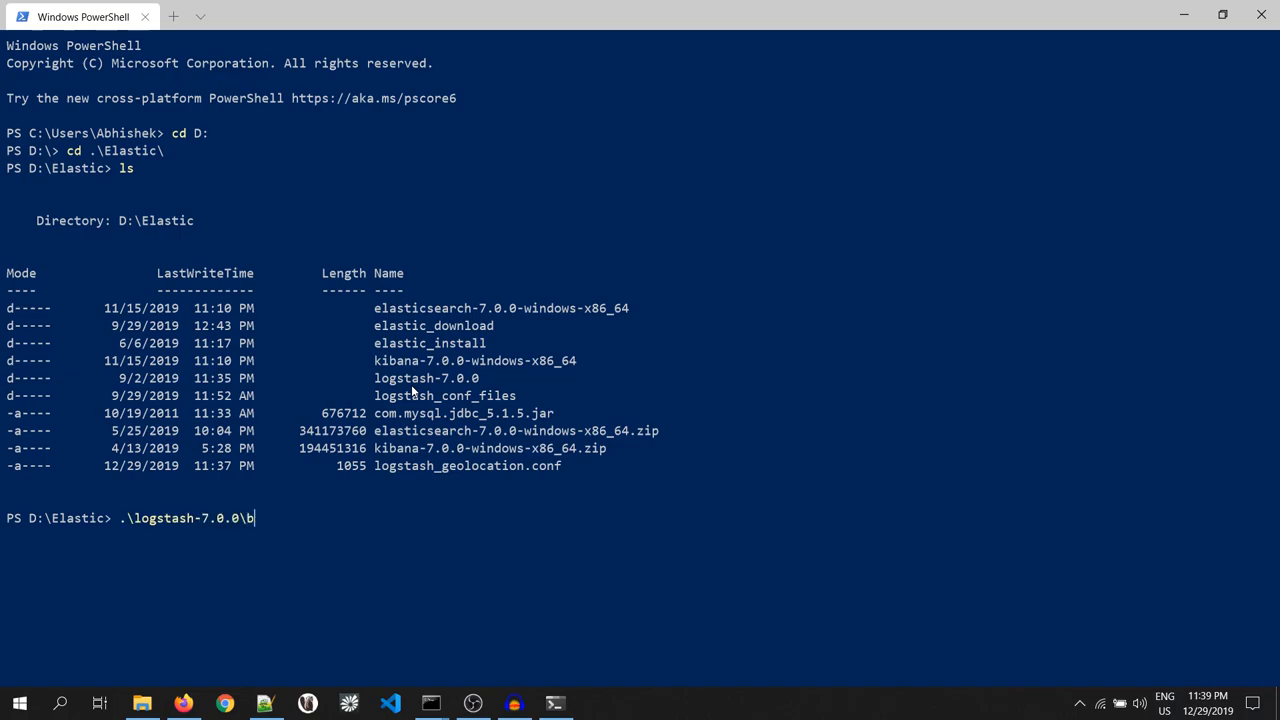
type("in\\logstash")
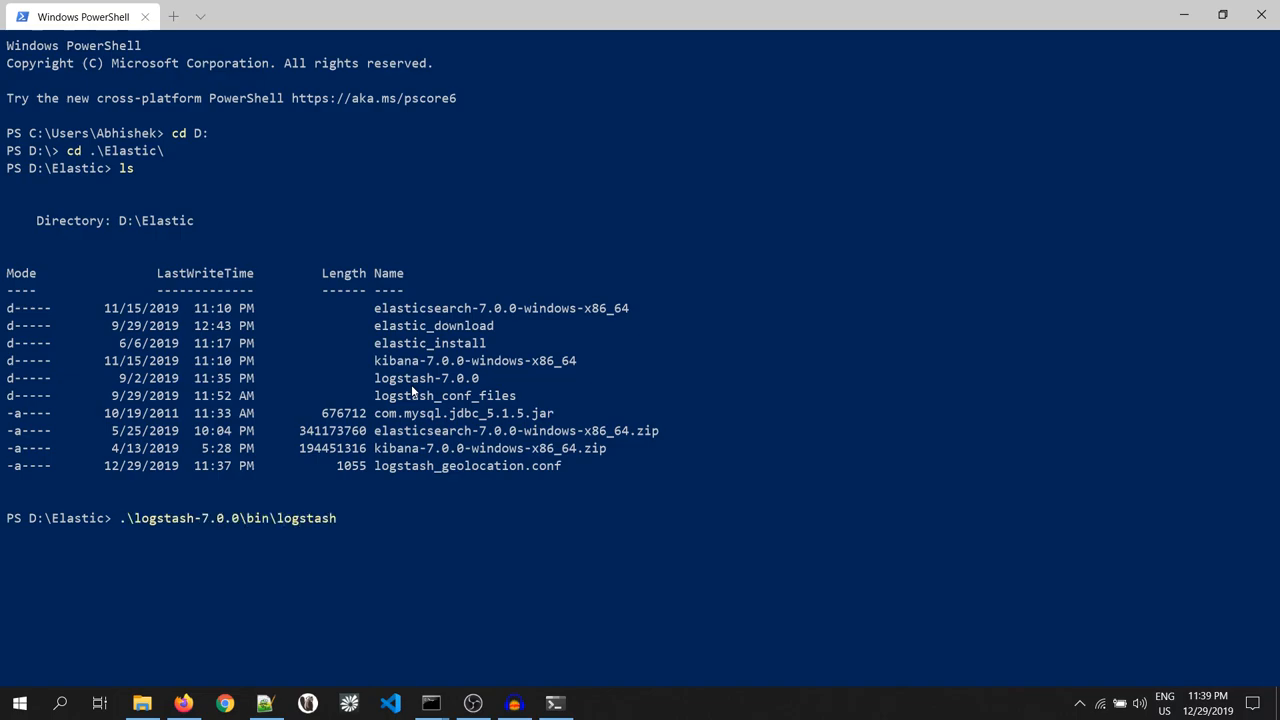
type("-f")
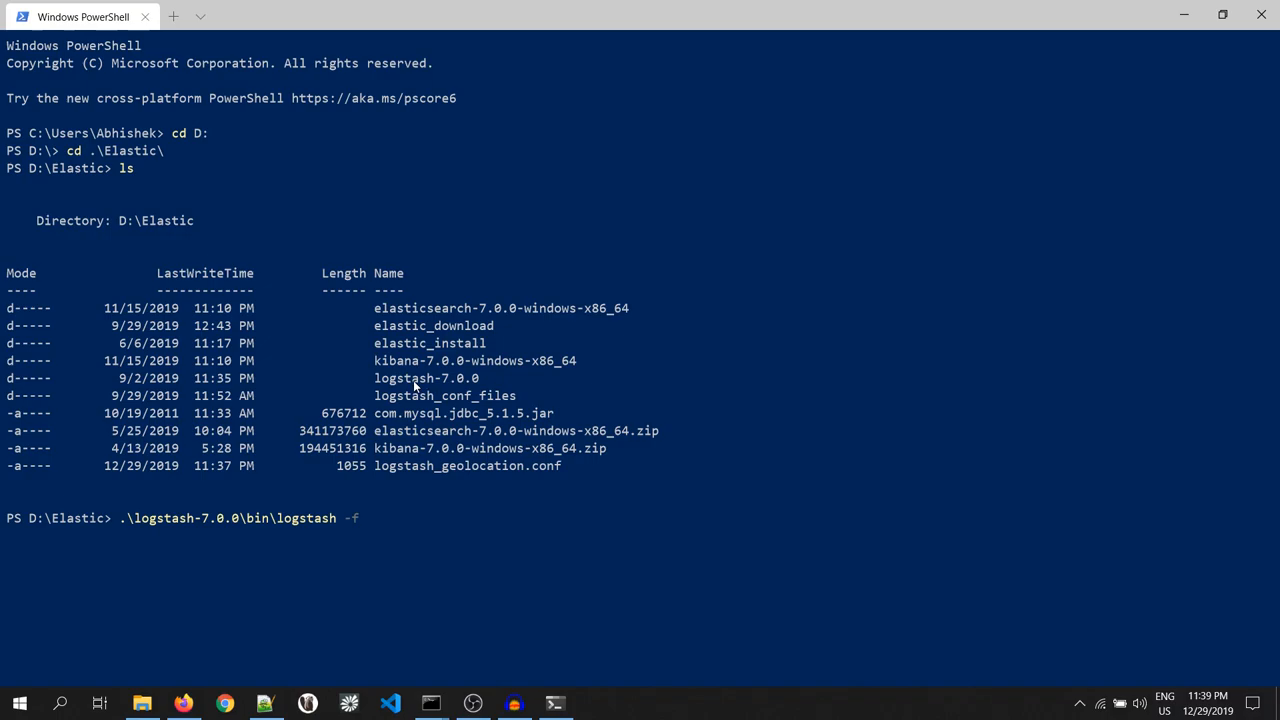
type("logstash_")
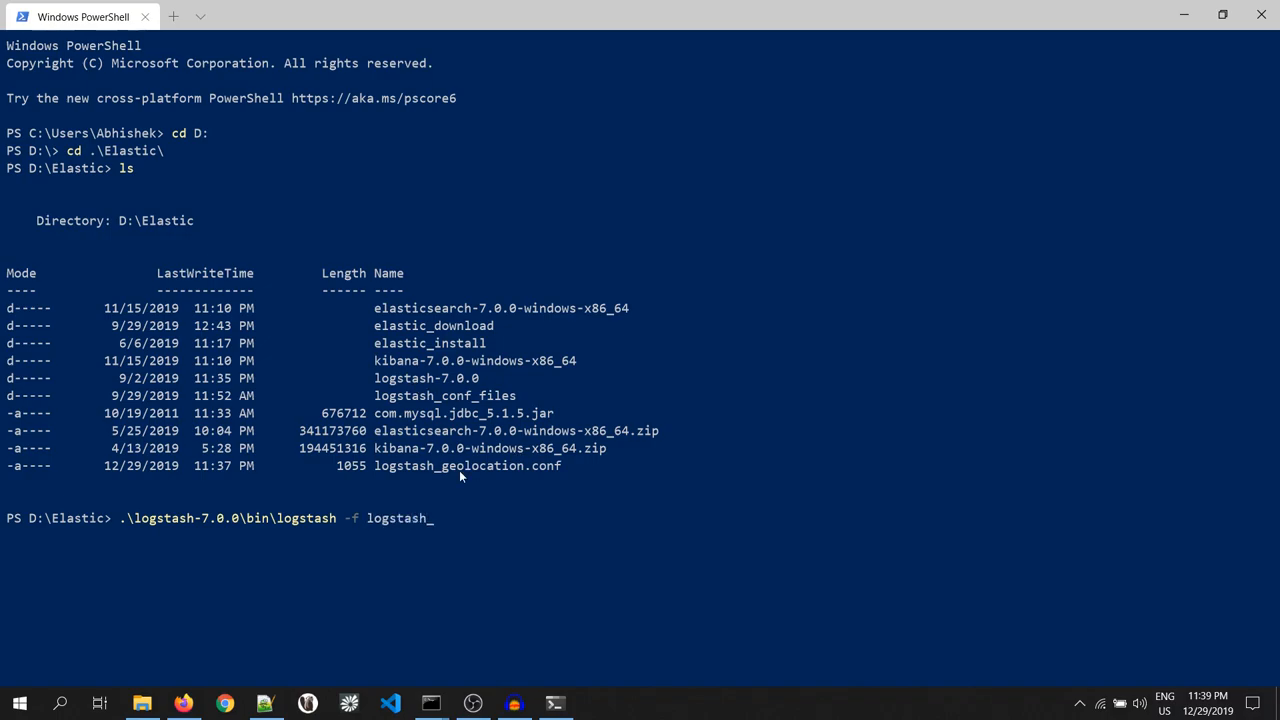
type(".\\logstash_geolocation.conf")
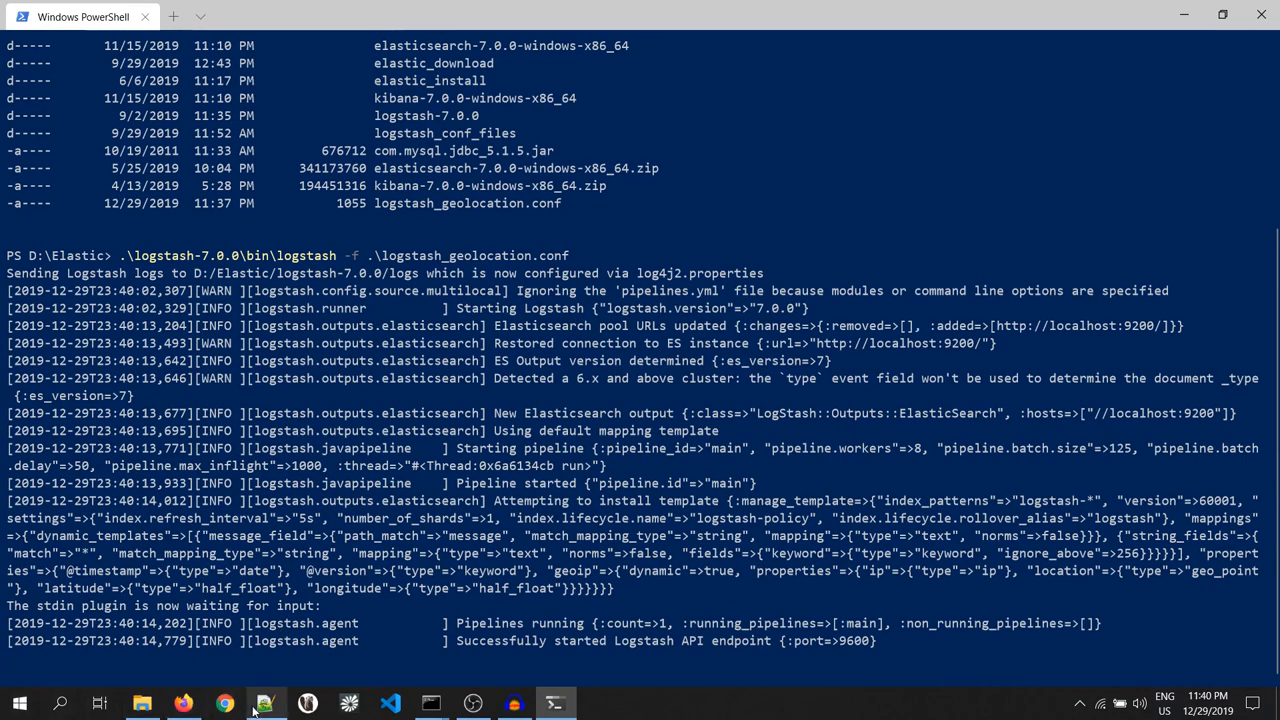
left_click(263, 703)
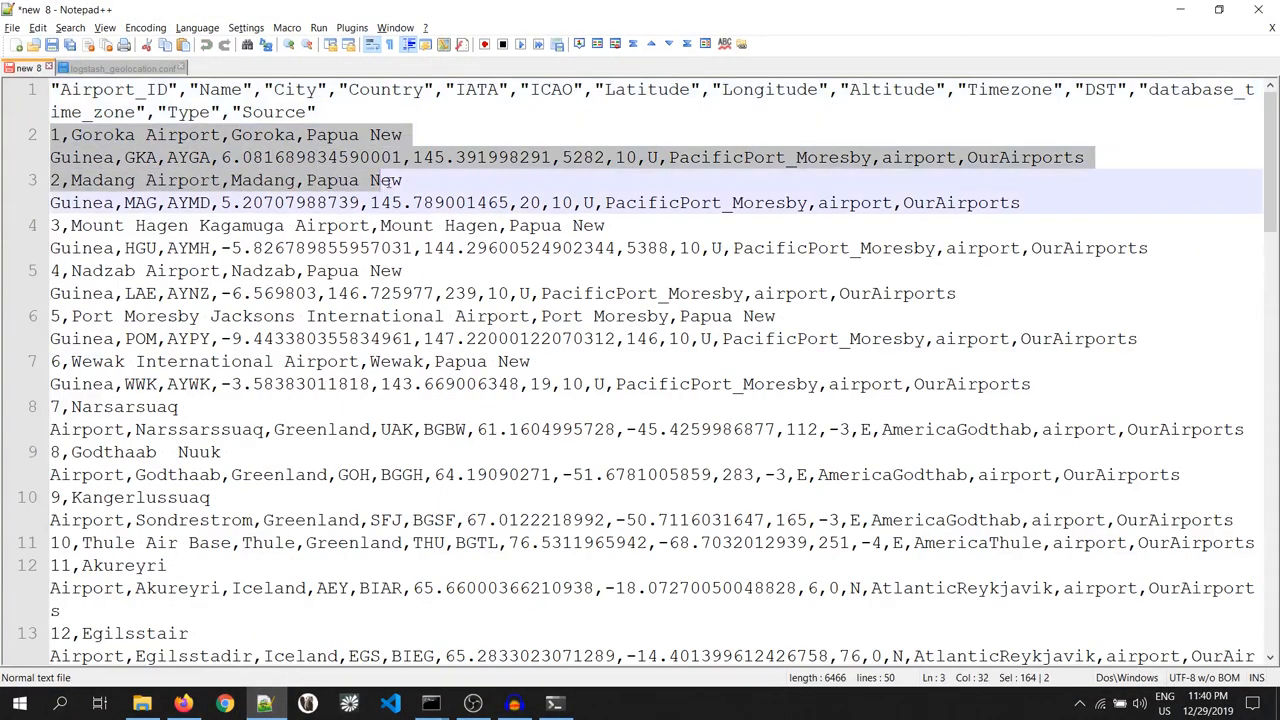
- Copy the Goroka Airport record into the running Logstash PowerShell window
left_click(1095, 157)
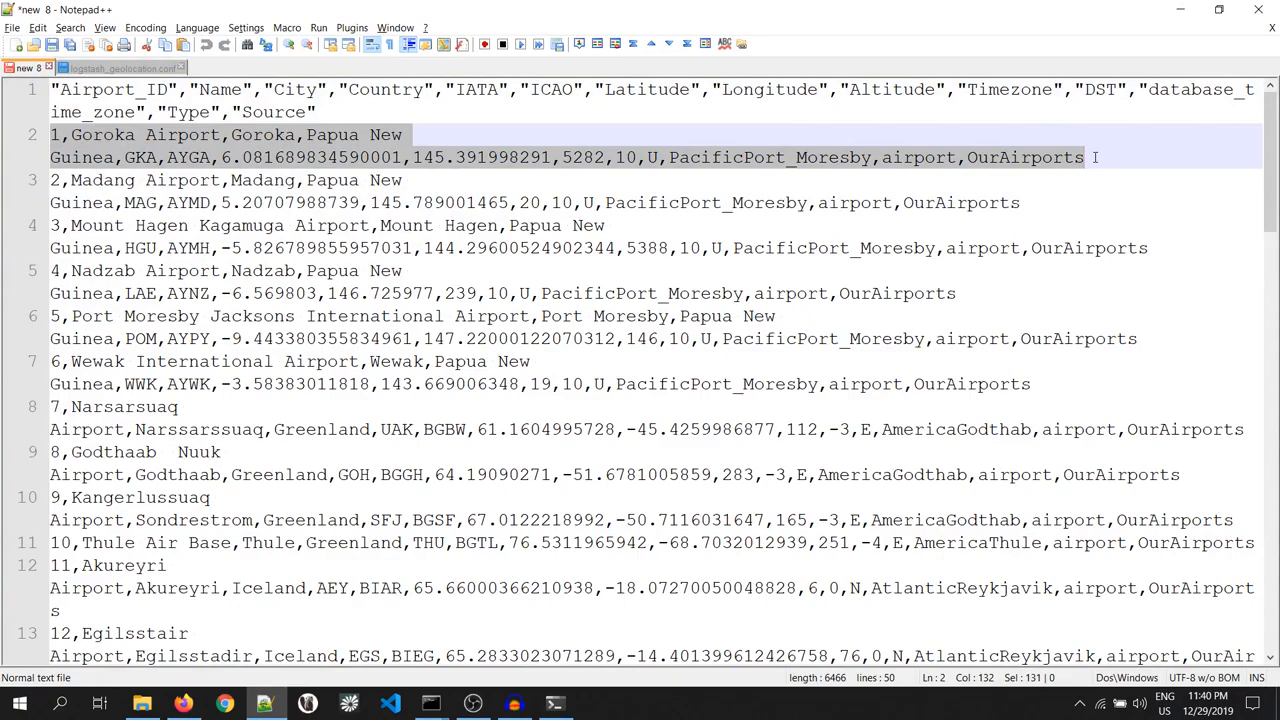
left_click(555, 703)
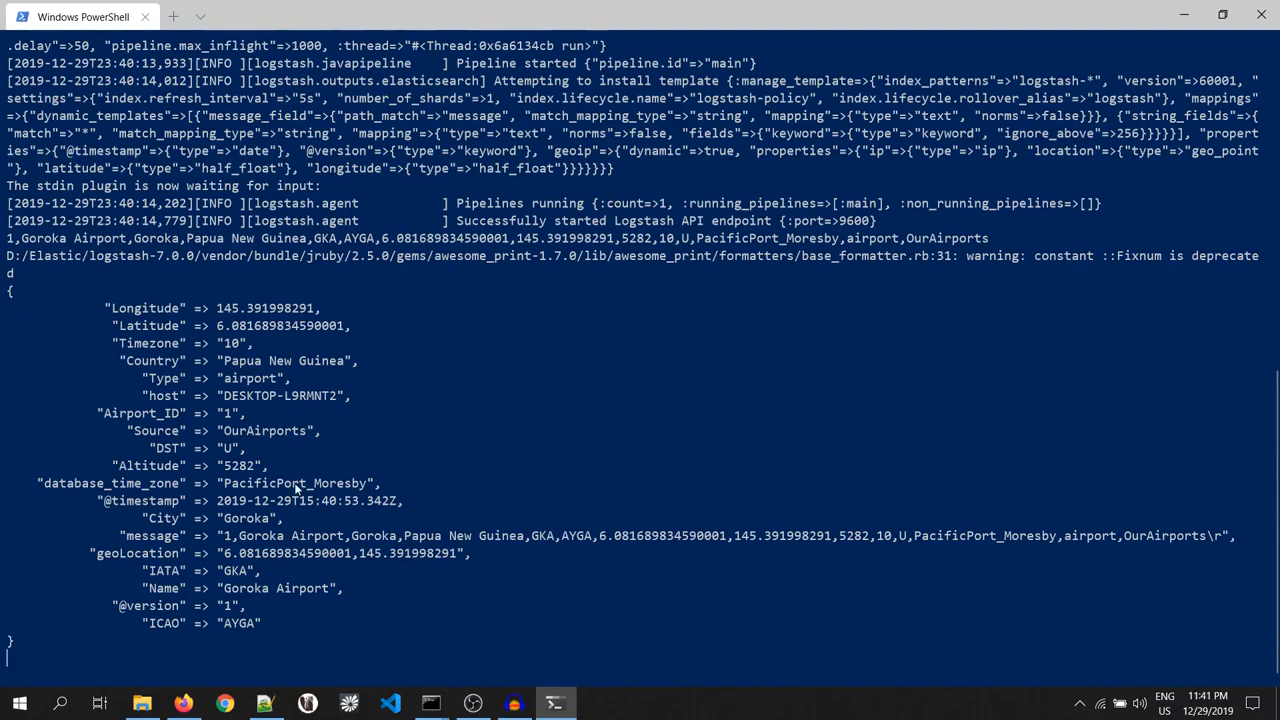
left_click(183, 703)
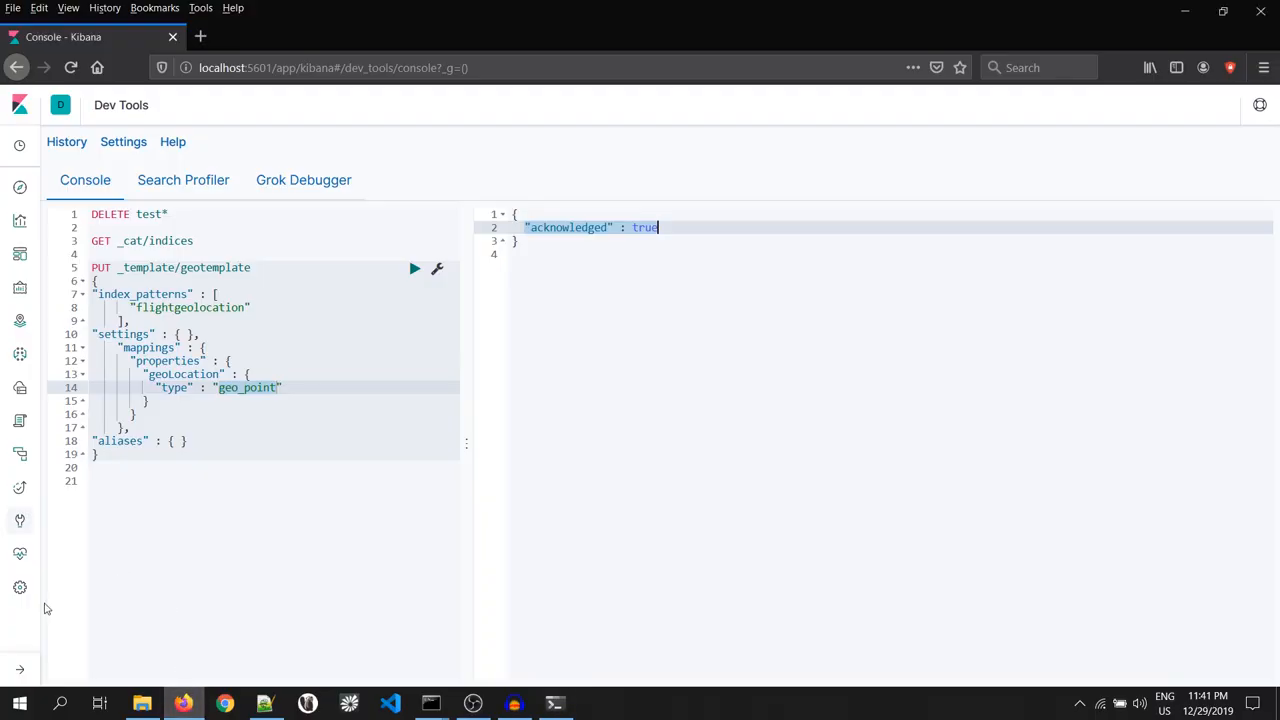
left_click(20, 587)
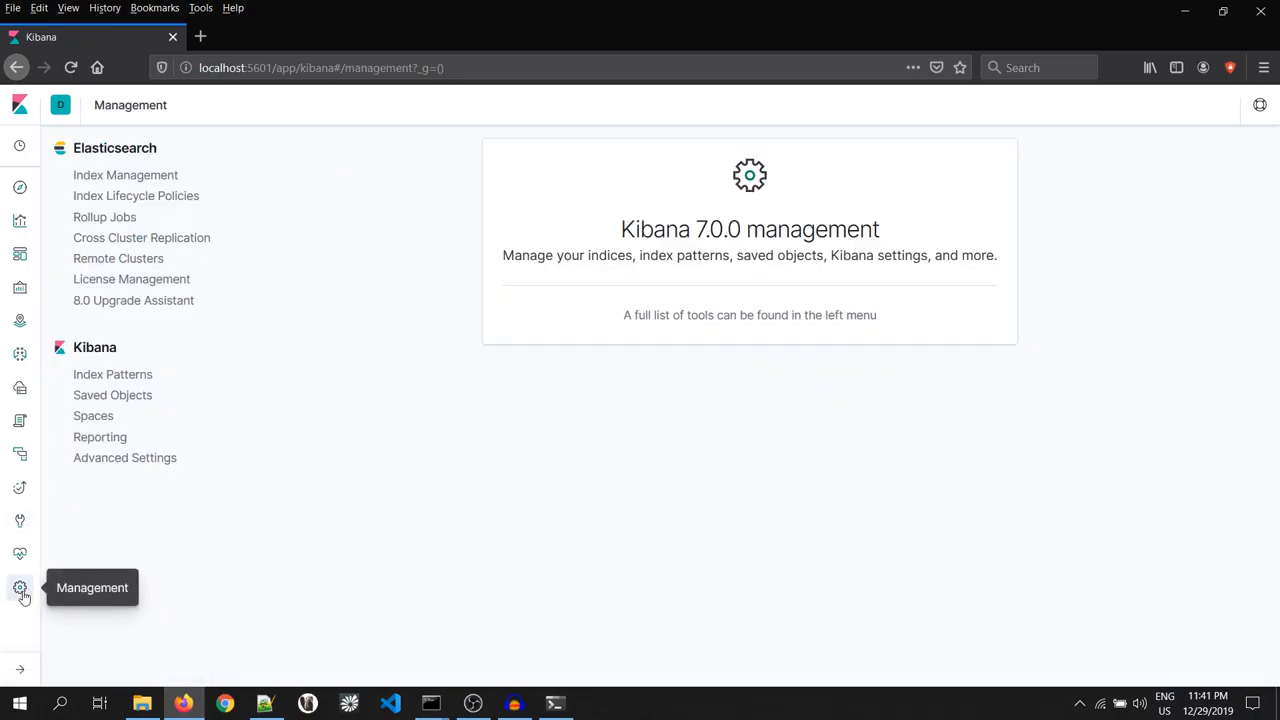
left_click(113, 374)
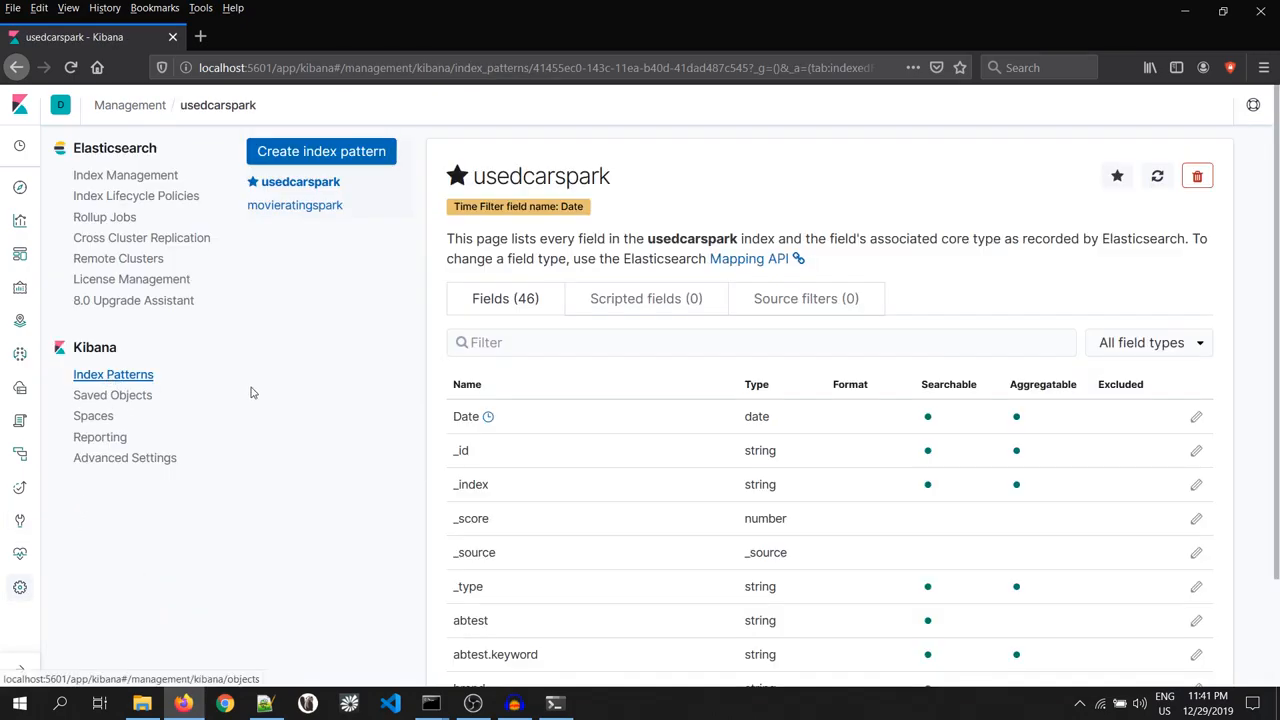
left_click(321, 151)
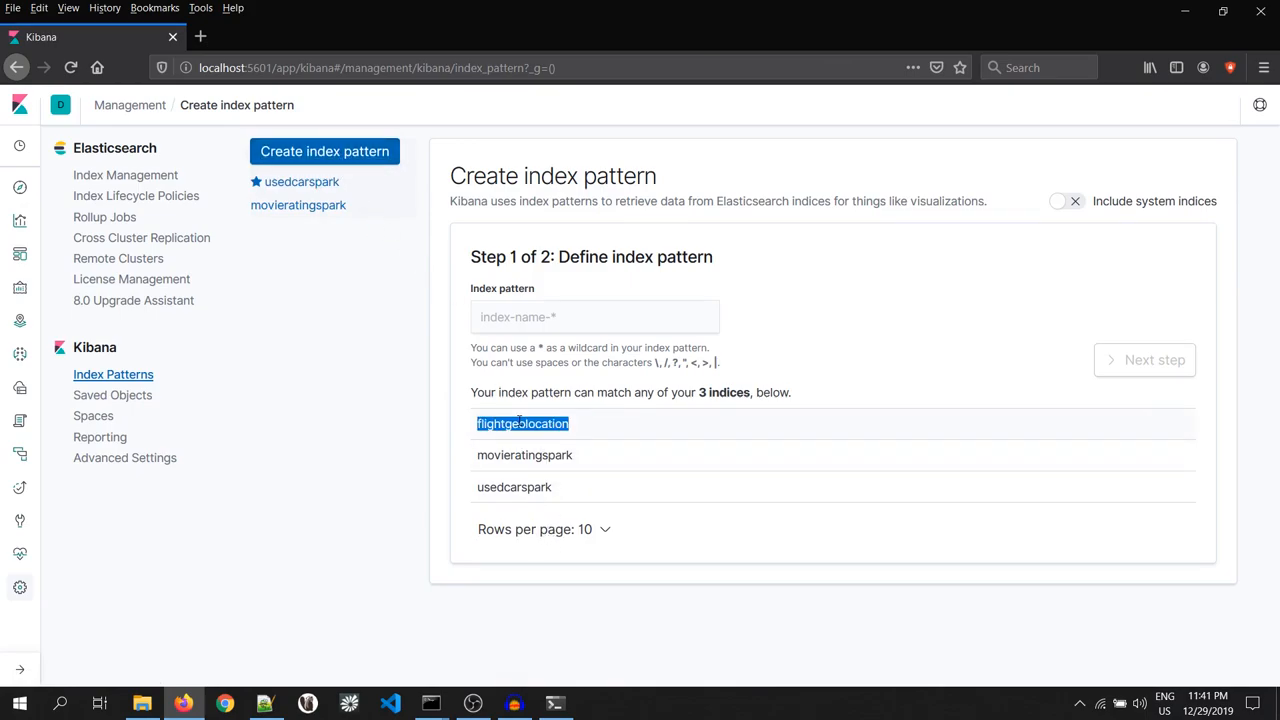
left_click(595, 316)
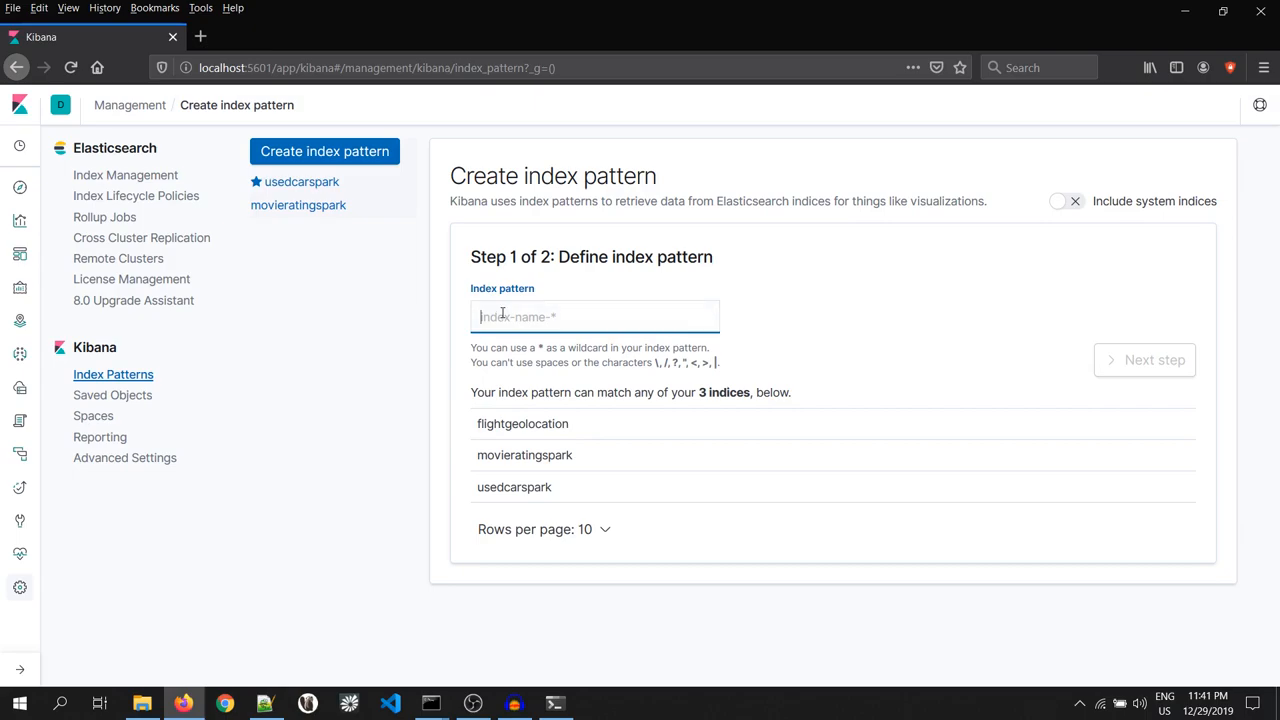
type("flightgeolocation")
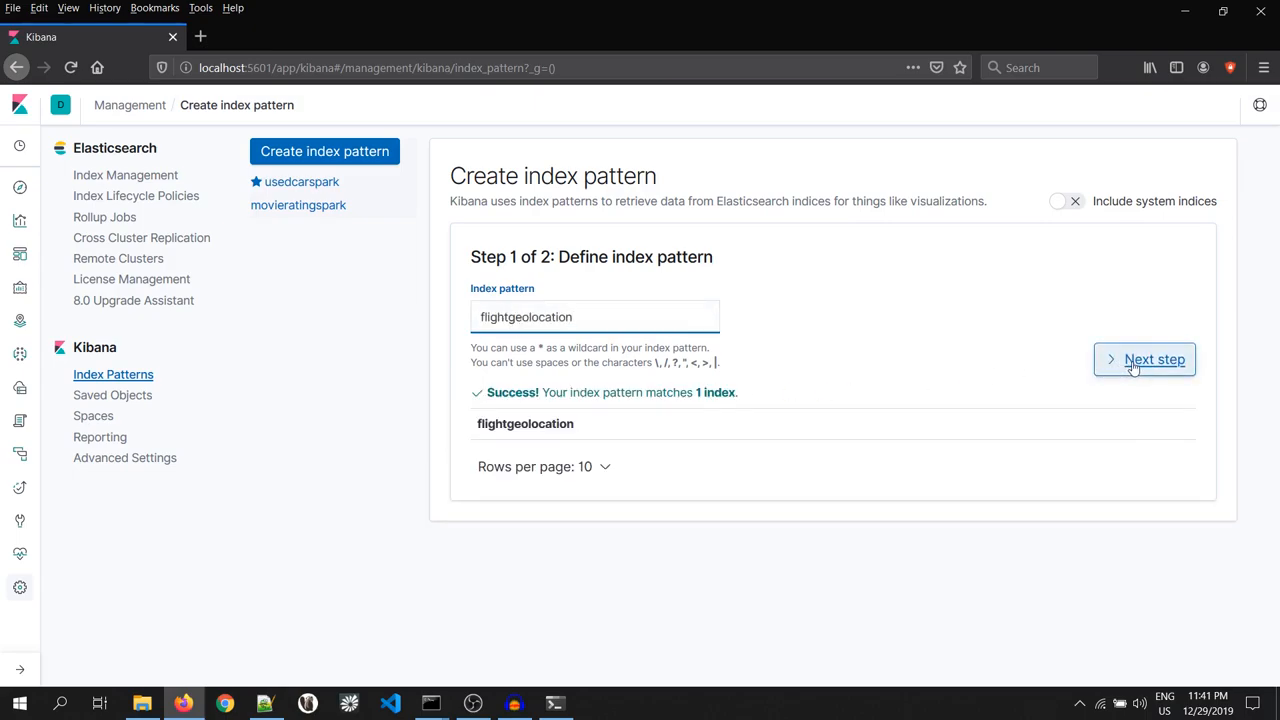
left_click(1144, 359)
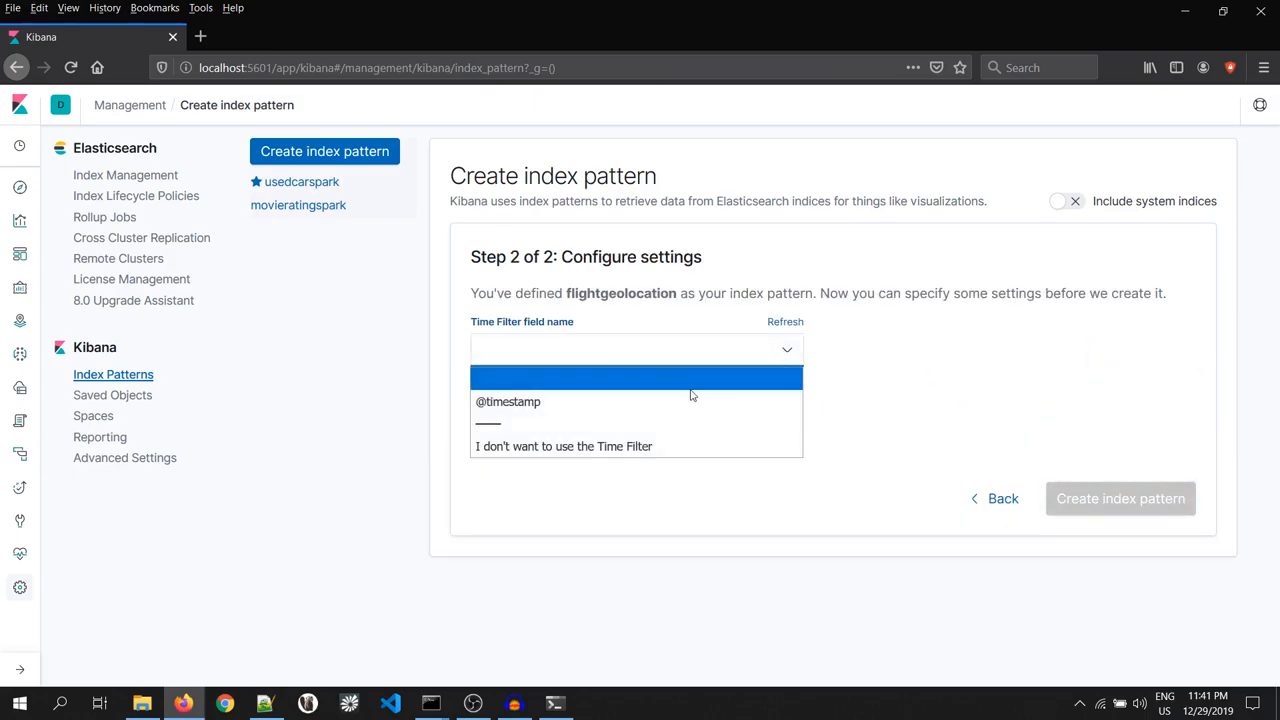
left_click(1120, 498)
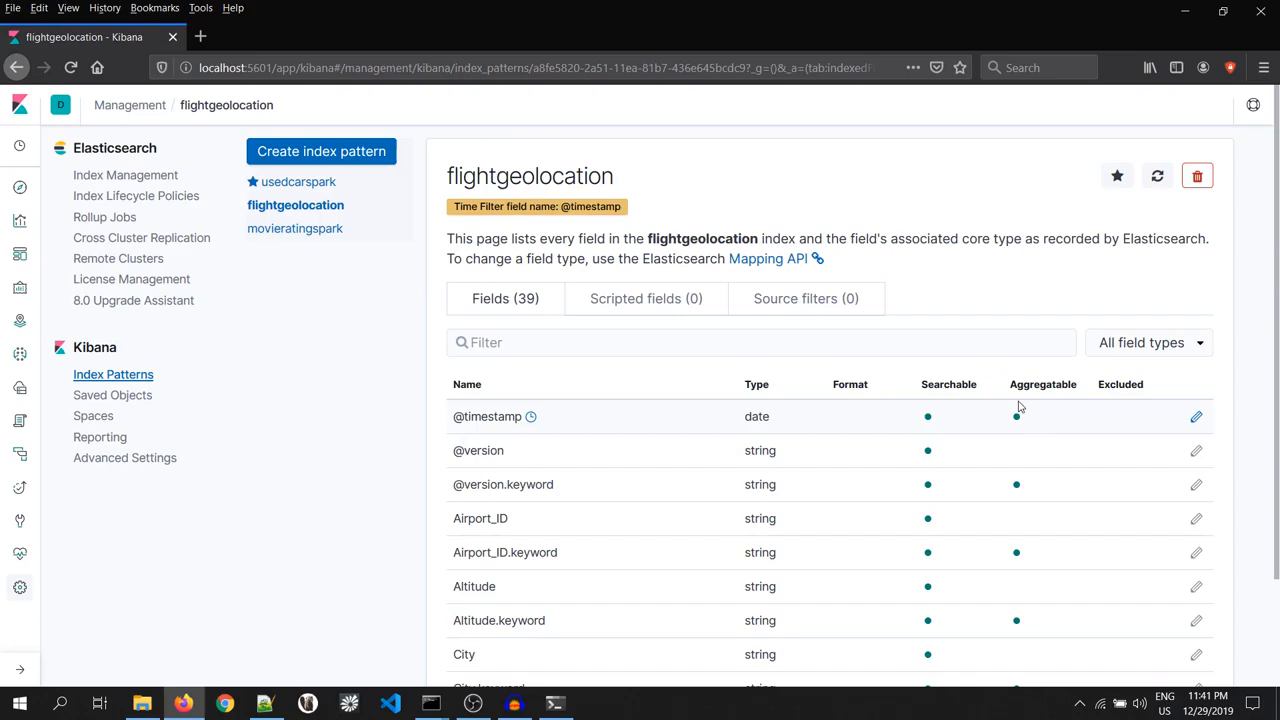
- Page through the flightgeolocation field list to page 4, highlighting geoLocation's geo_point type
scroll("down", 3)
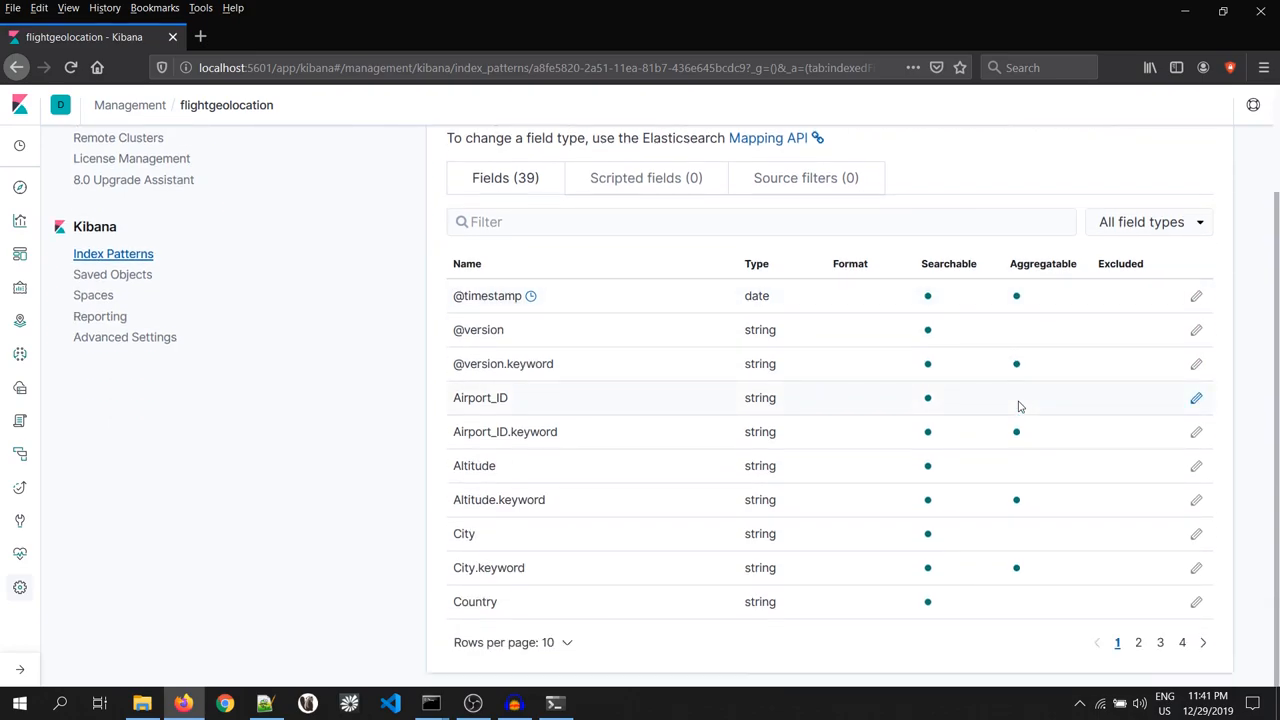
left_click(1138, 642)
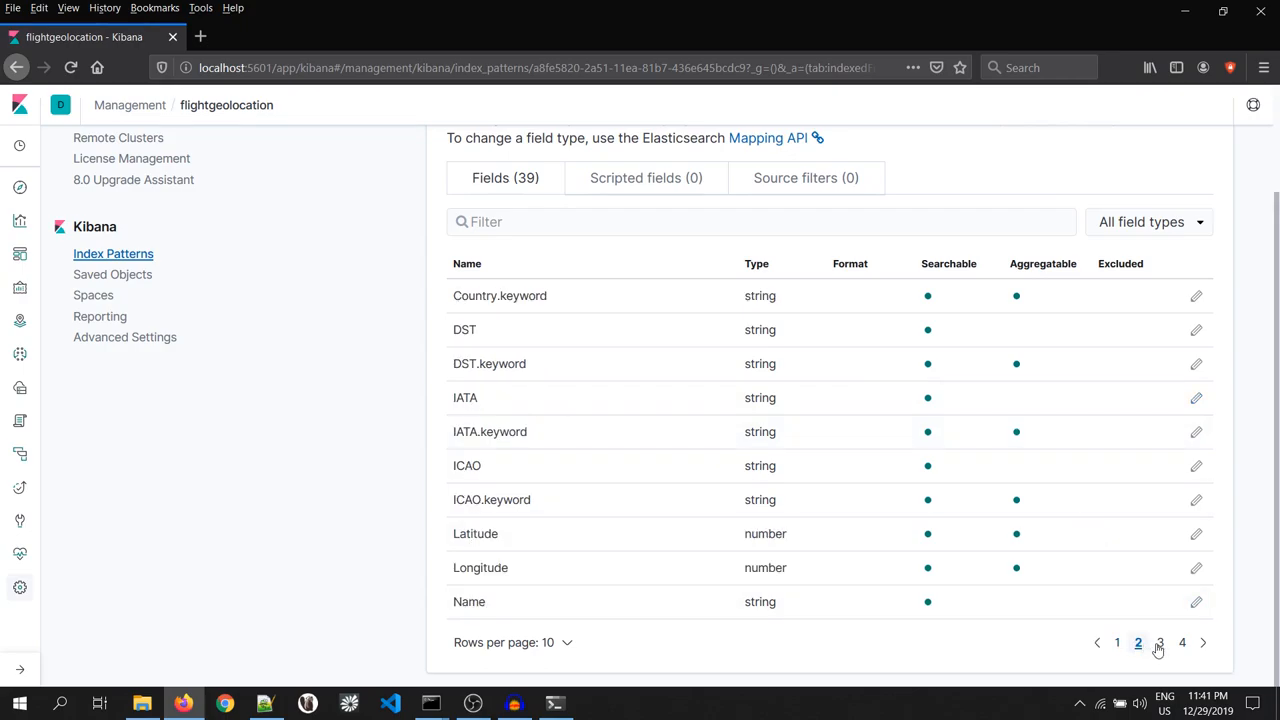
left_click(1159, 642)
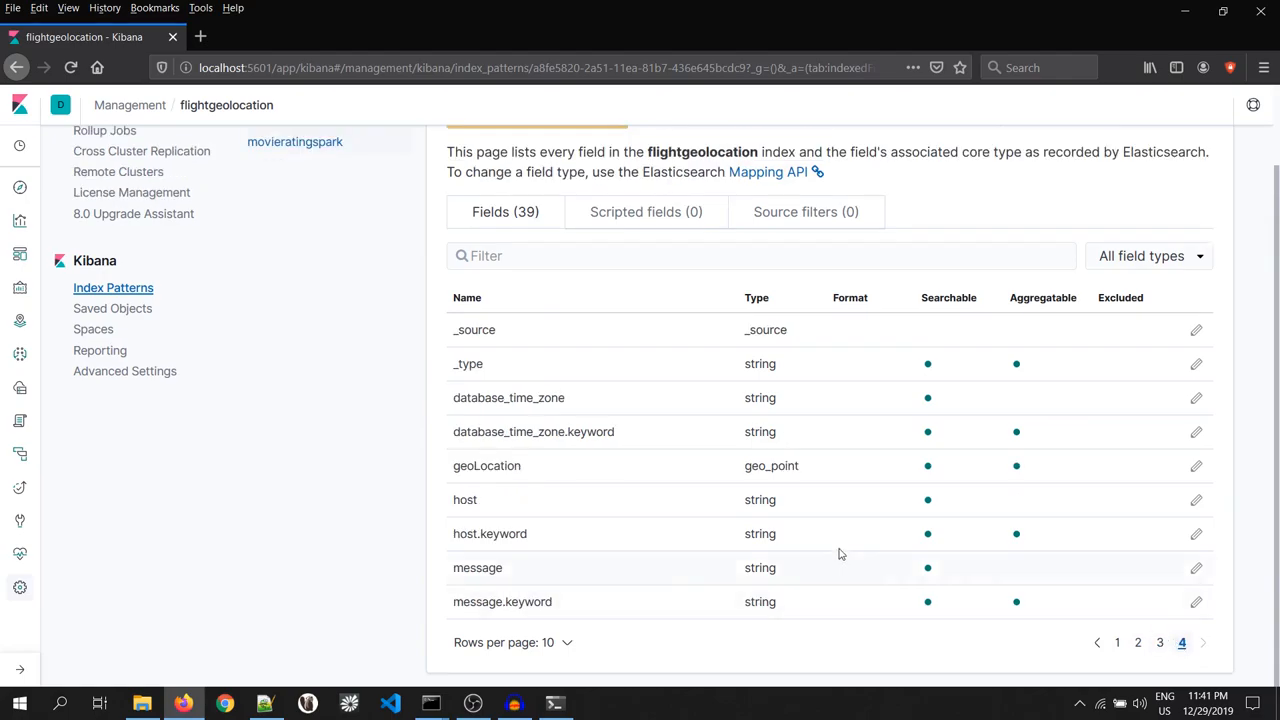
double_click(487, 465)
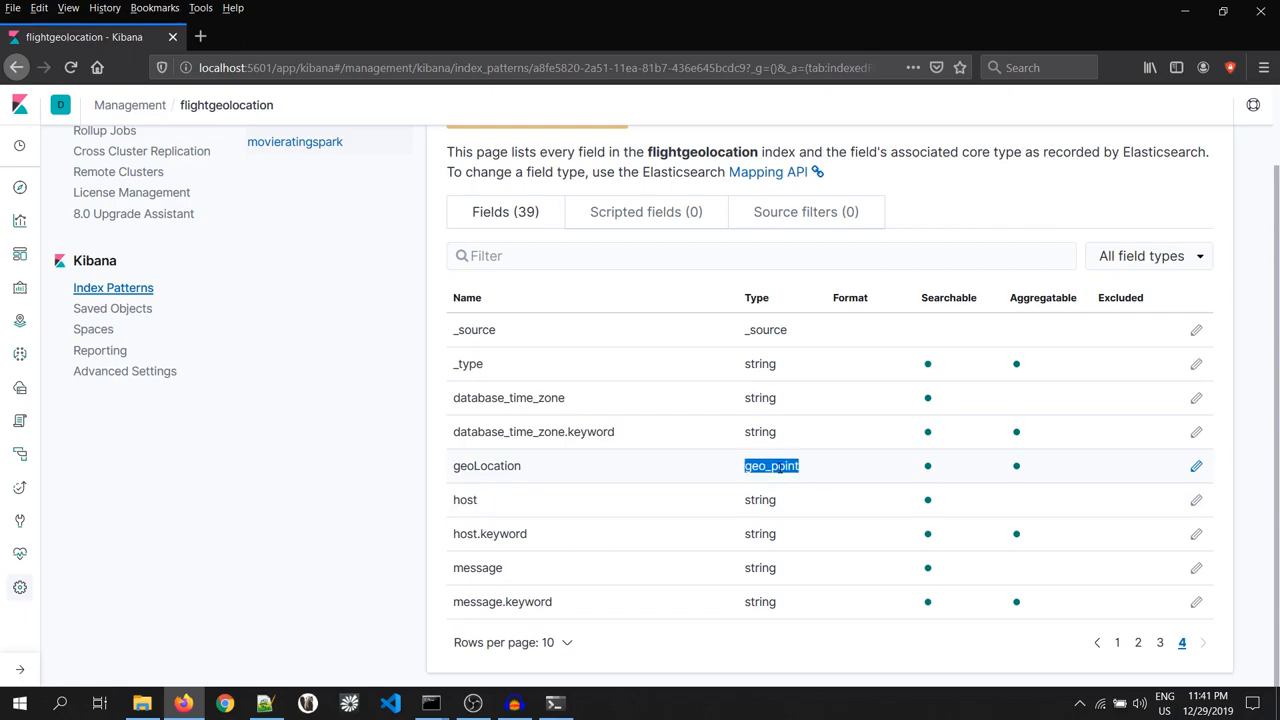
mouse_move(778, 458)
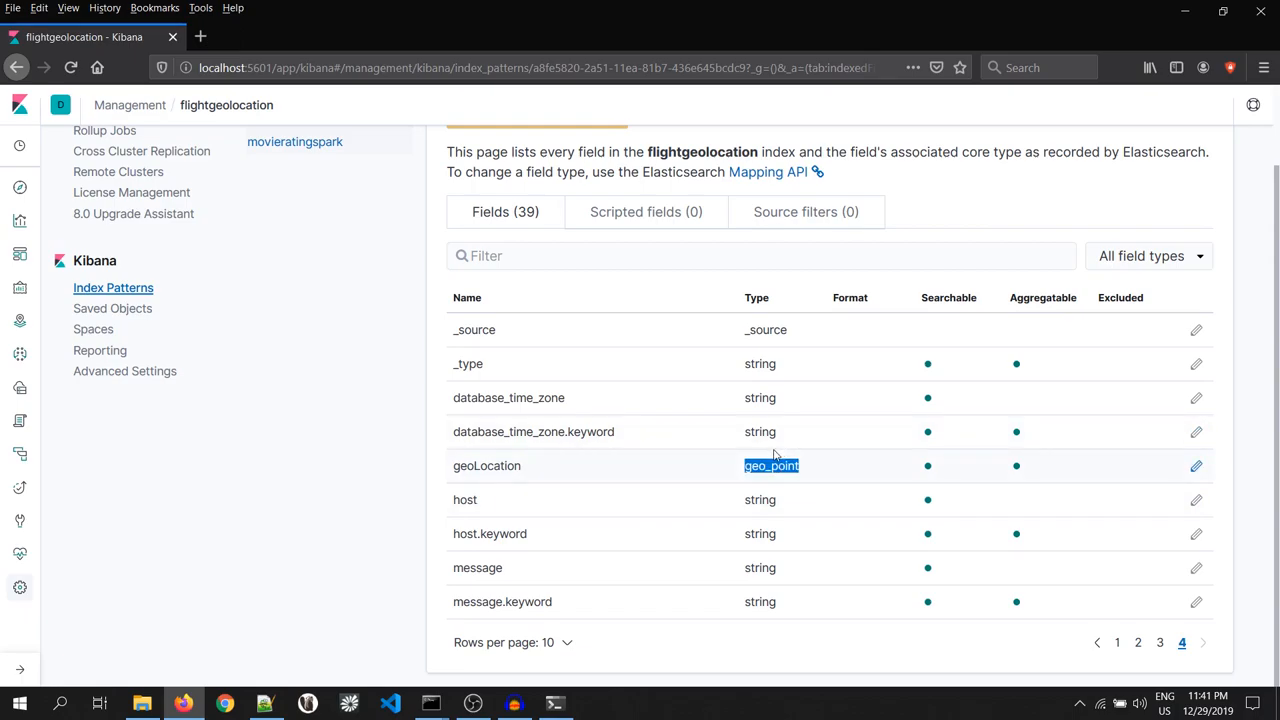
mouse_move(19, 220)
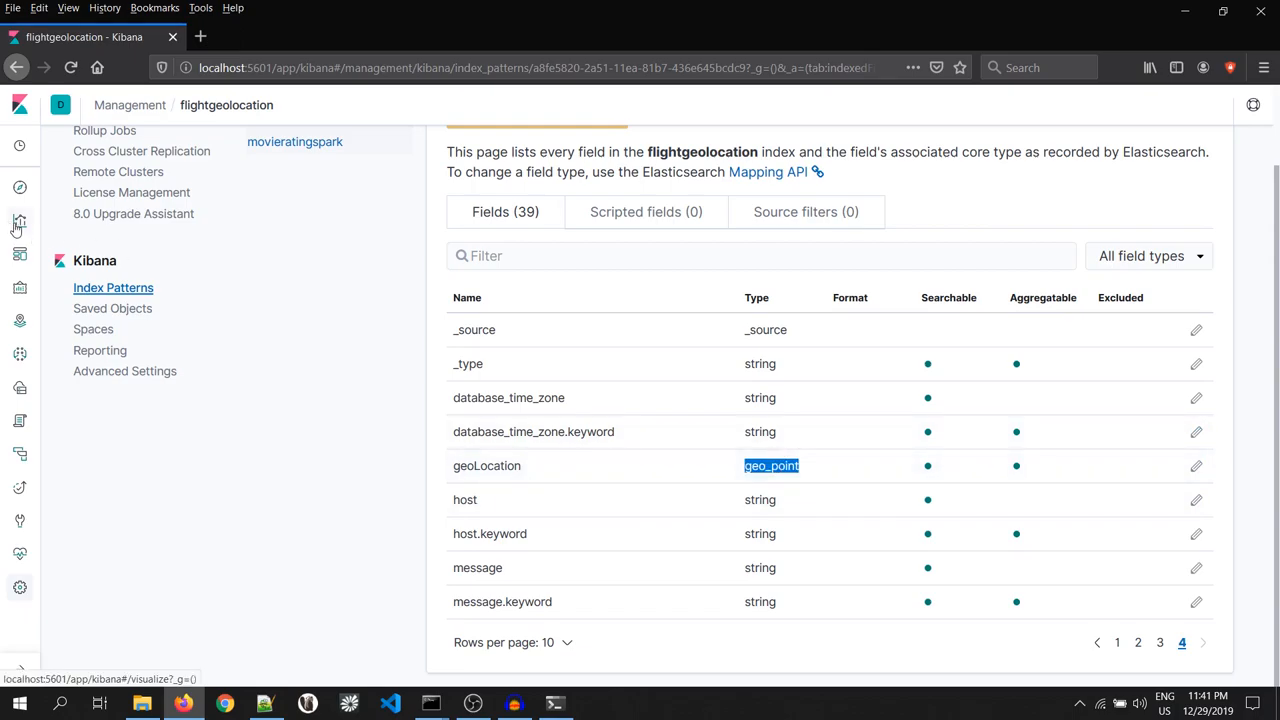
- Create a Coordinate Map visualization using the flightgeolocation index pattern
left_click(20, 224)
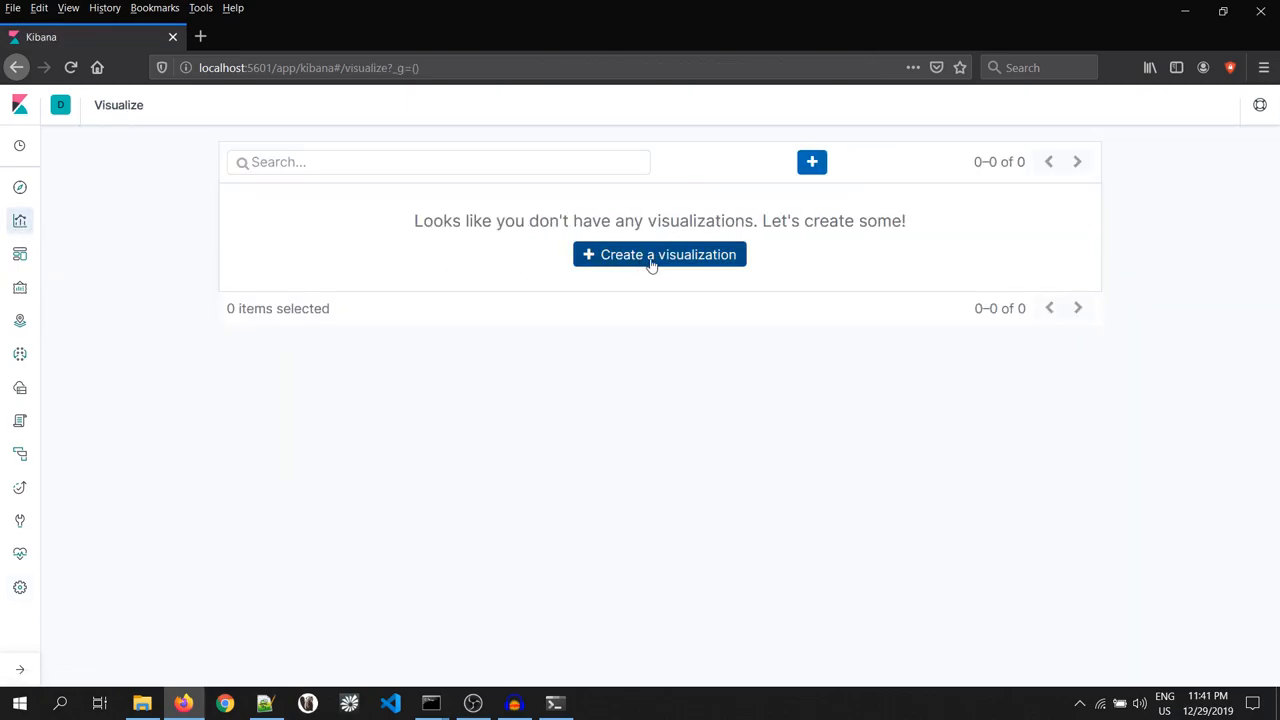
left_click(659, 254)
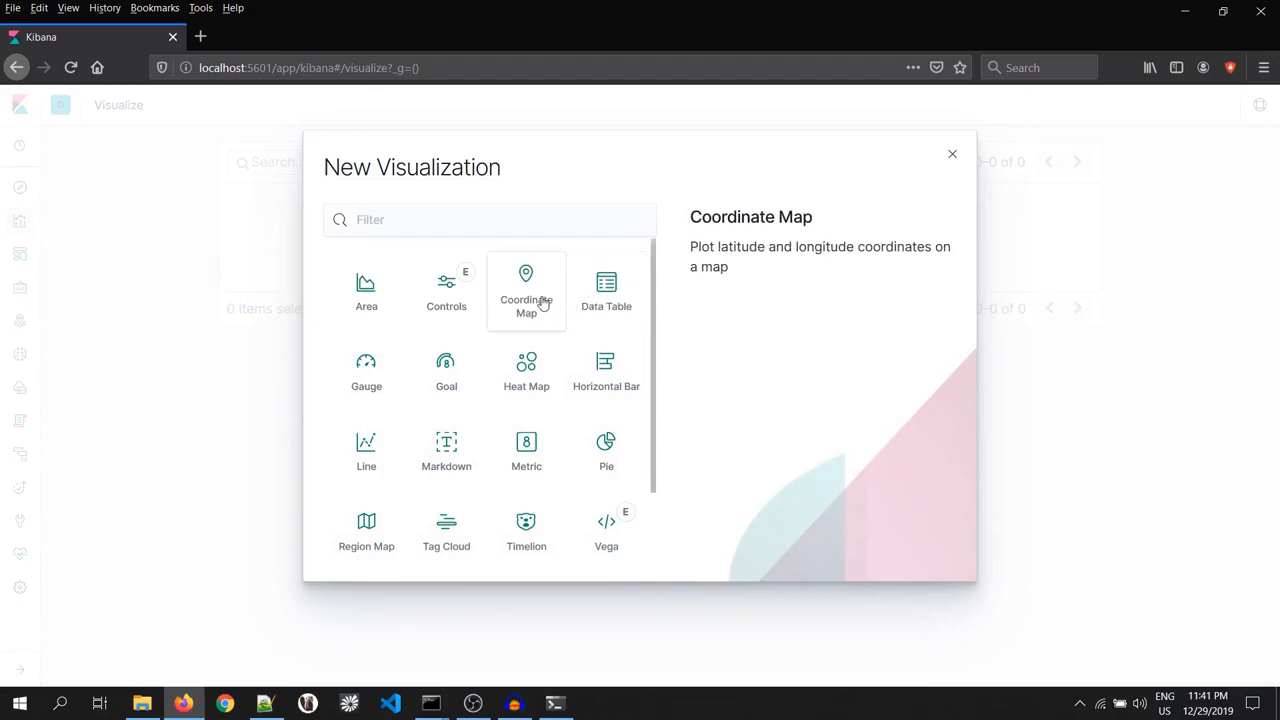
left_click(526, 290)
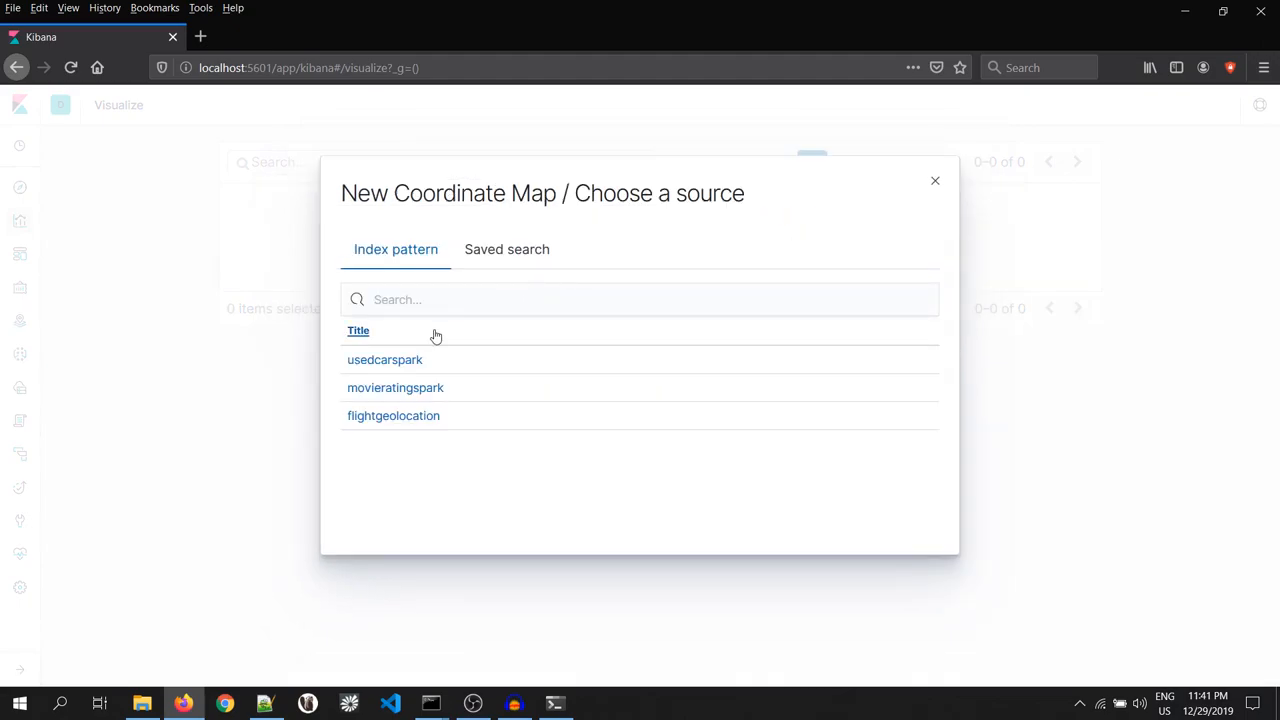
mouse_move(393, 415)
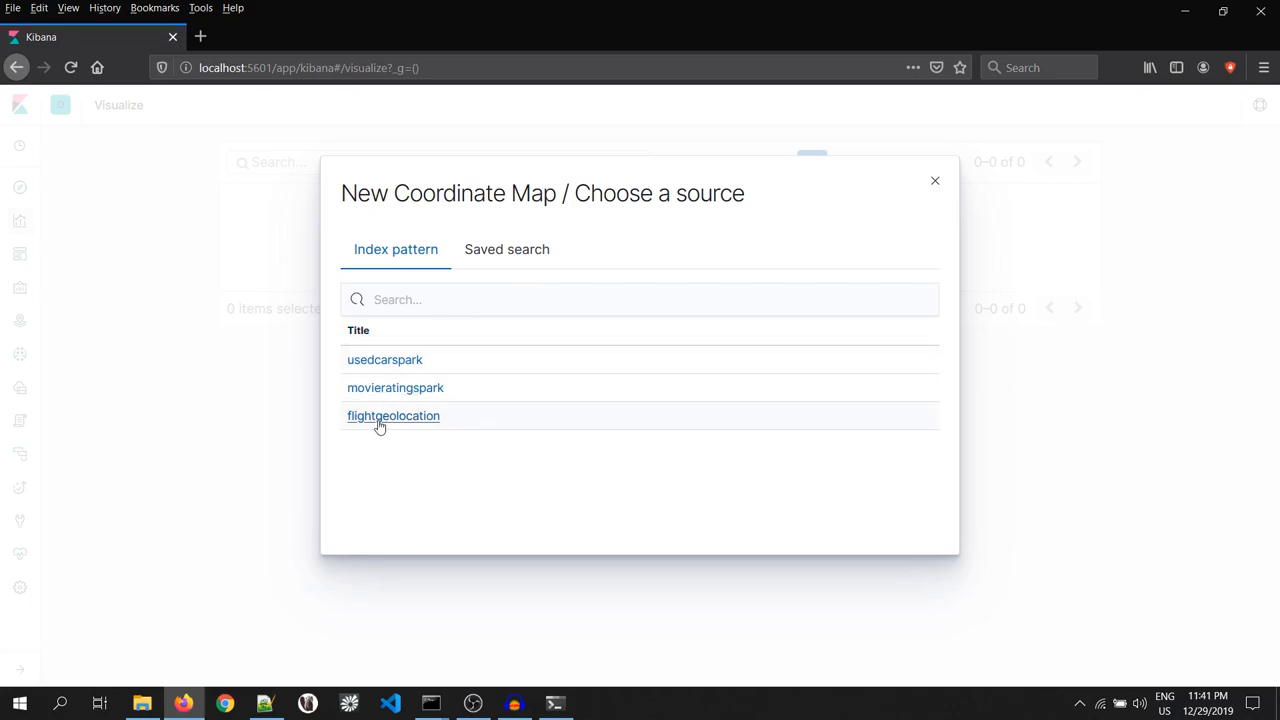
left_click(393, 415)
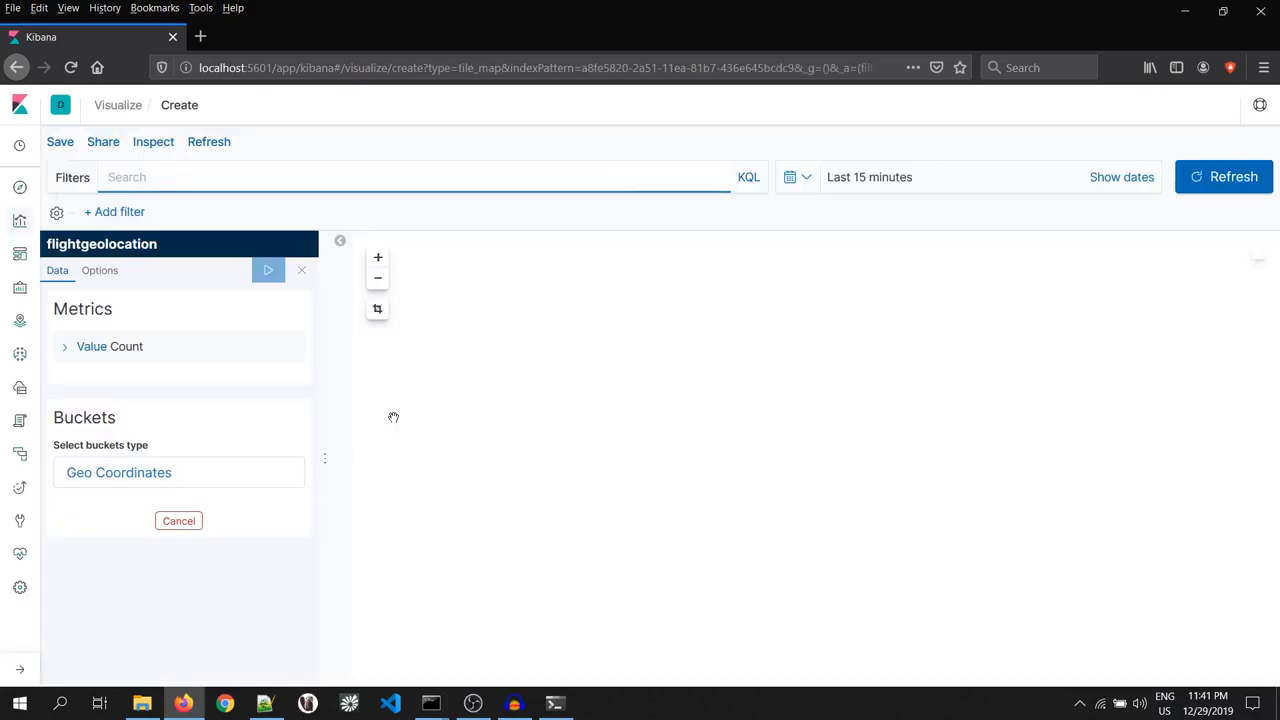
- Bucket the map by Geo Coordinates using Geohash aggregation on geoLocation, and apply
left_click(268, 270)
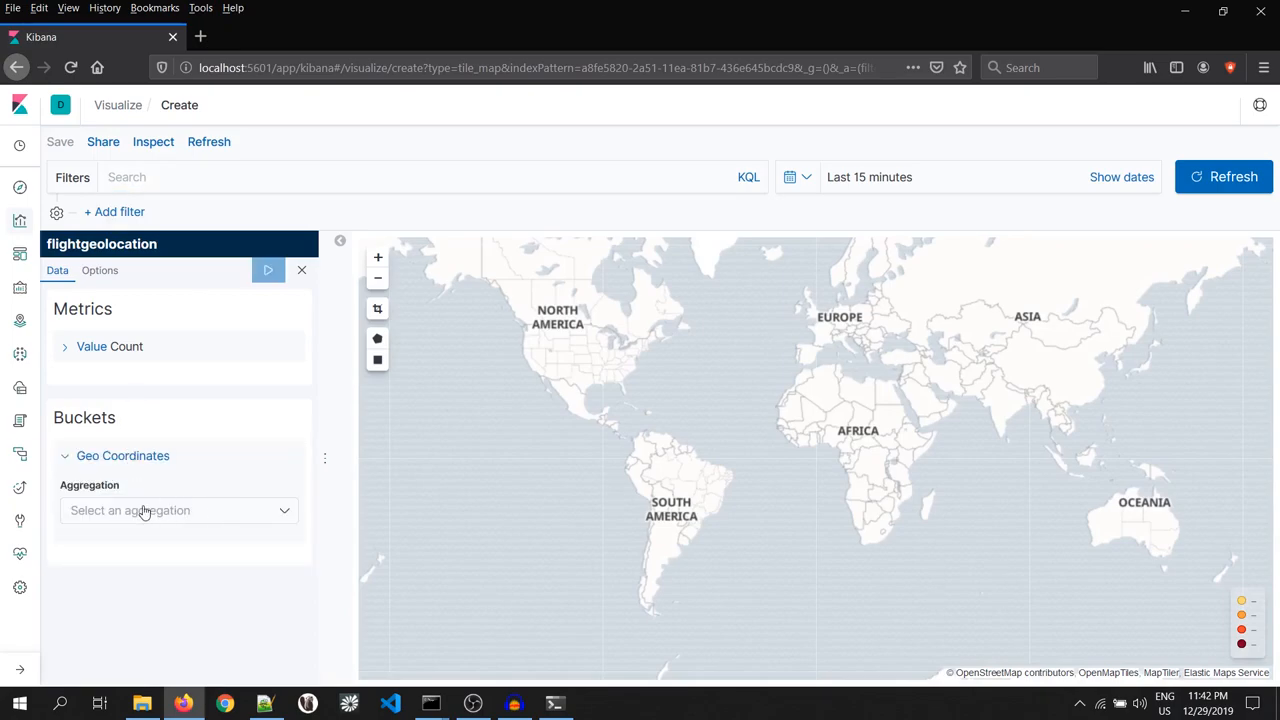
left_click(178, 510)
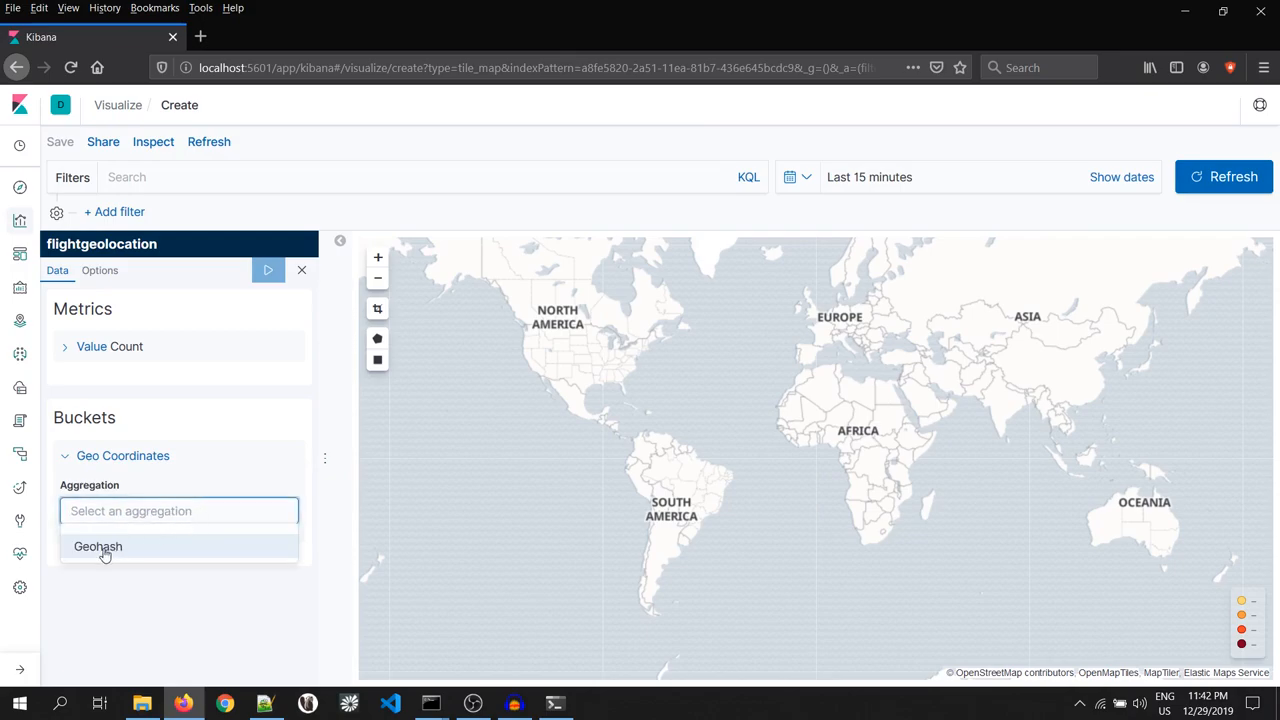
left_click(97, 546)
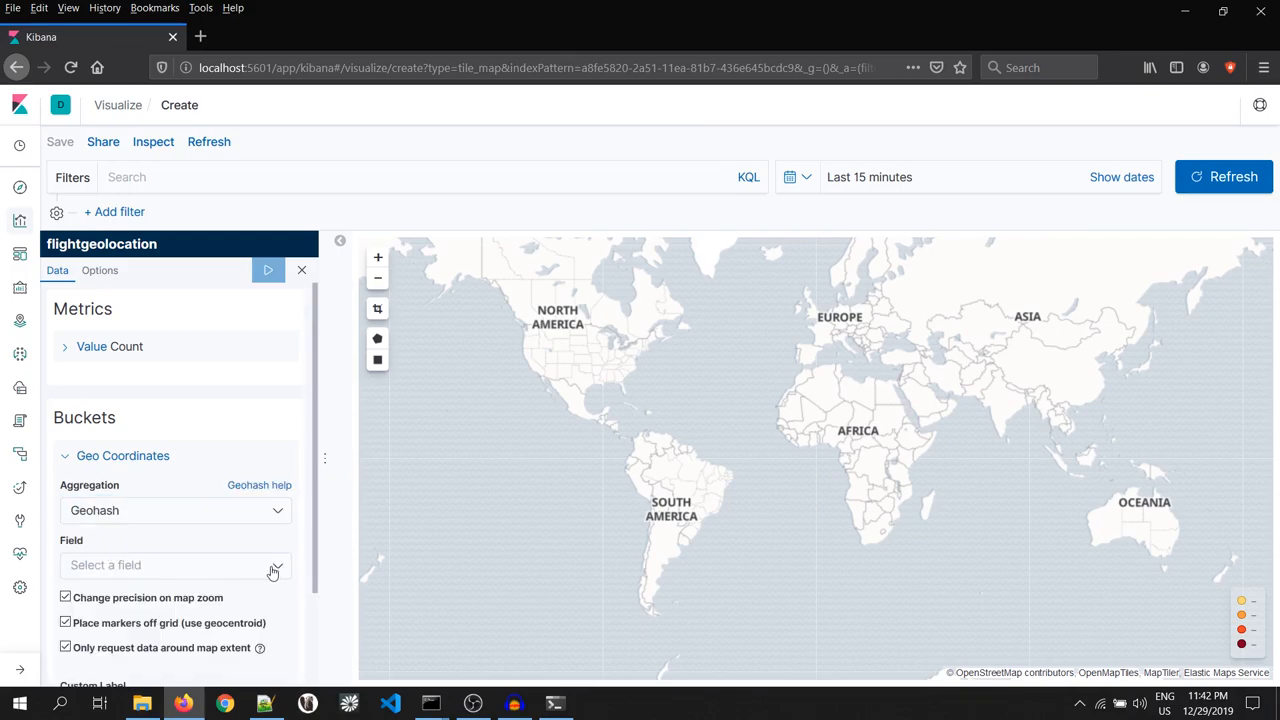
left_click(175, 565)
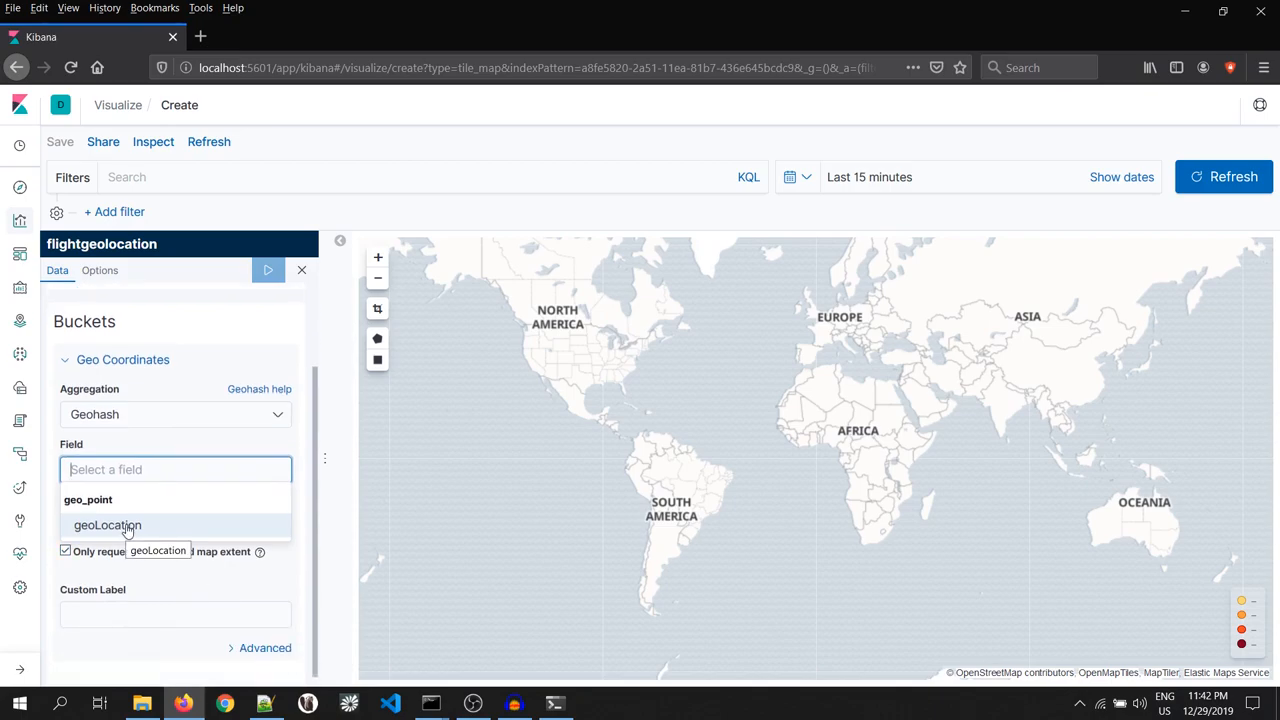
left_click(107, 525)
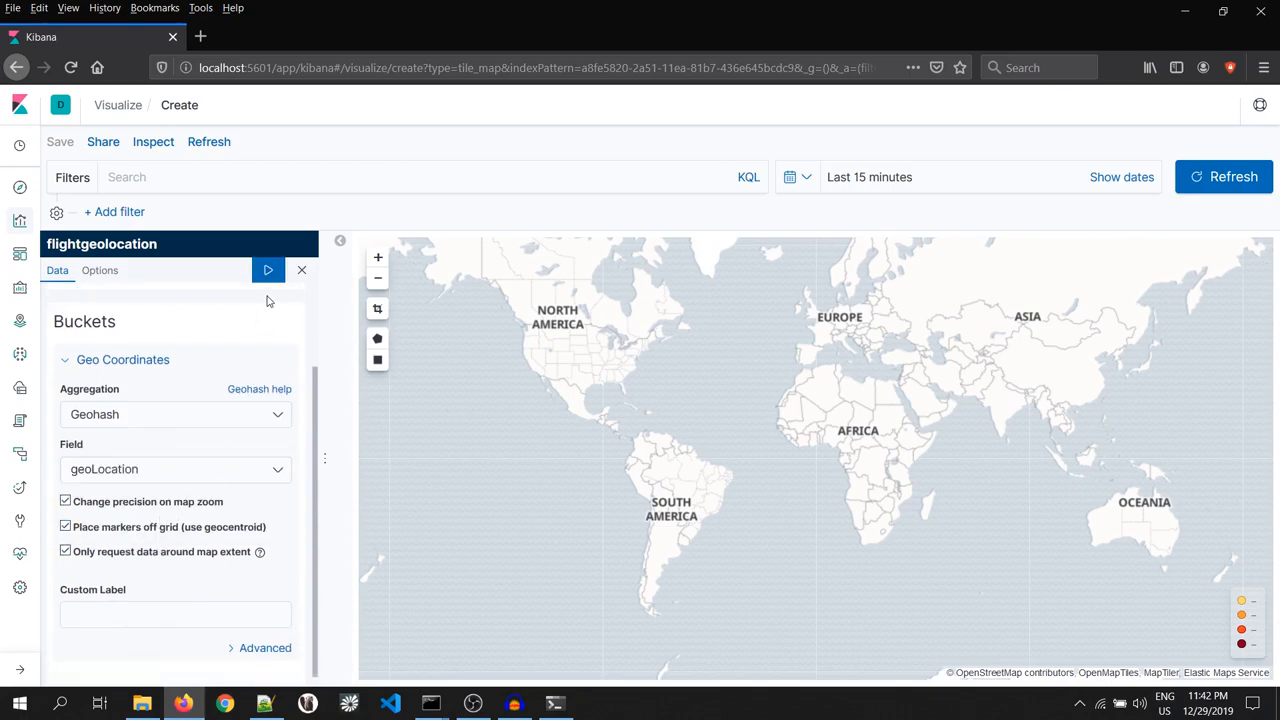
left_click(268, 270)
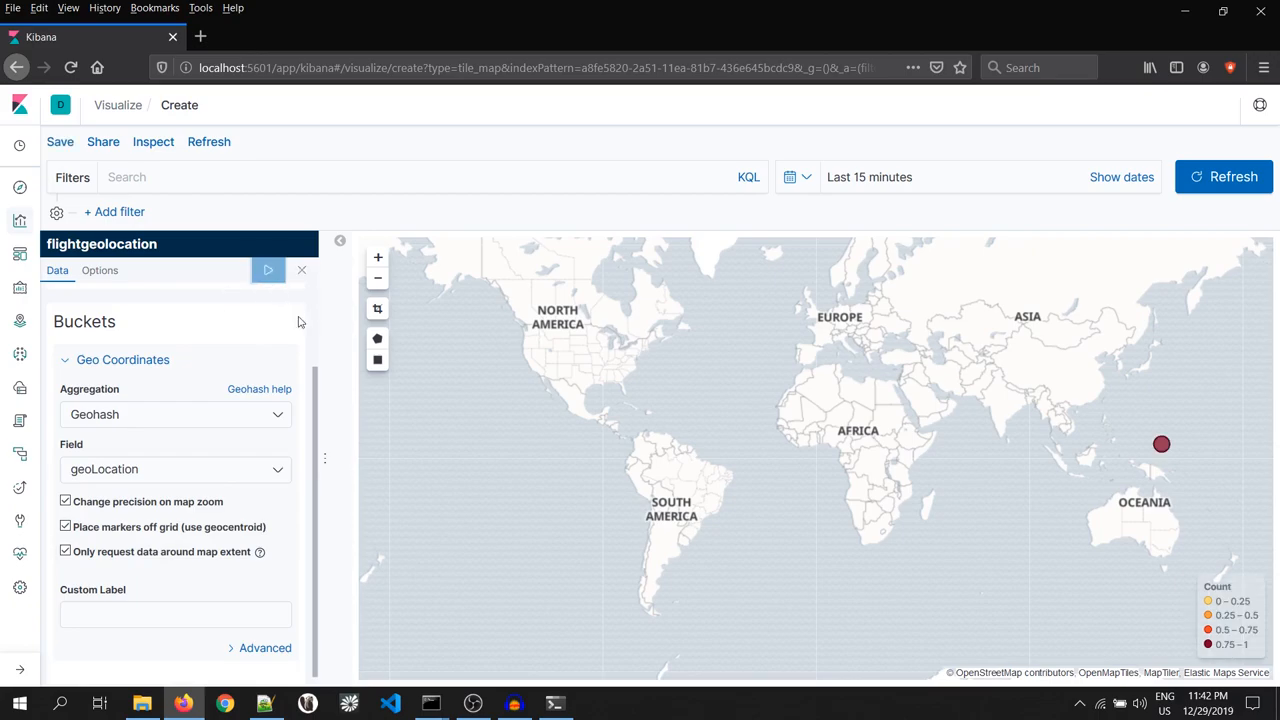
mouse_move(1161, 444)
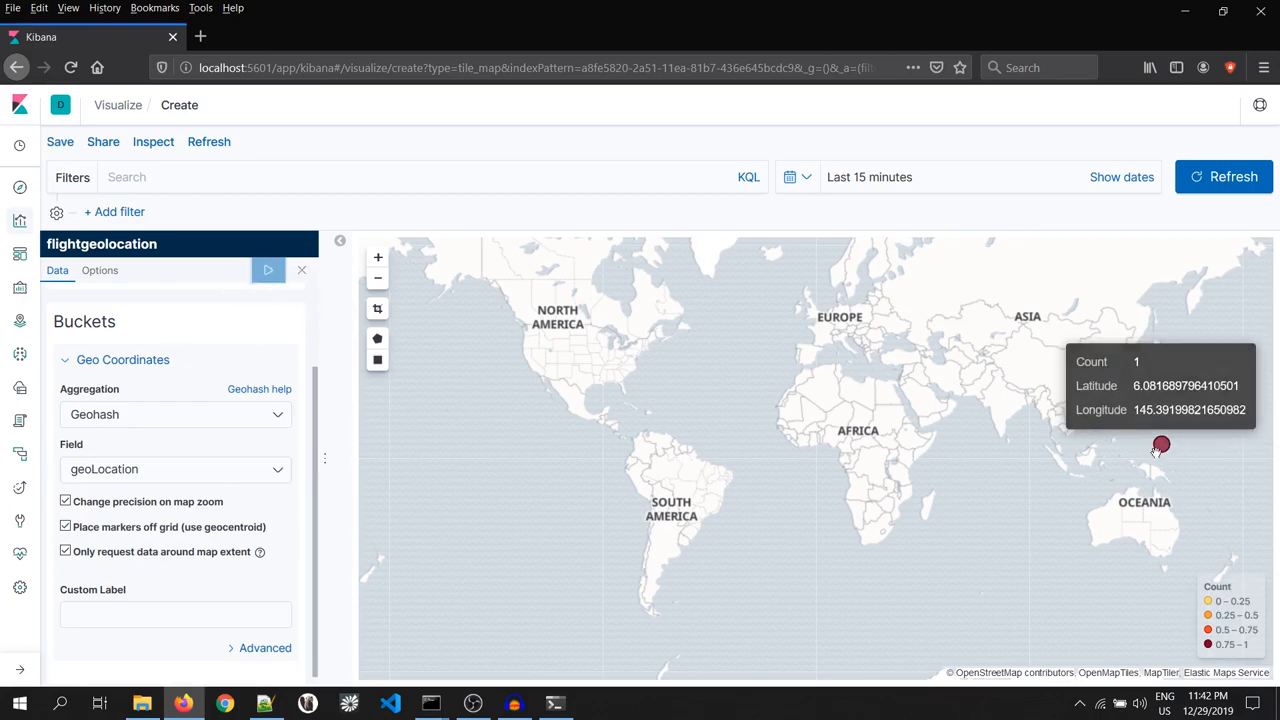
mouse_move(1160, 445)
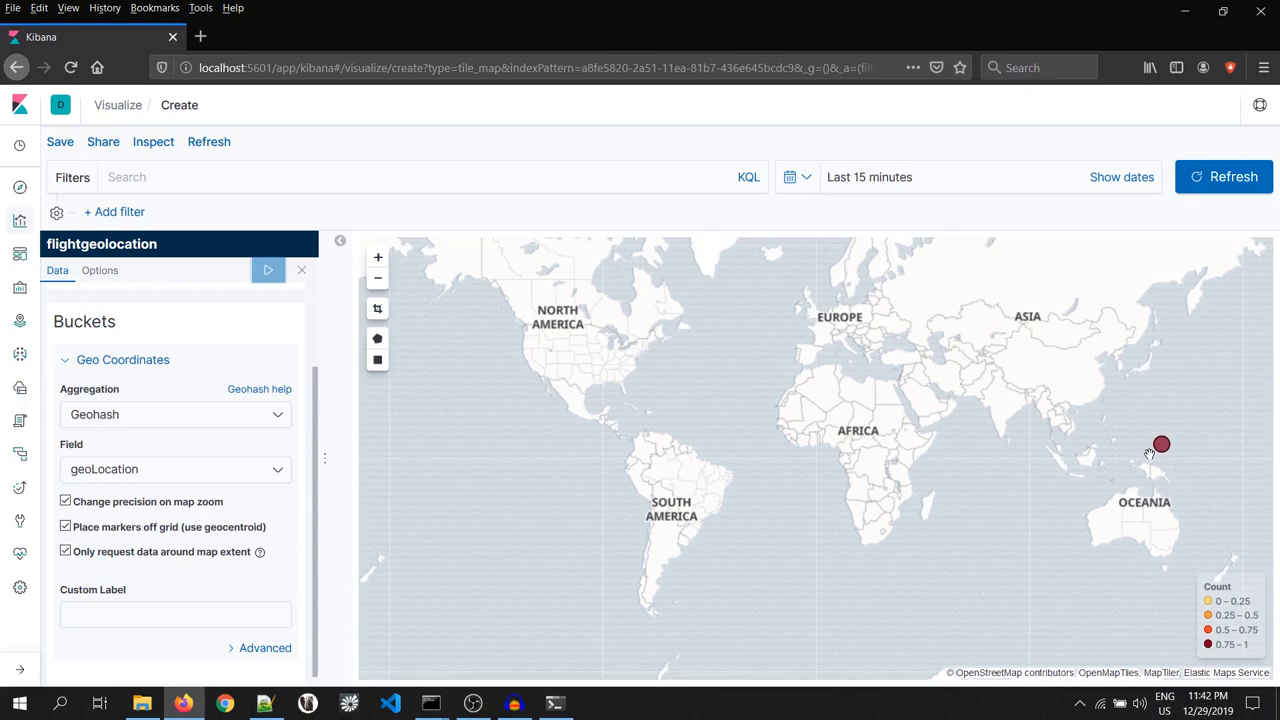
mouse_move(1080, 450)
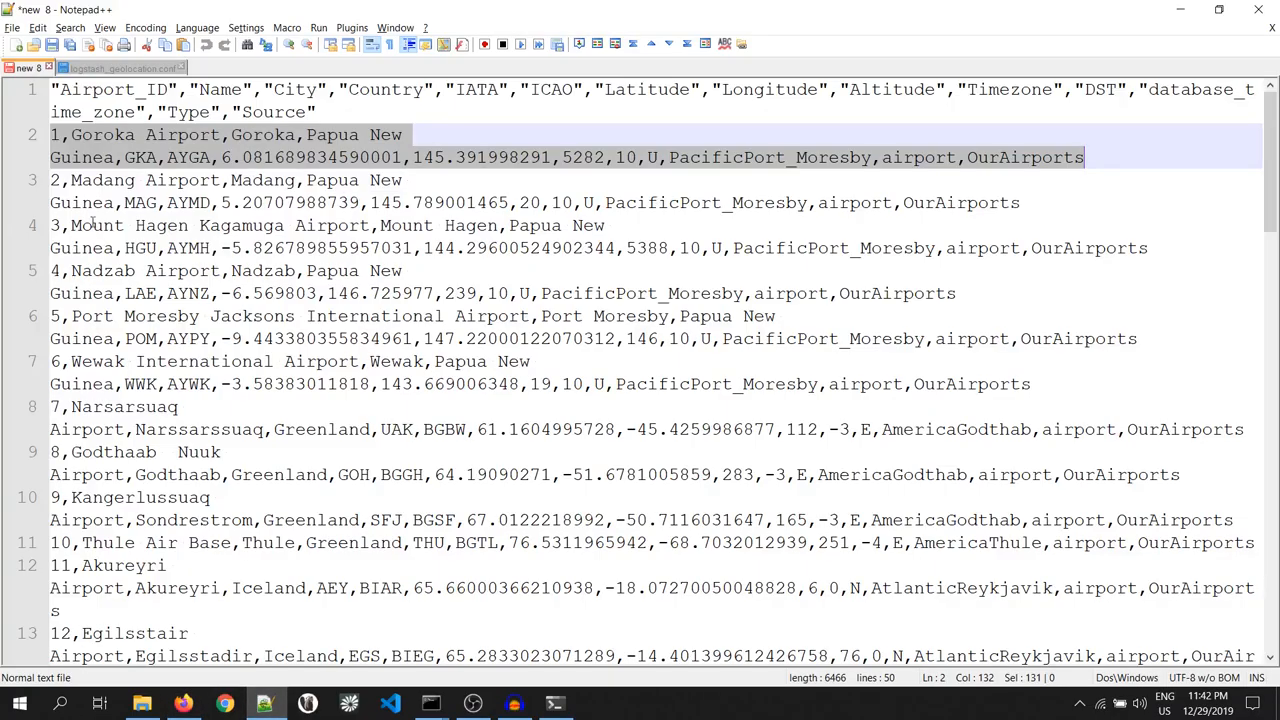
- Scroll the airport CSV, check the Logstash output, then refresh the Kibana coordinate map
scroll("down", 3)
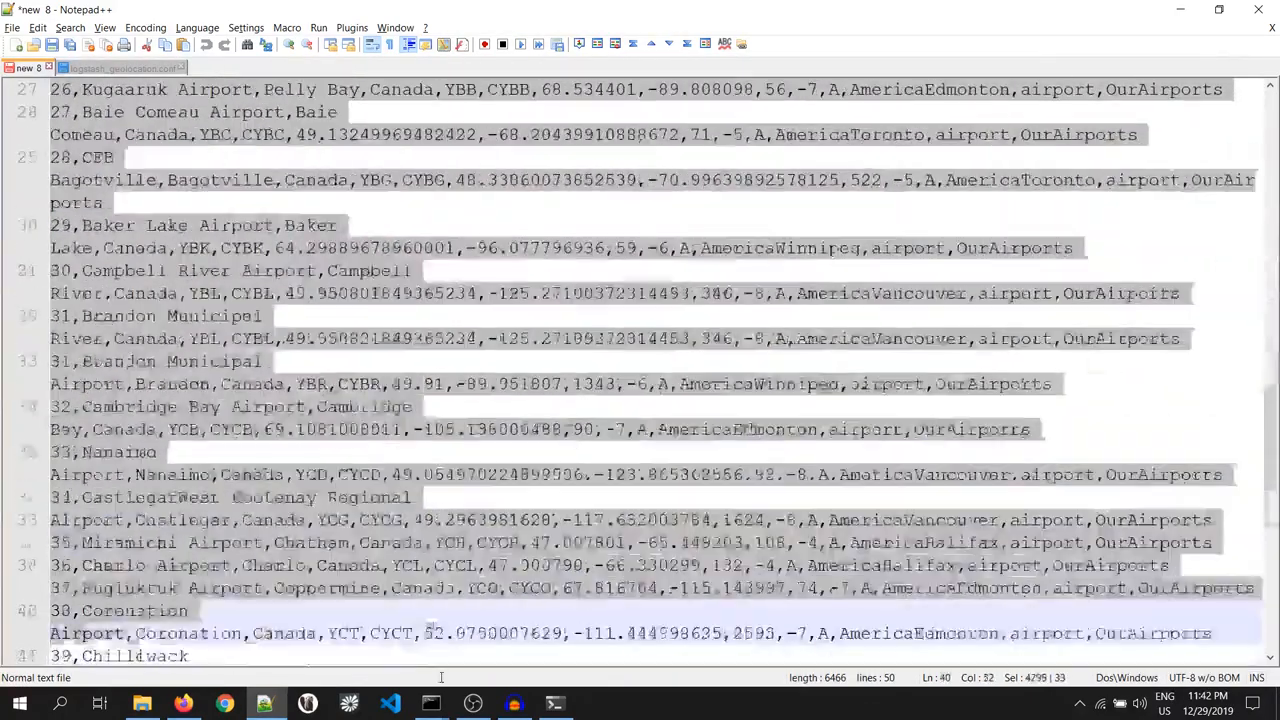
scroll("down", 3)
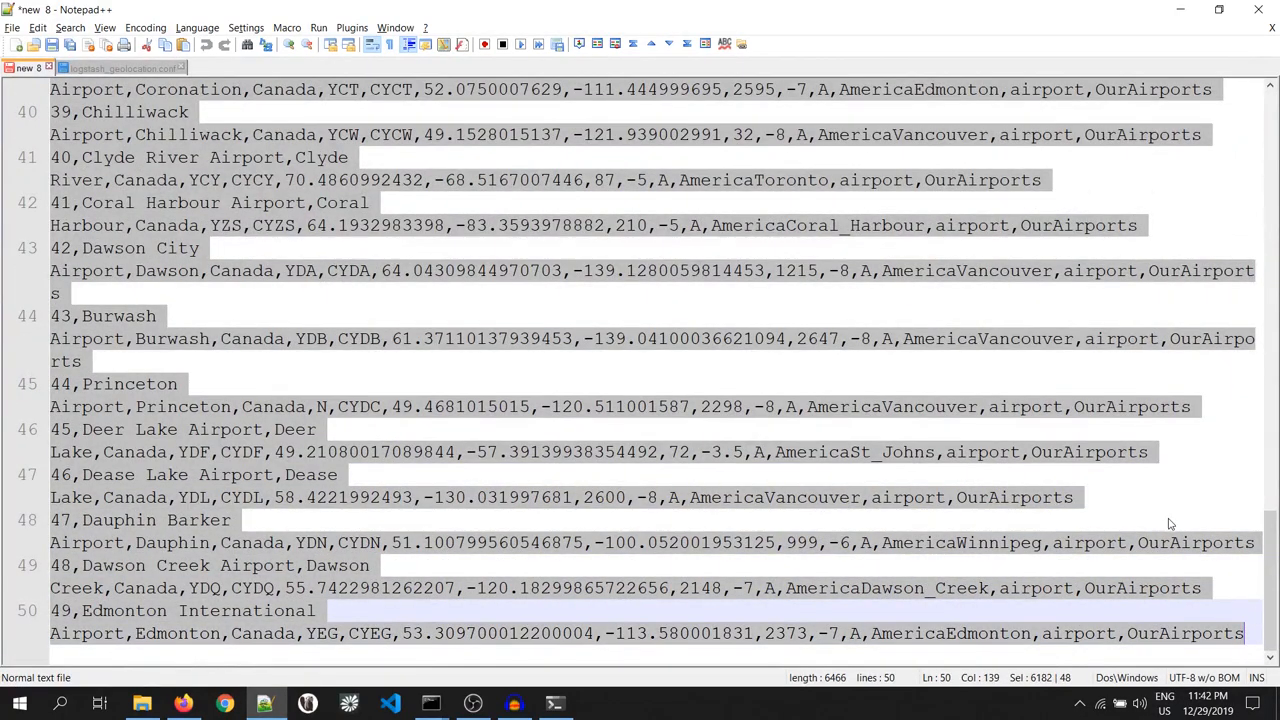
left_click(555, 703)
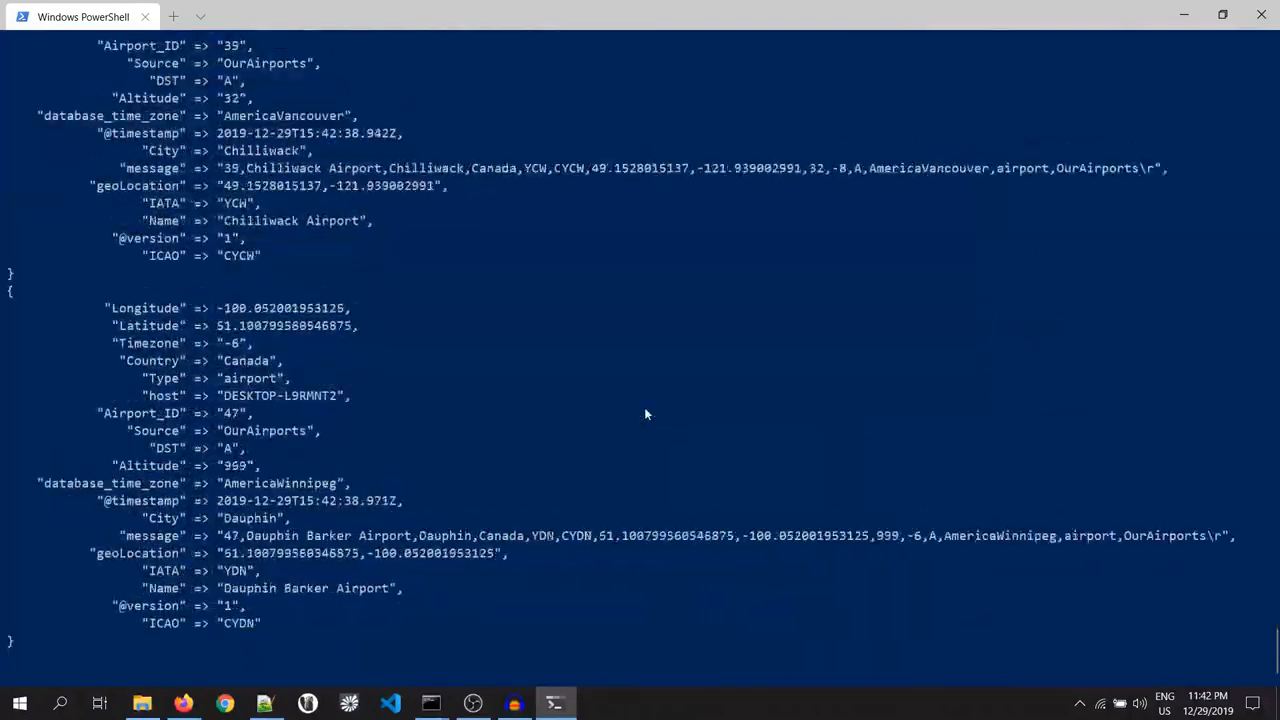
left_click(184, 703)
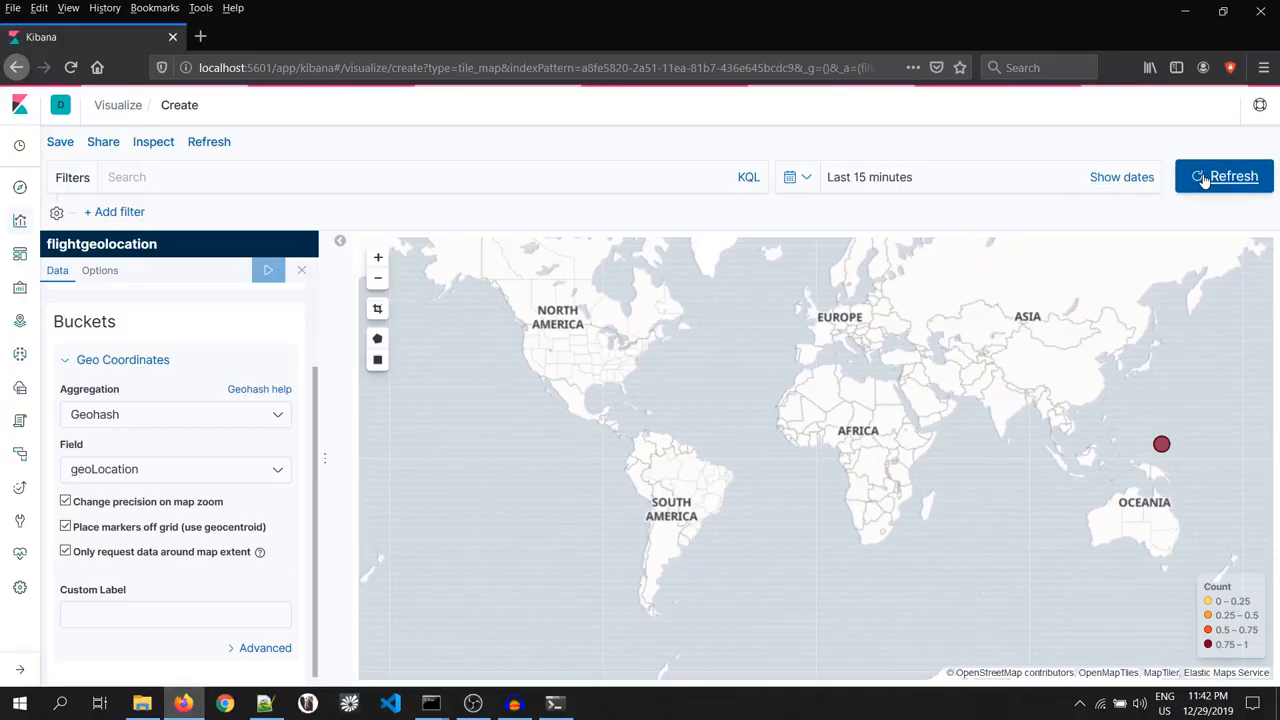
left_click(1224, 177)
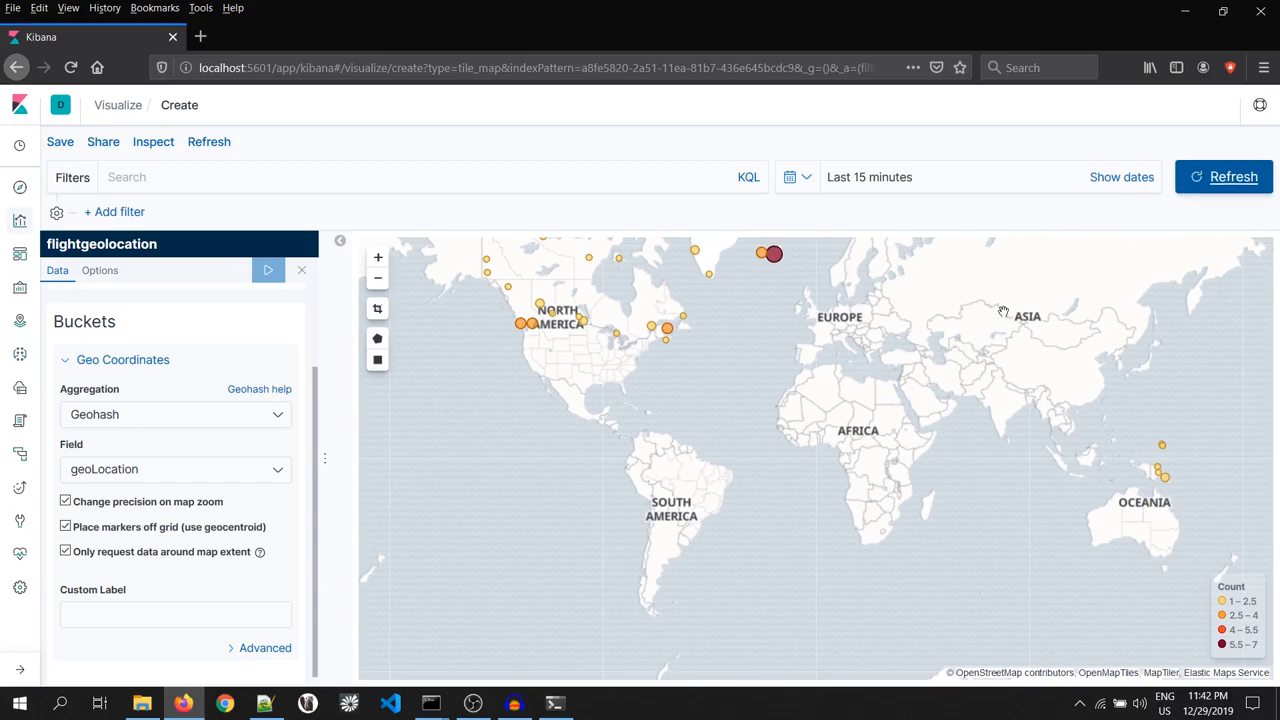
mouse_move(828, 380)
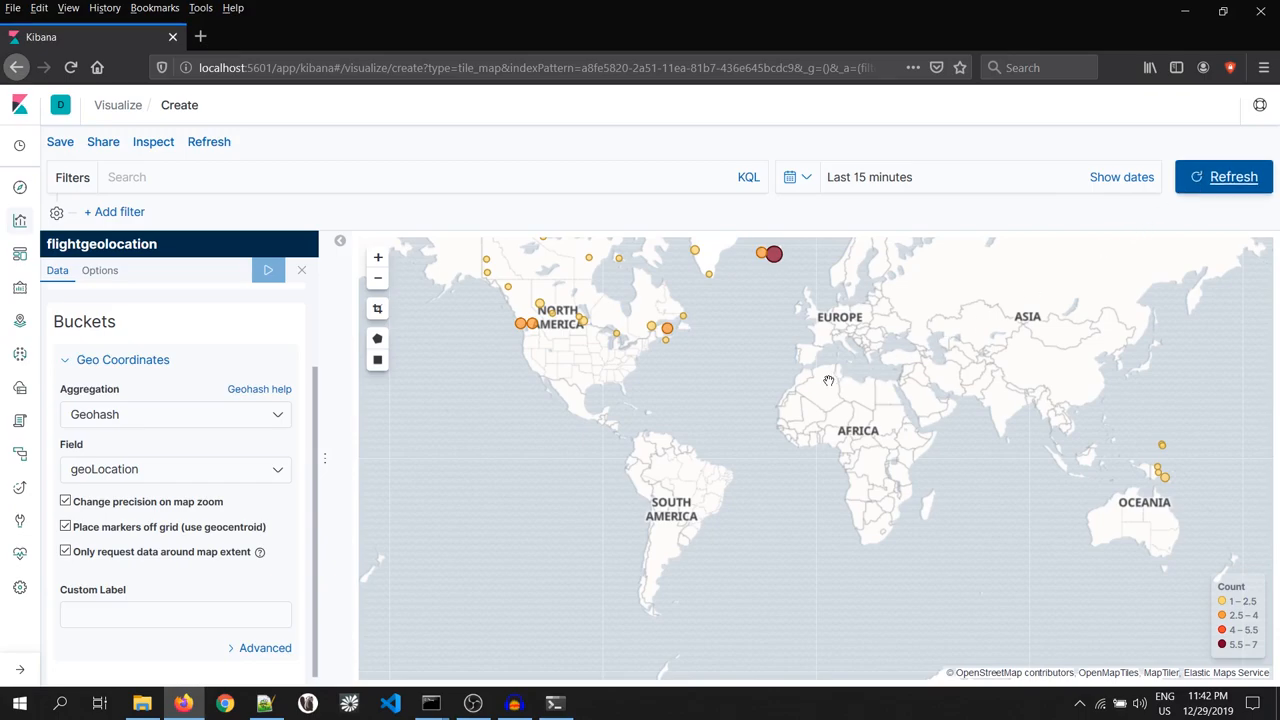